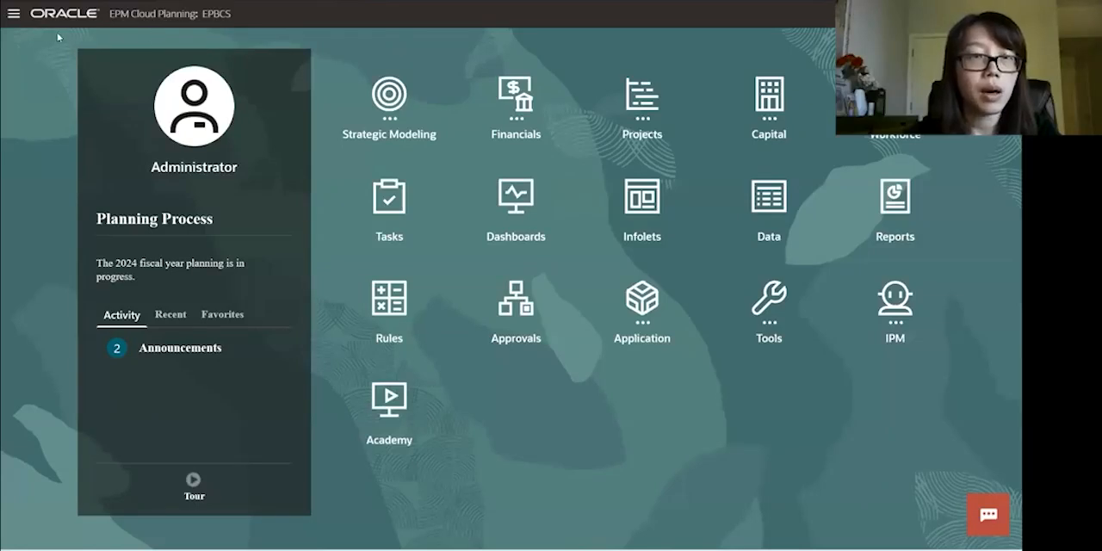
mouse_move(27, 38)
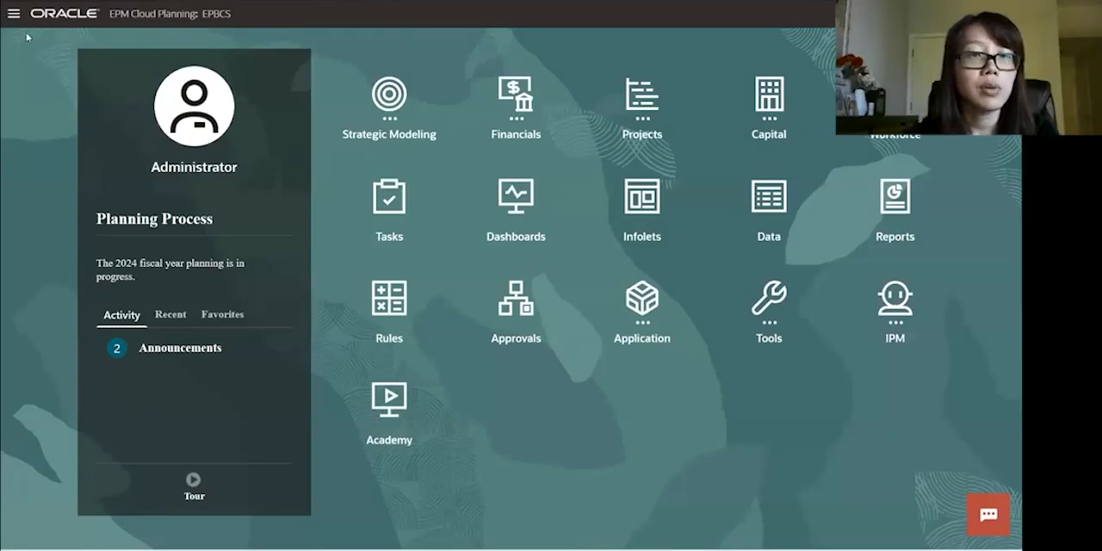
Step: Go to the Application area from the Navigator menu
click(14, 14)
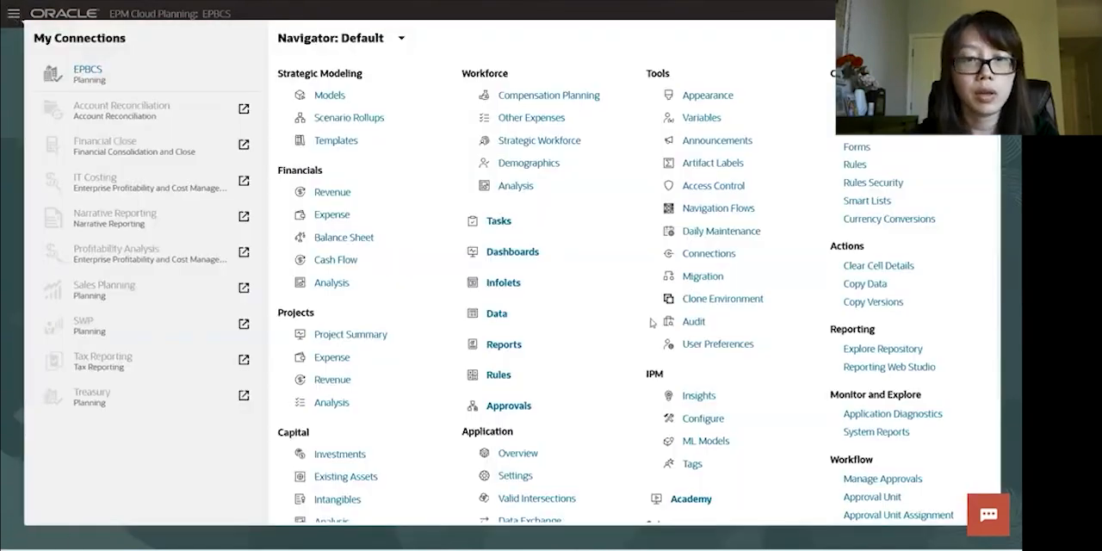
scroll(down, 3)
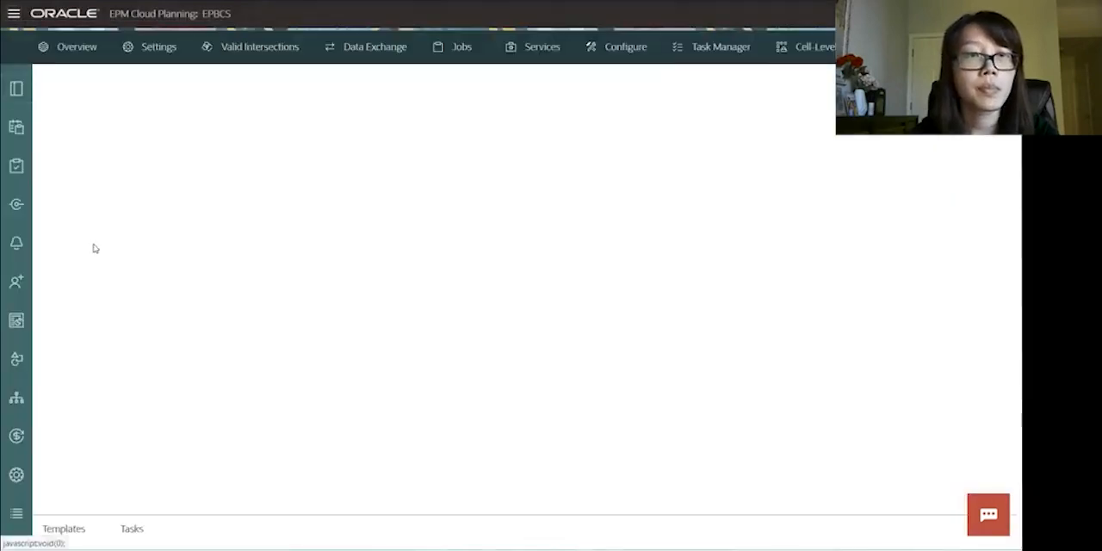
Step: Show the Annual Plan template's task list in Task Manager
click(720, 46)
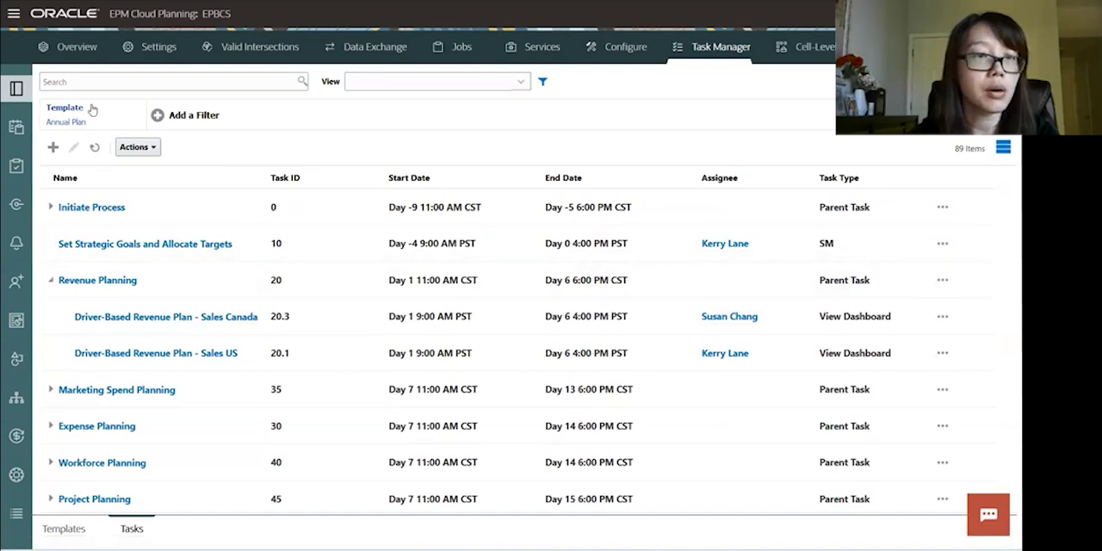
click(78, 114)
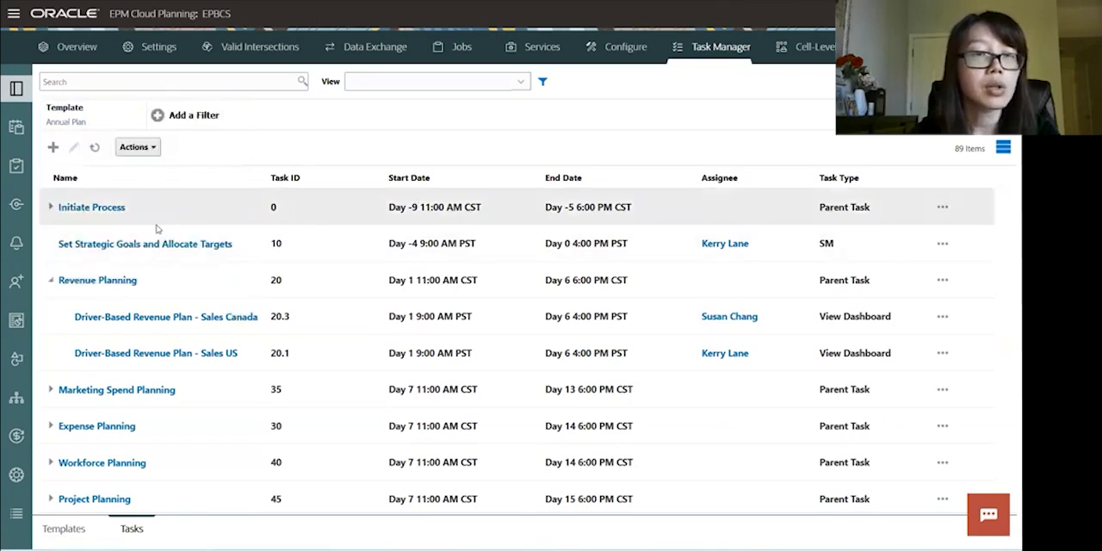
mouse_move(300, 205)
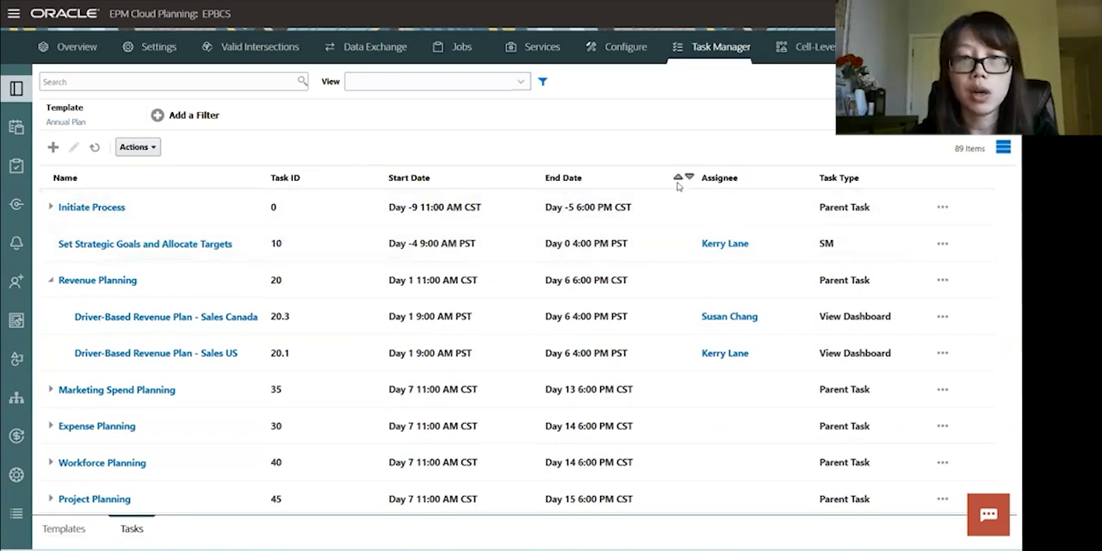
mouse_move(169, 207)
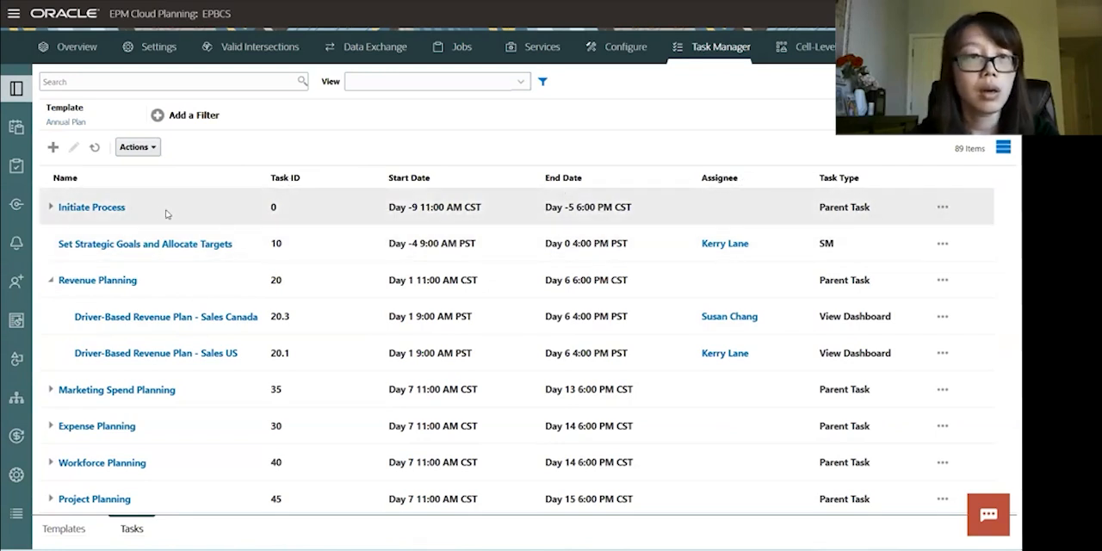
mouse_move(417, 186)
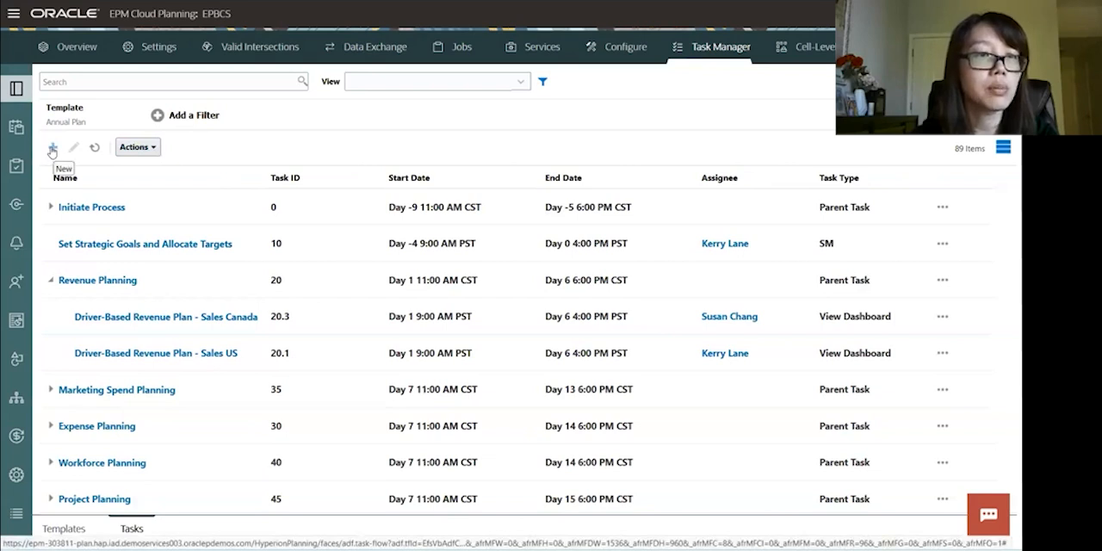
Step: Create a new task named Update/Review Budget Revenue Form with ID 80
click(51, 146)
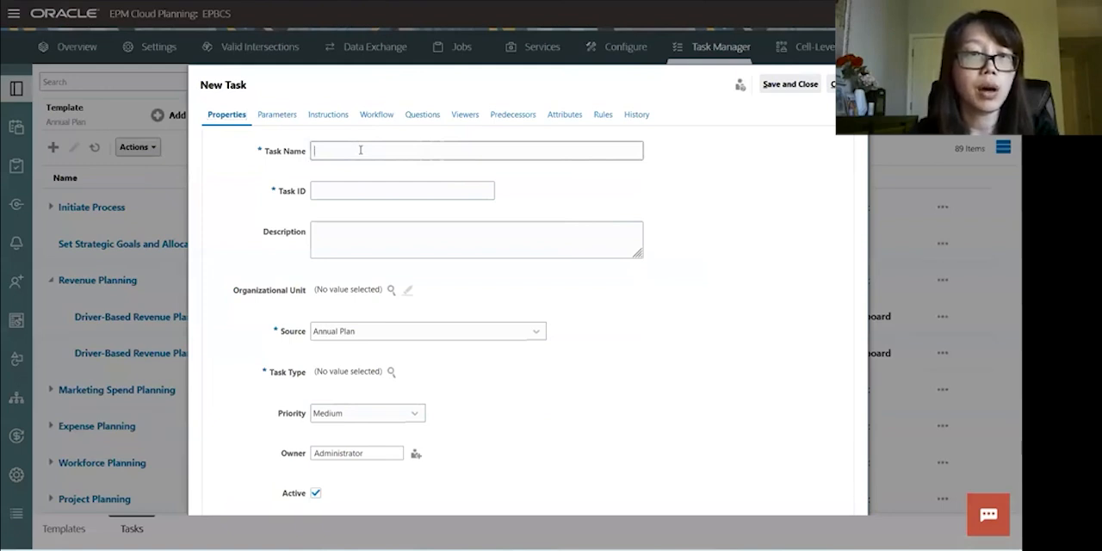
text(R)
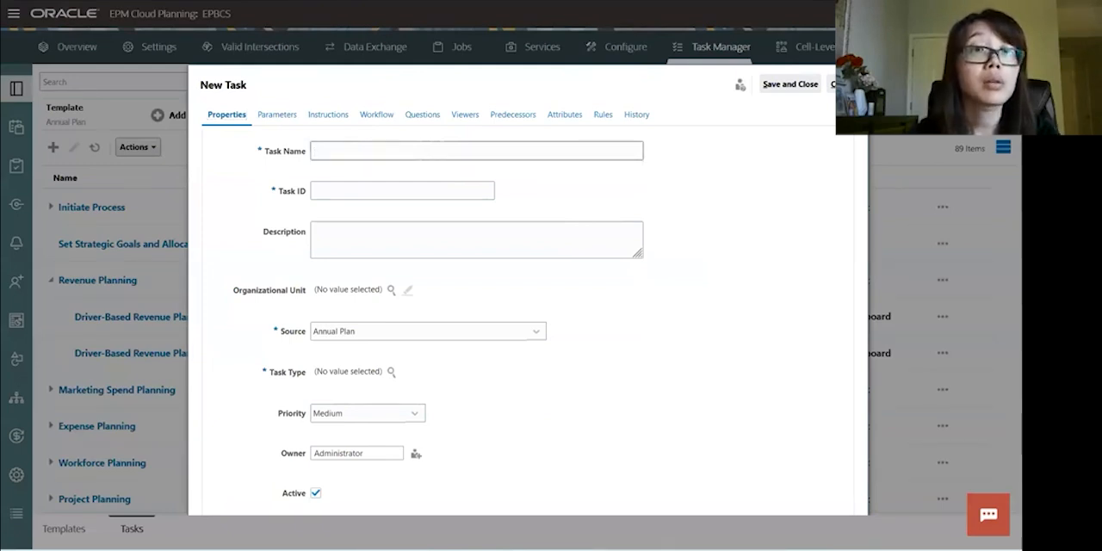
text(Up)
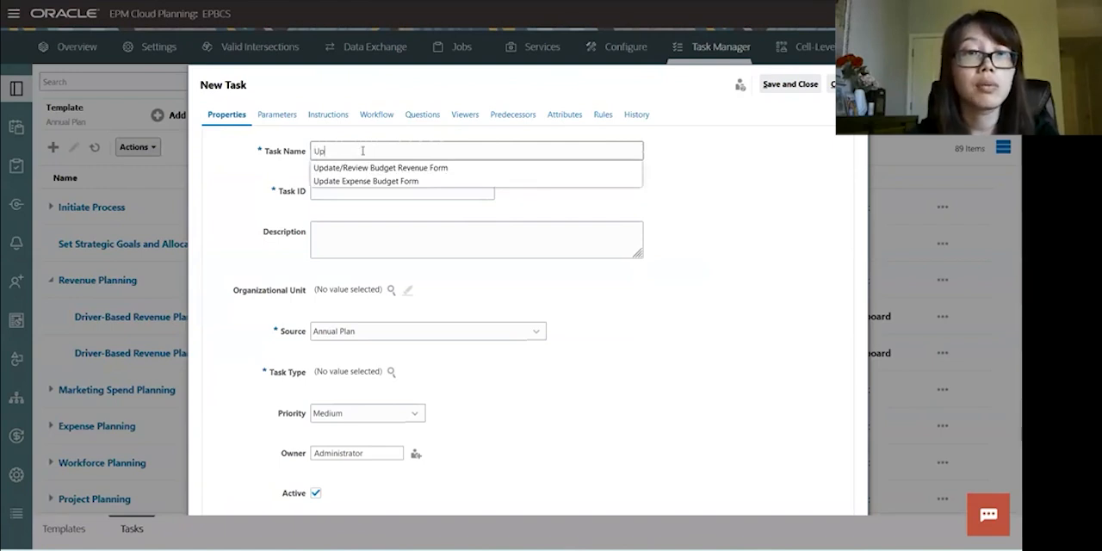
click(379, 169)
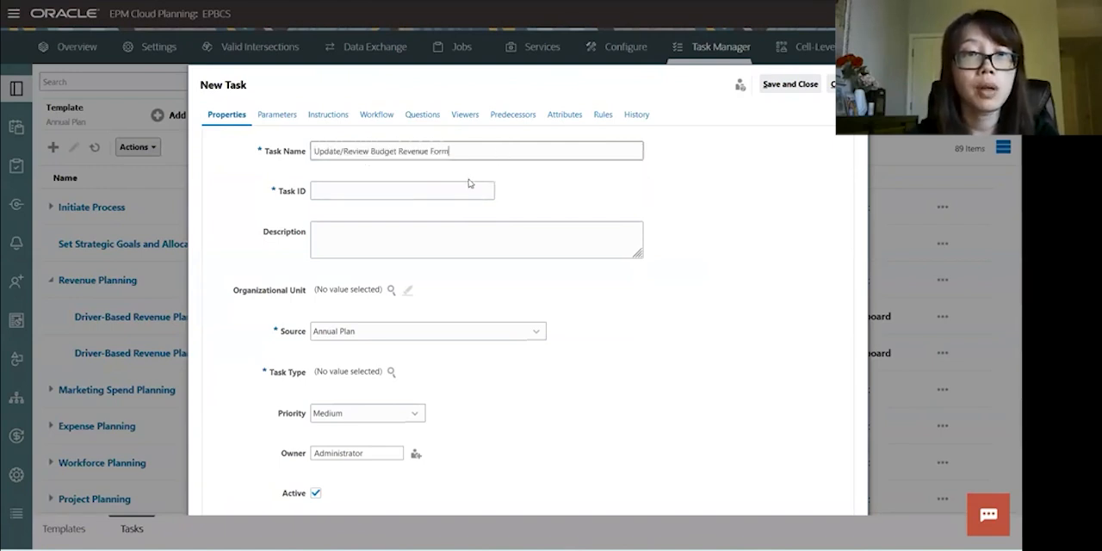
click(403, 190)
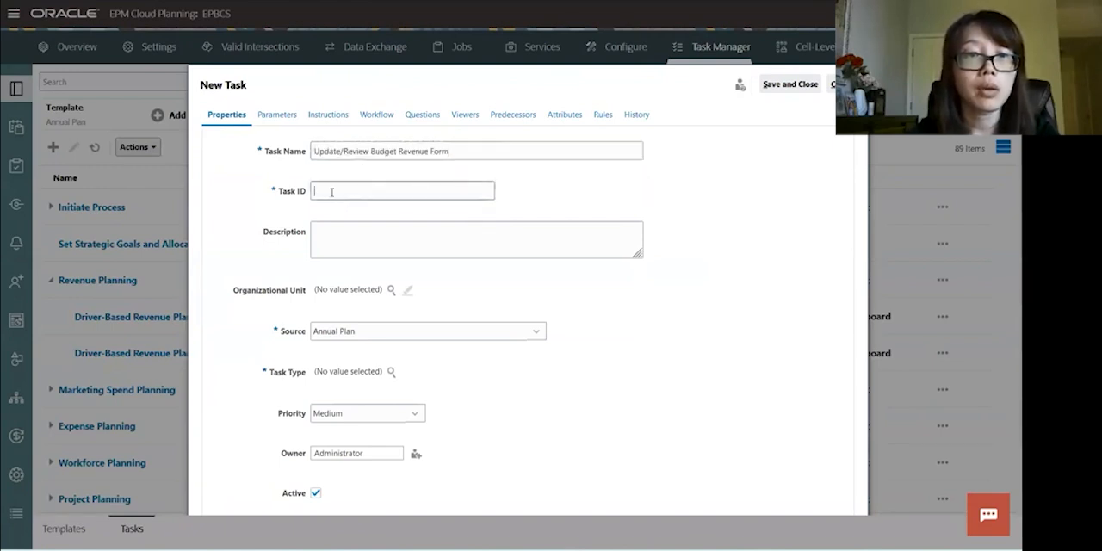
text(80)
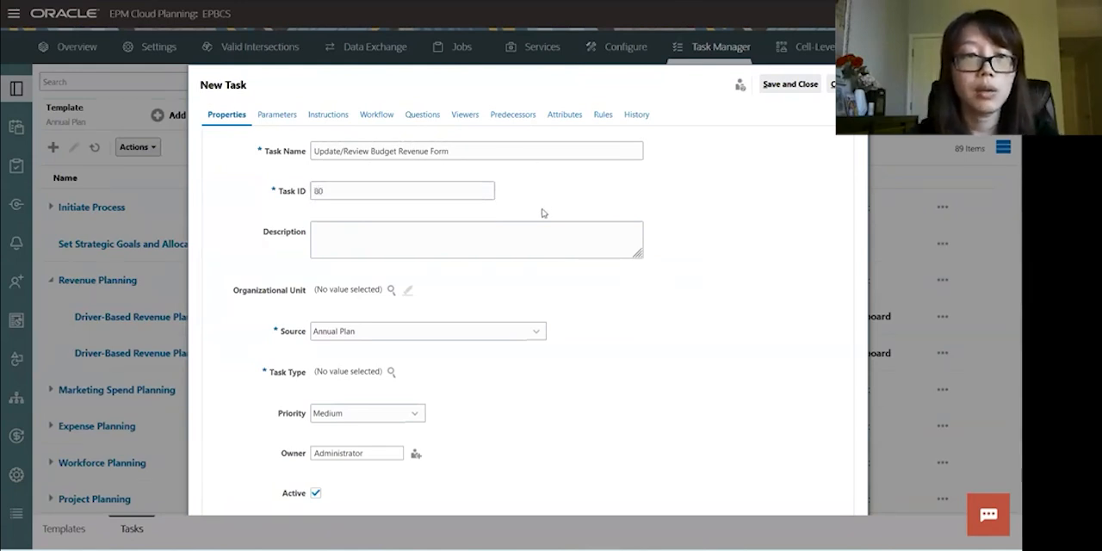
scroll(down, 3)
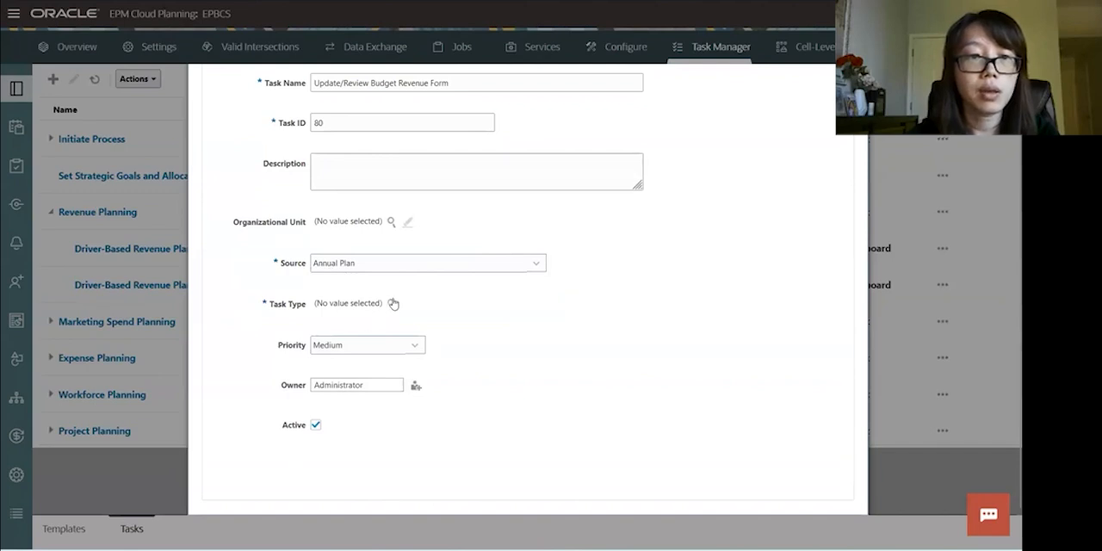
Step: Set the task type to Planning and Budgeting > Enter Form Data, keeping Medium priority
click(393, 304)
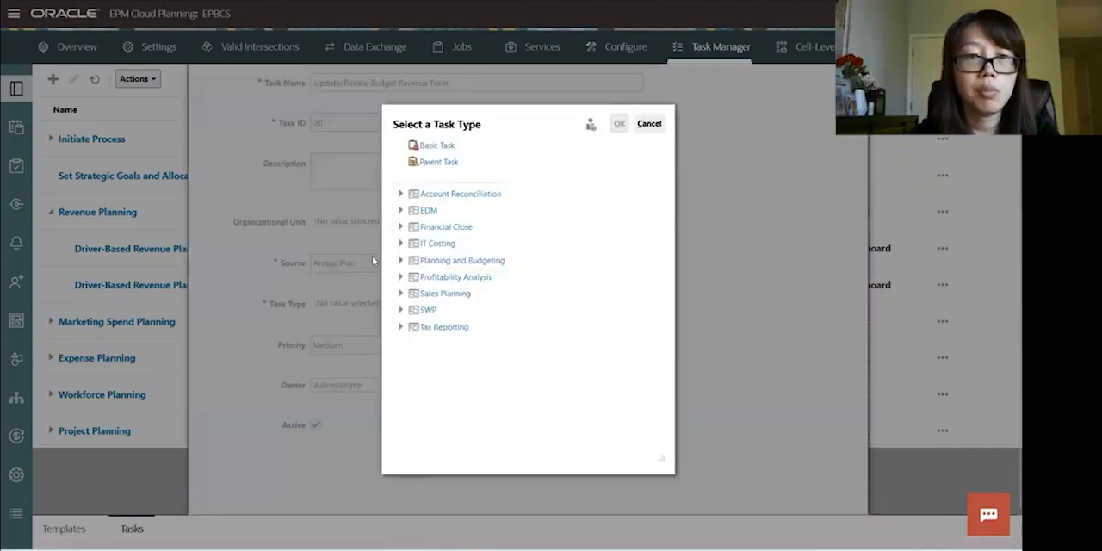
click(399, 260)
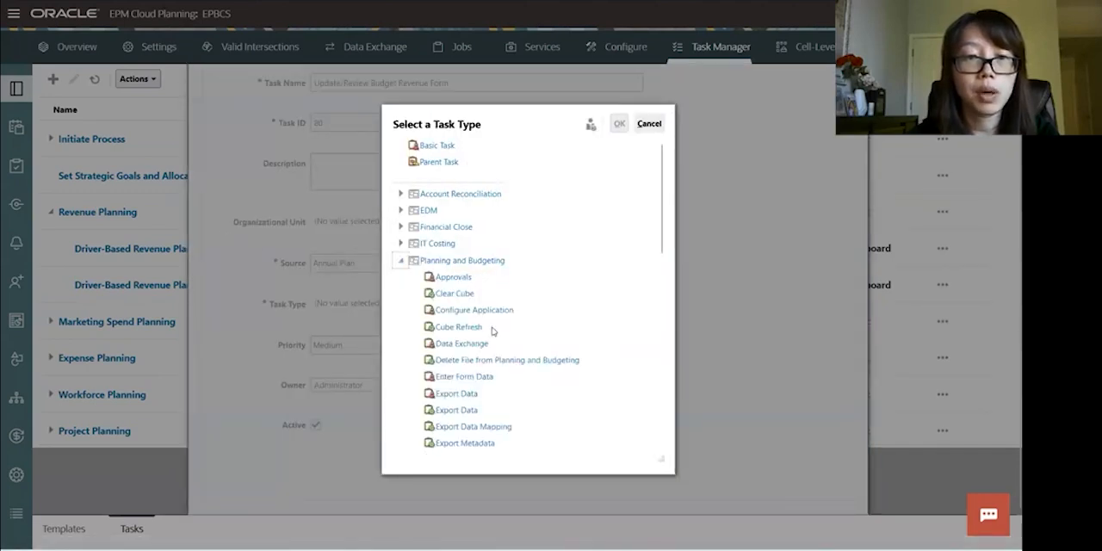
scroll(down, 3)
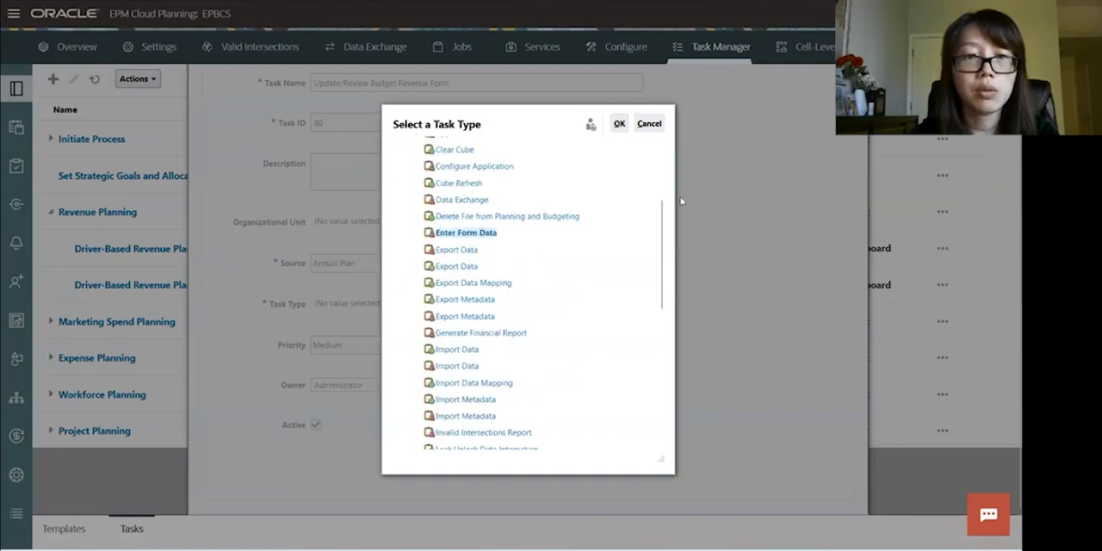
click(619, 124)
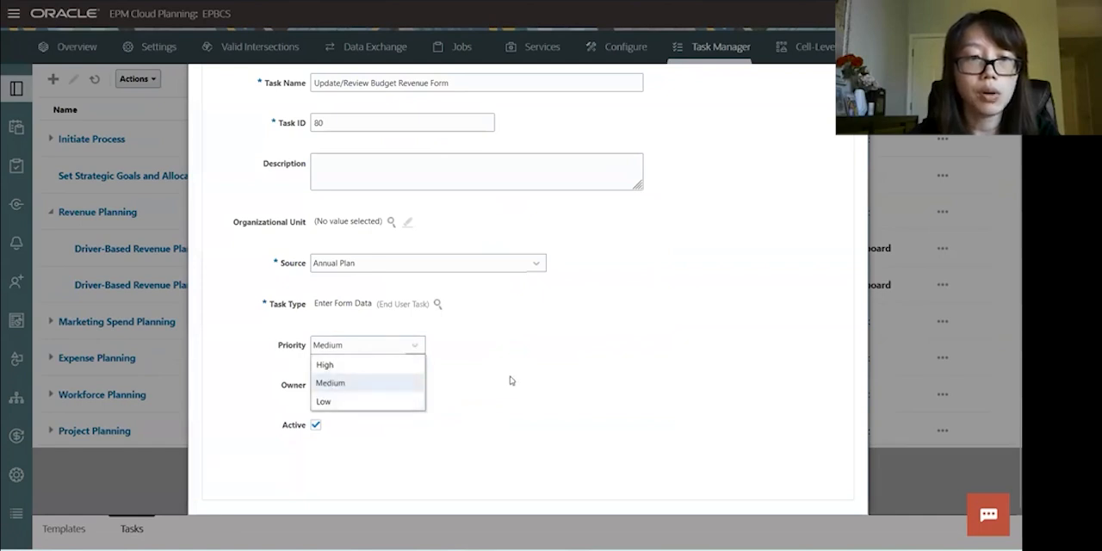
click(331, 383)
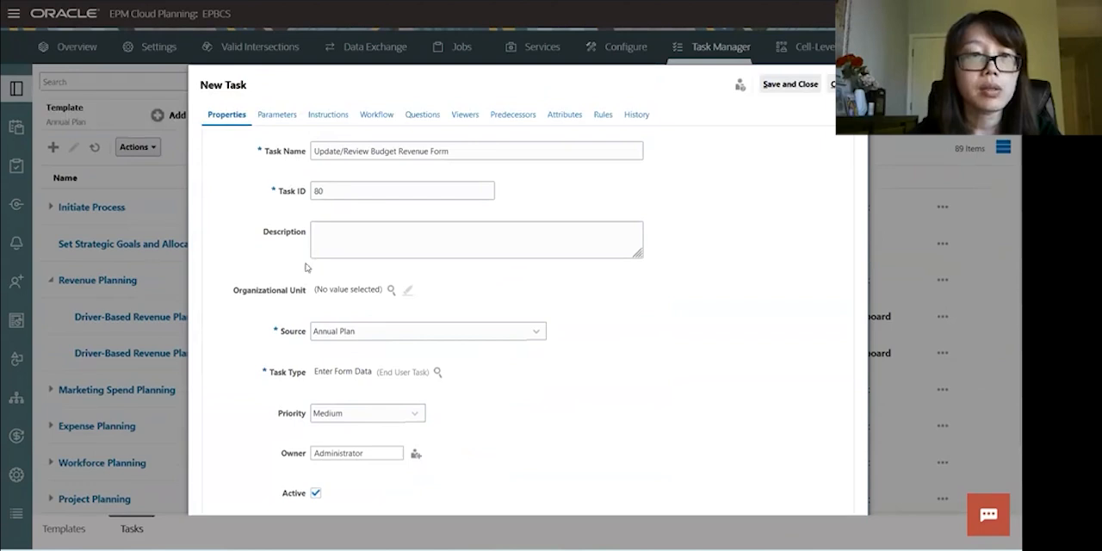
click(275, 114)
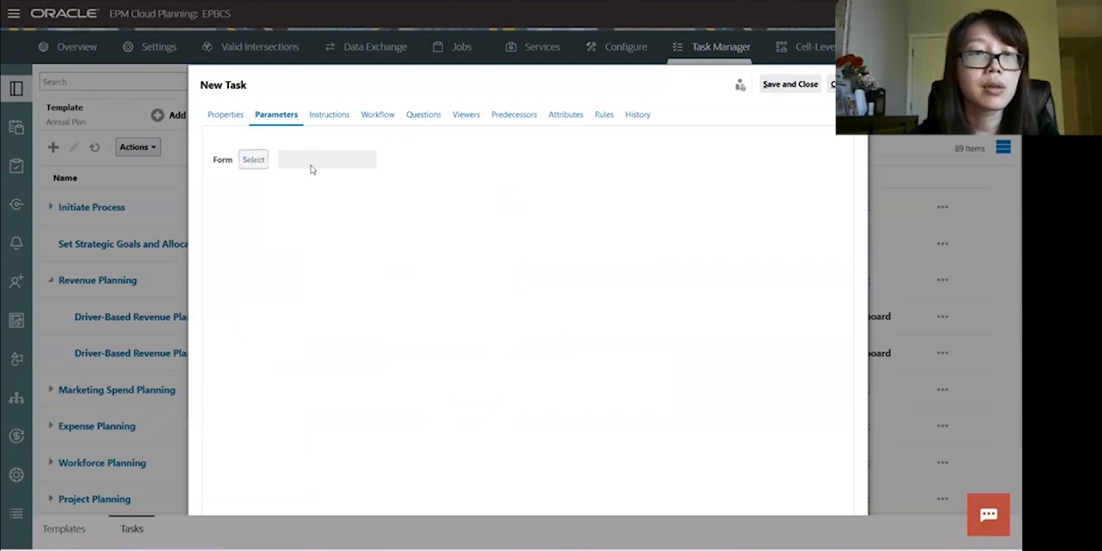
Step: Set the task's Form parameter to OFS_Revenue - Plan from the Library
click(253, 159)
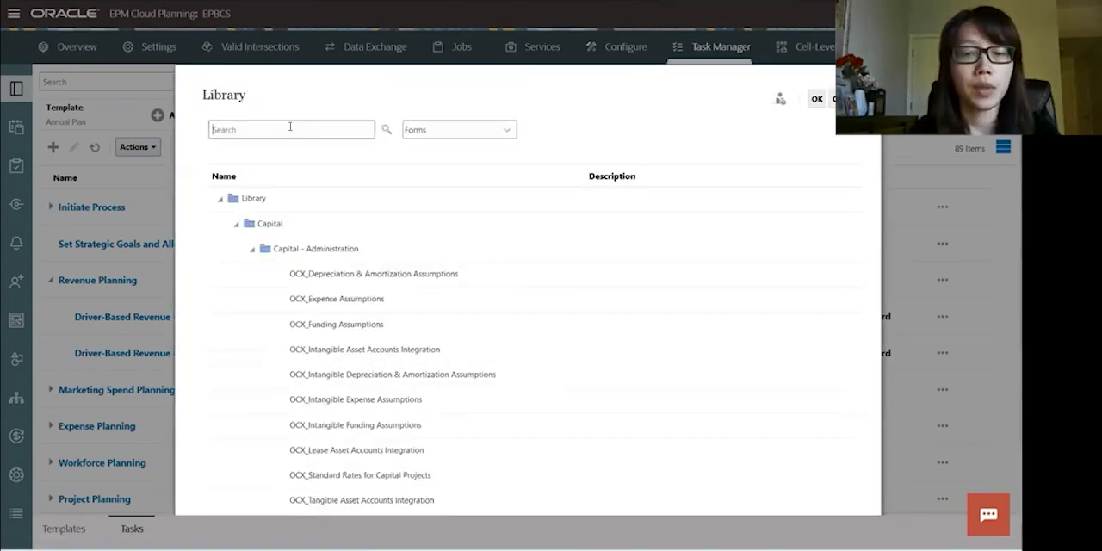
text(ofs_revenue)
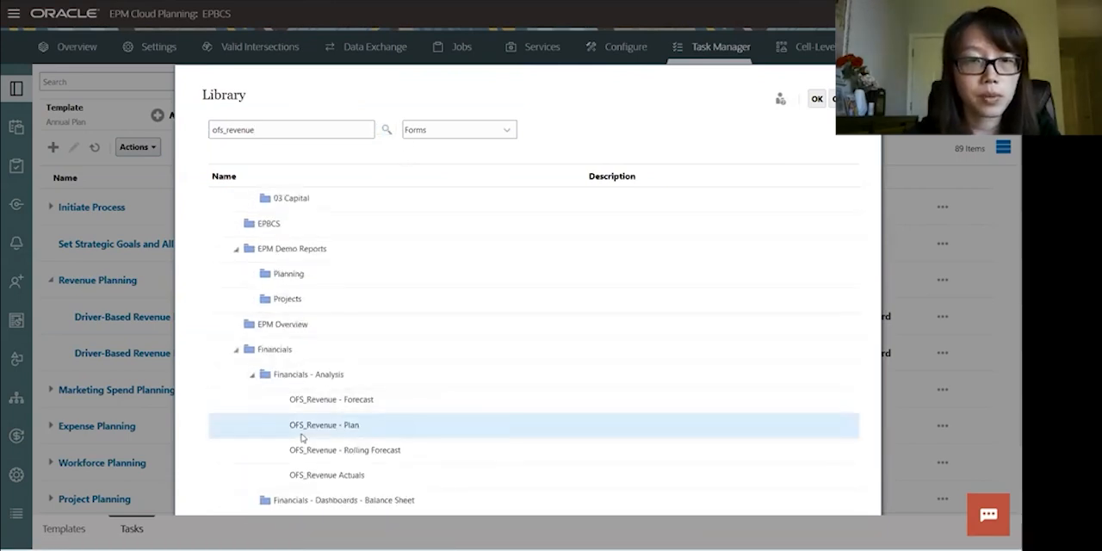
mouse_move(296, 434)
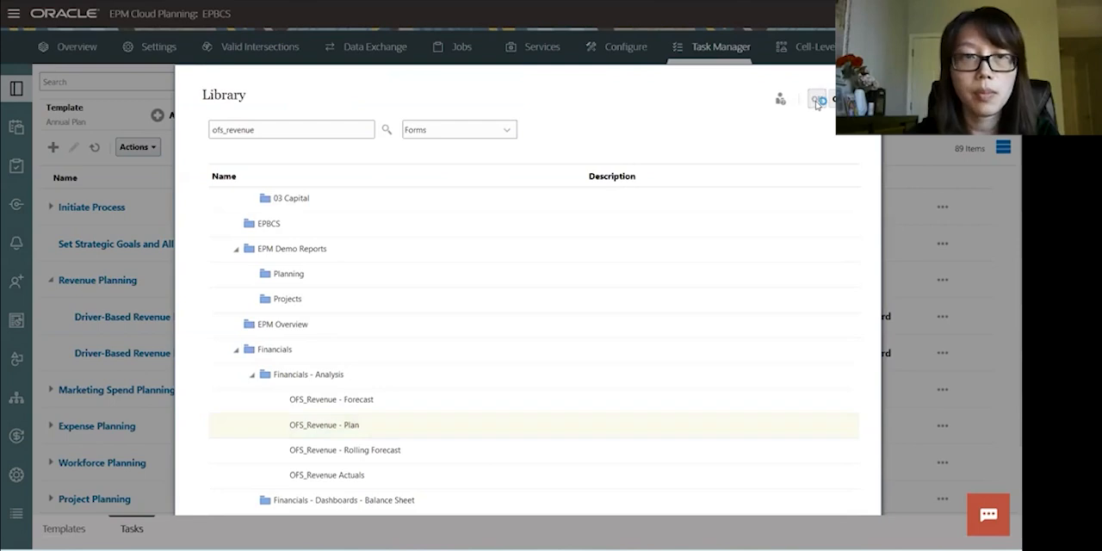
double_click(324, 424)
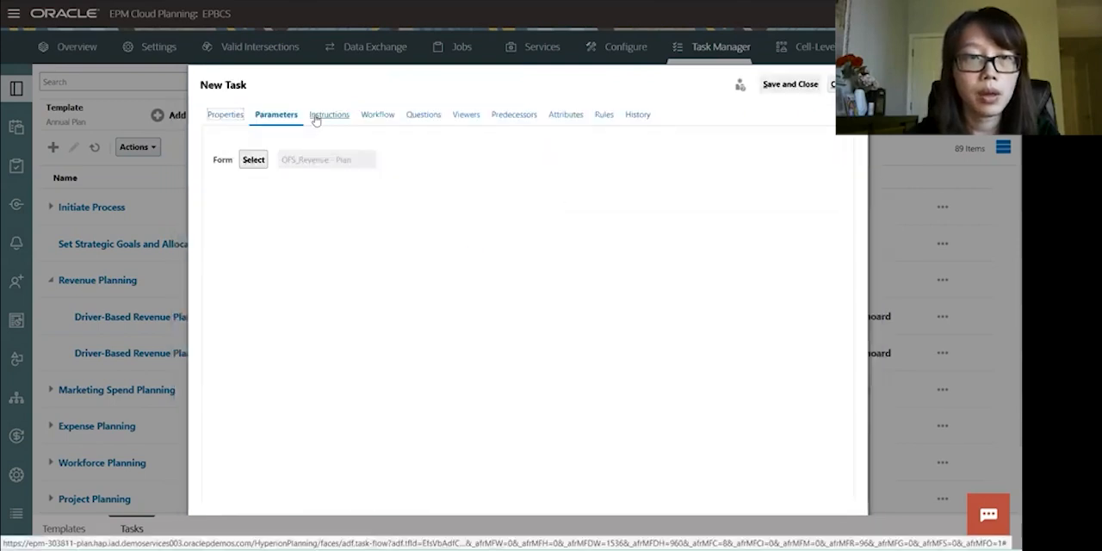
Step: Review the task's empty Instructions and References areas
click(329, 113)
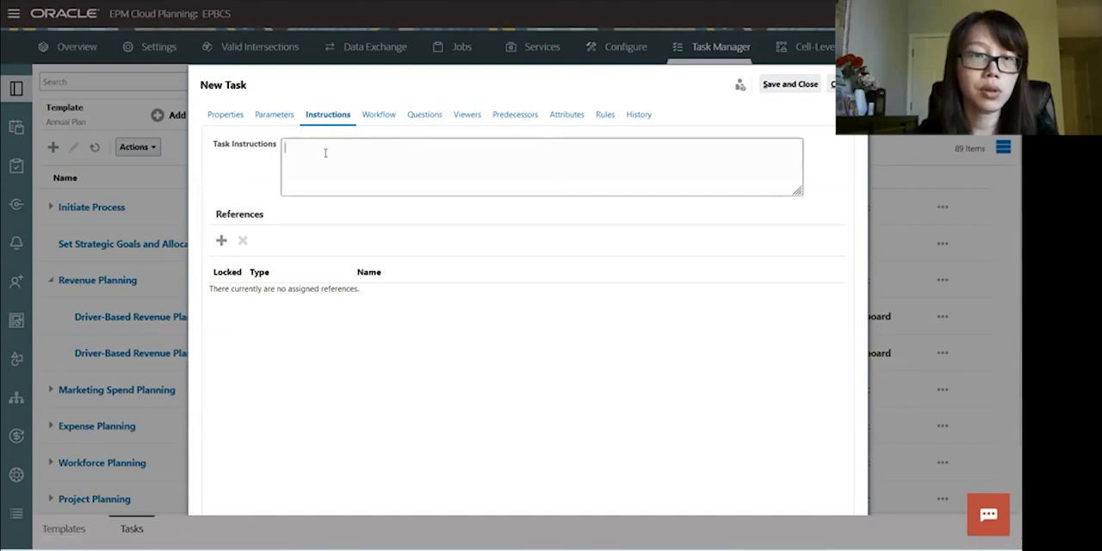
mouse_move(212, 258)
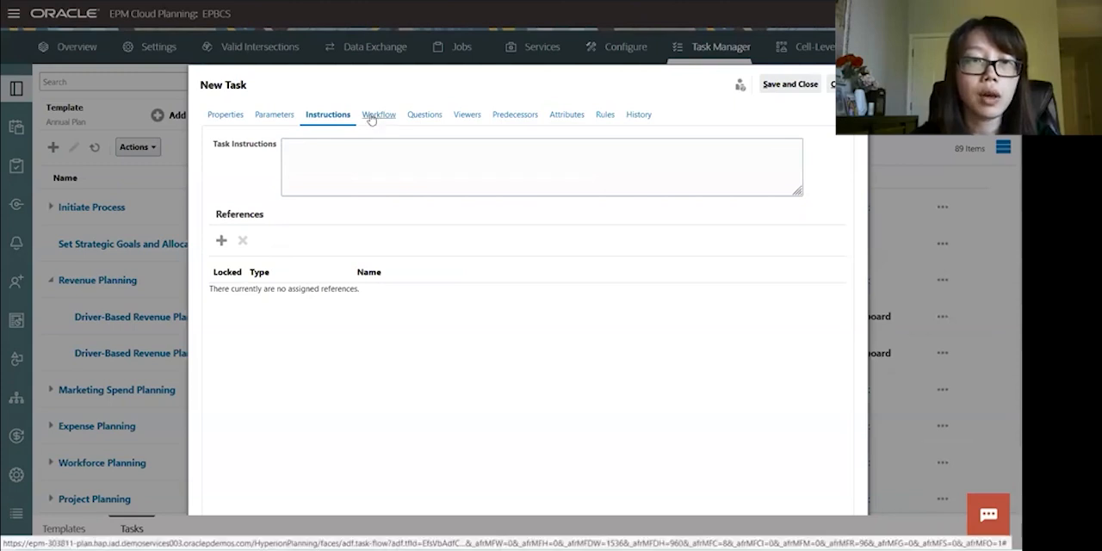
click(375, 114)
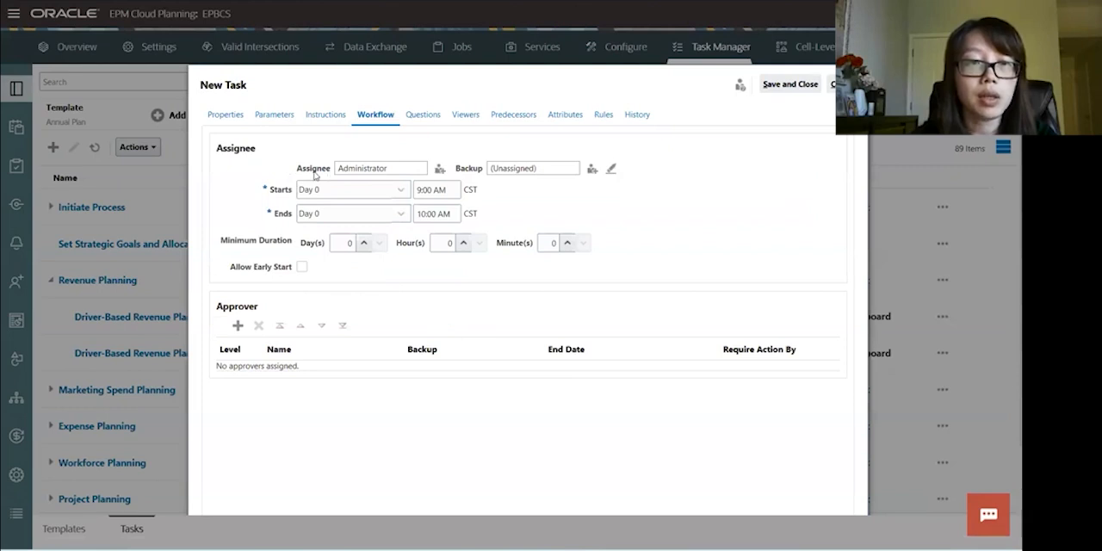
mouse_move(277, 238)
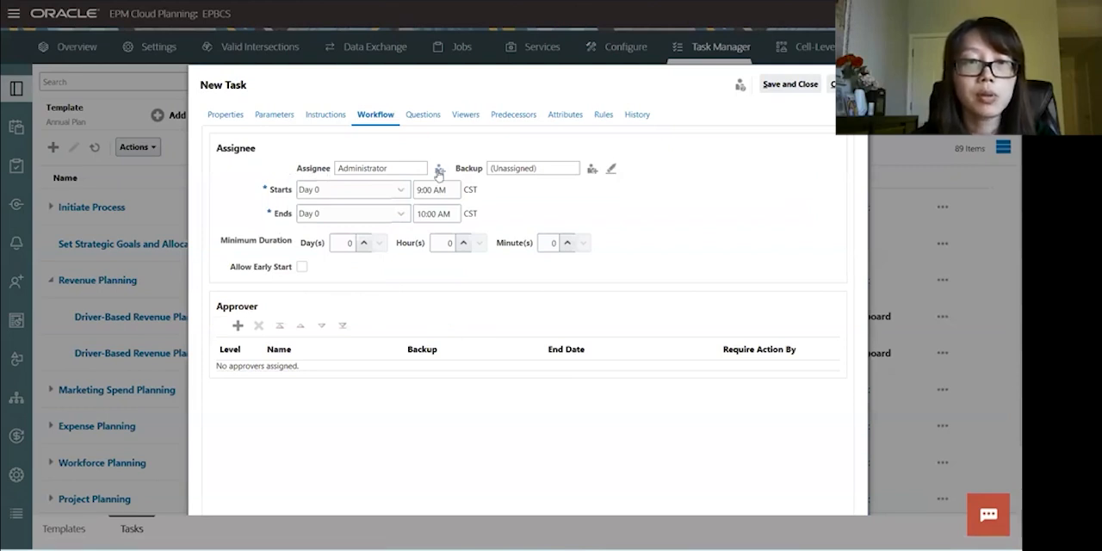
click(437, 169)
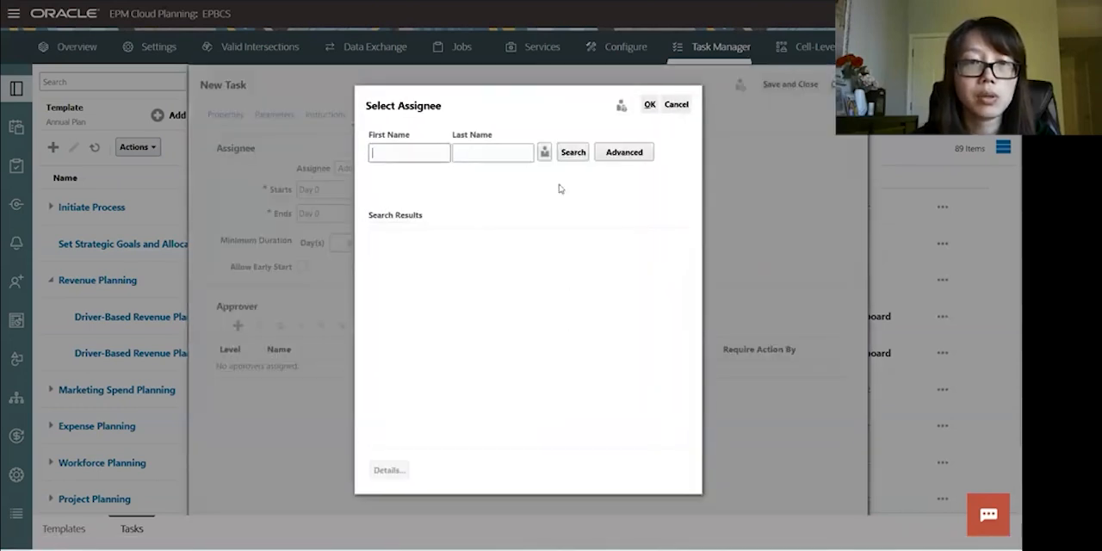
click(572, 152)
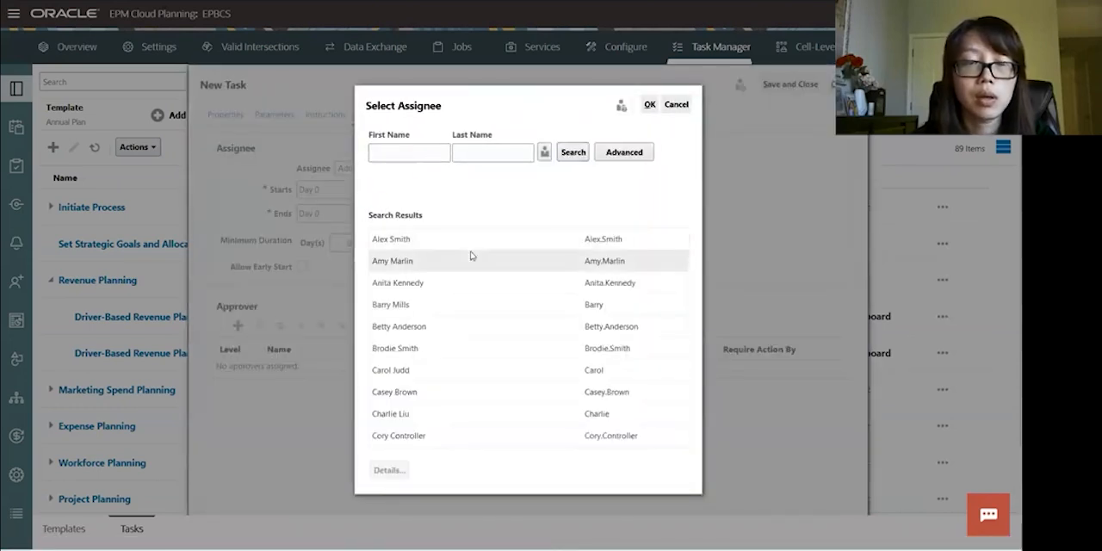
click(389, 237)
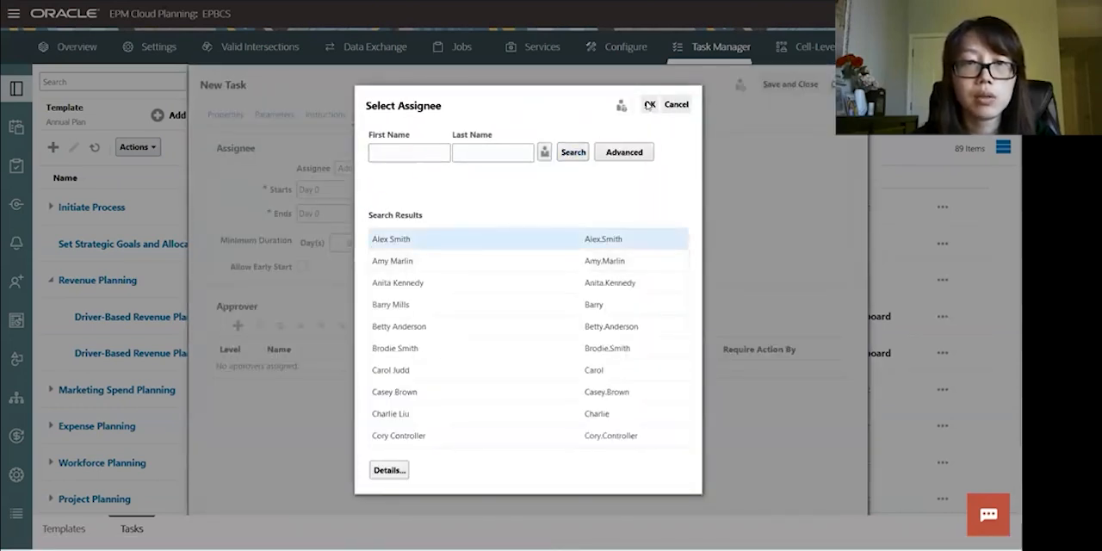
click(650, 104)
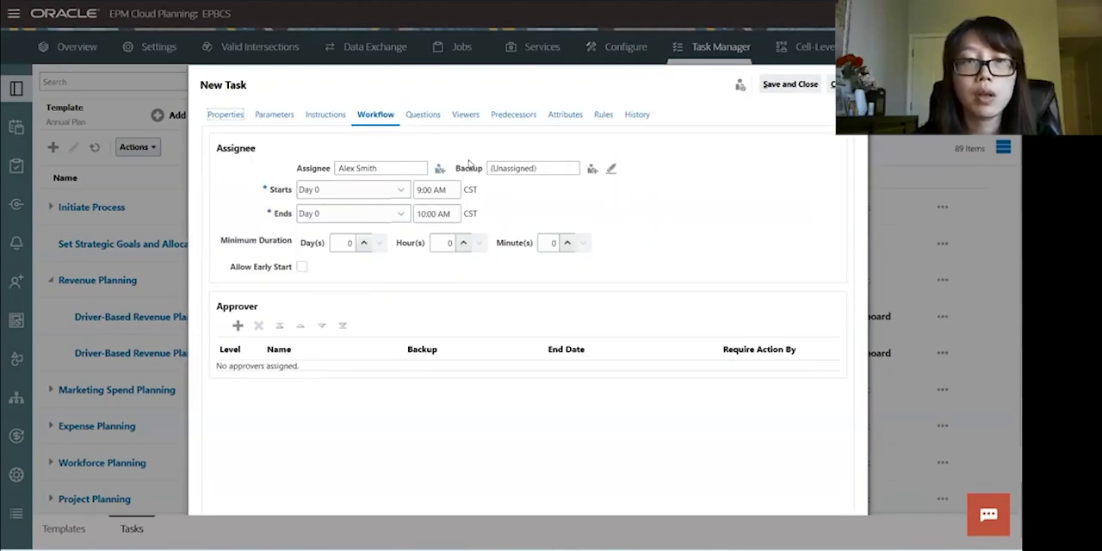
mouse_move(544, 170)
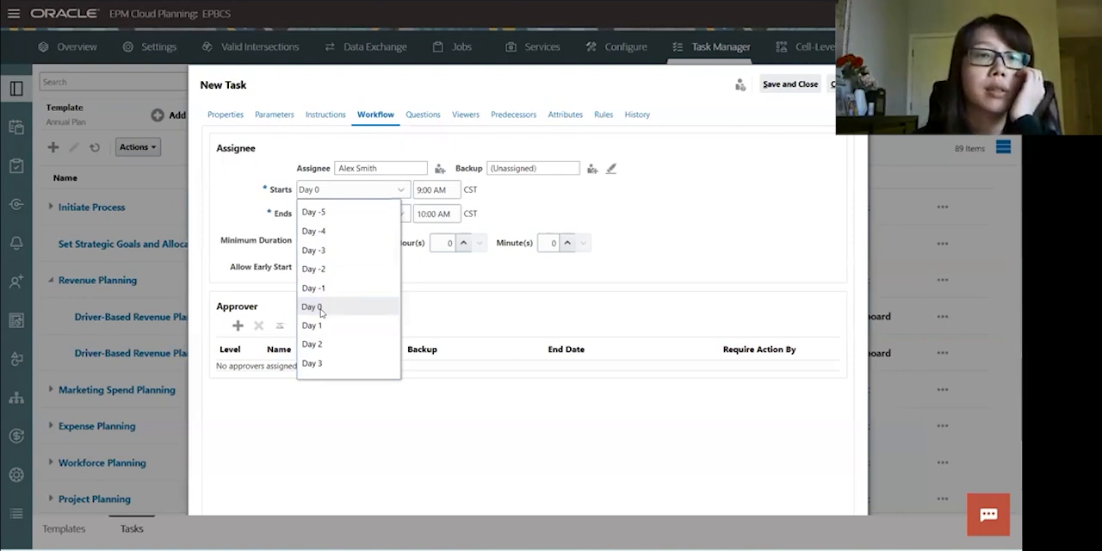
mouse_move(360, 307)
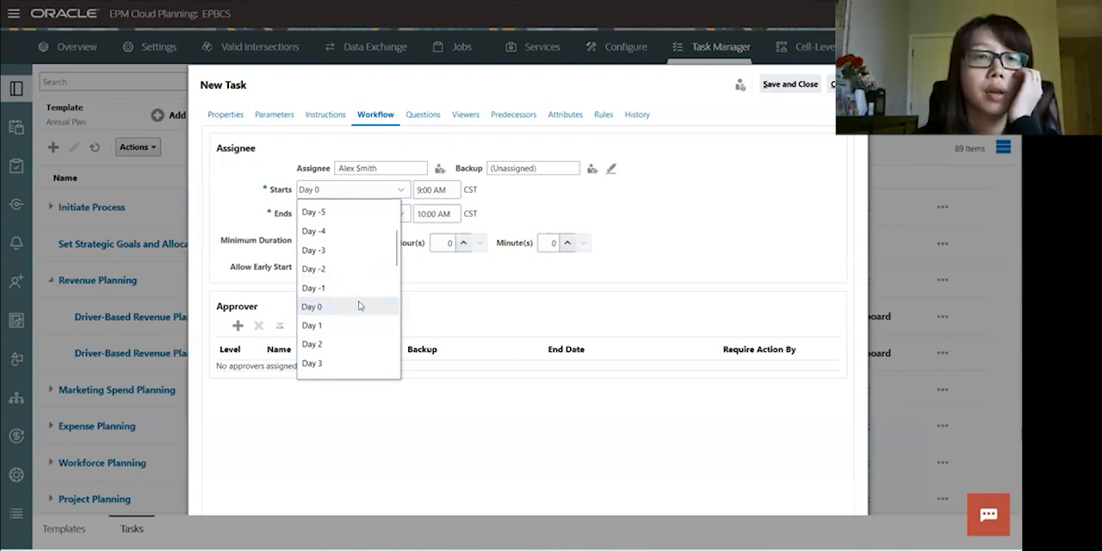
Step: Schedule the task to start on Day 0 and end on Day 1
click(313, 306)
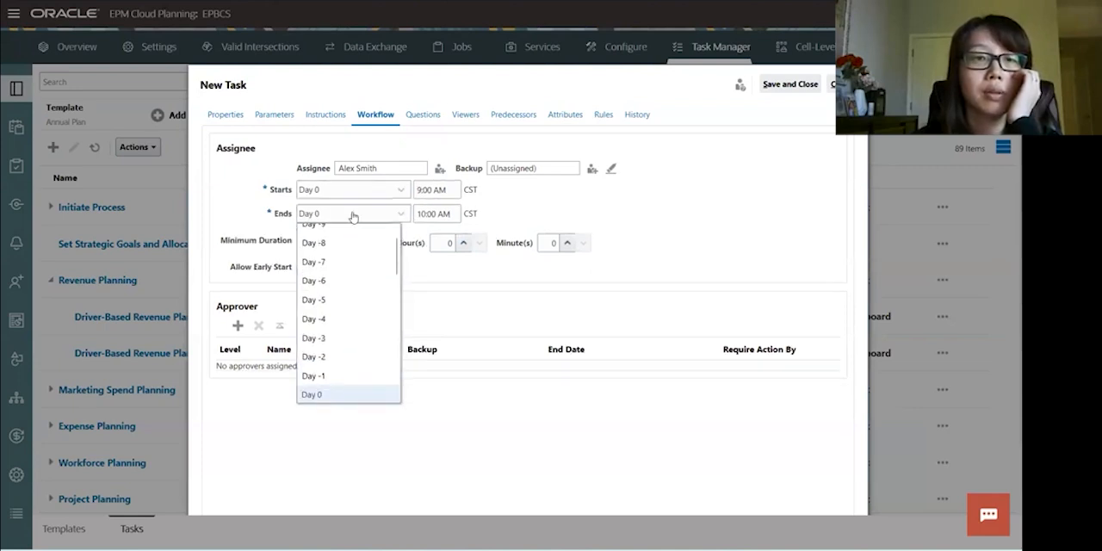
scroll(down, 3)
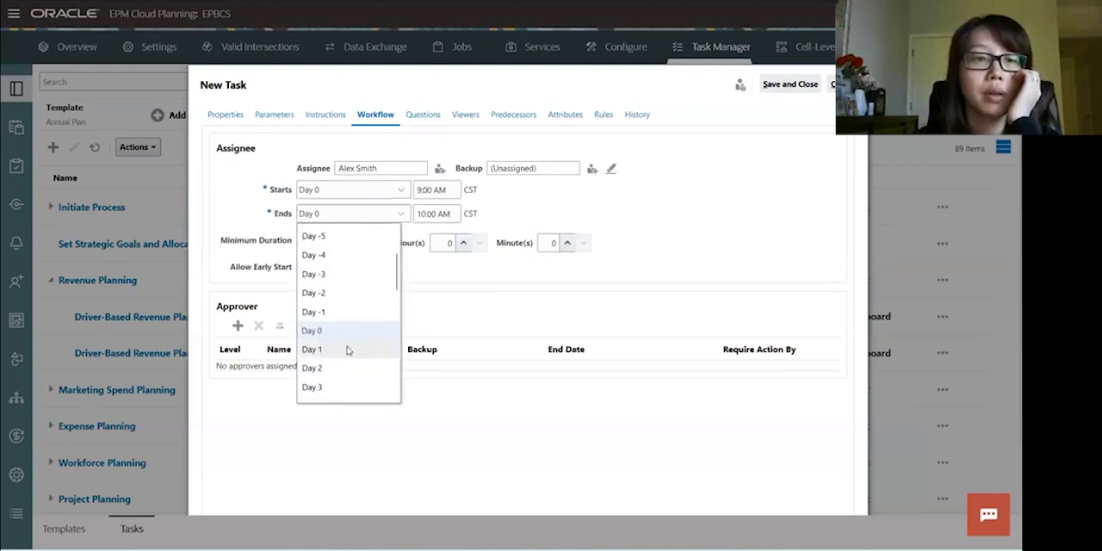
click(313, 348)
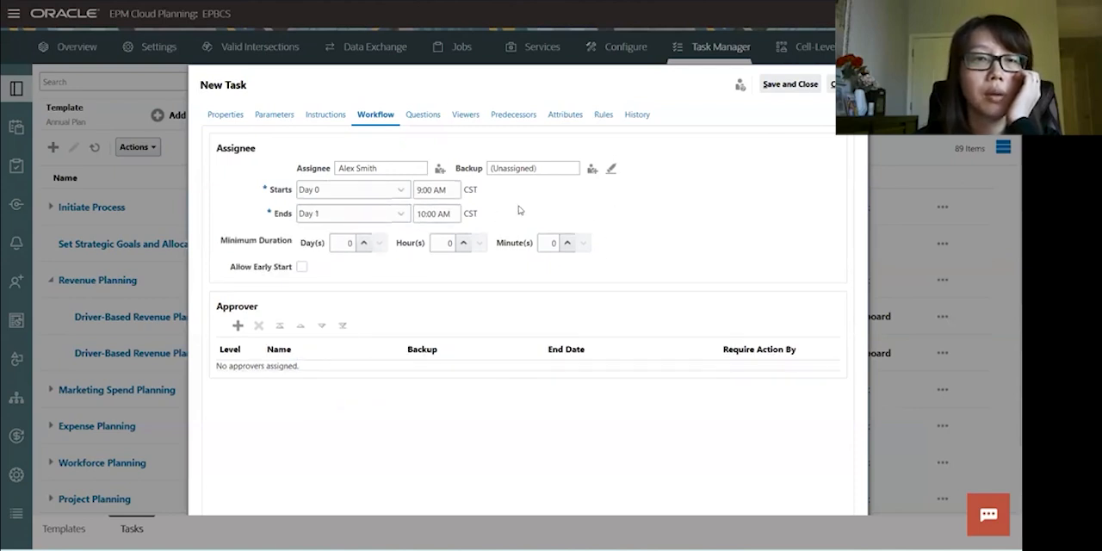
mouse_move(341, 275)
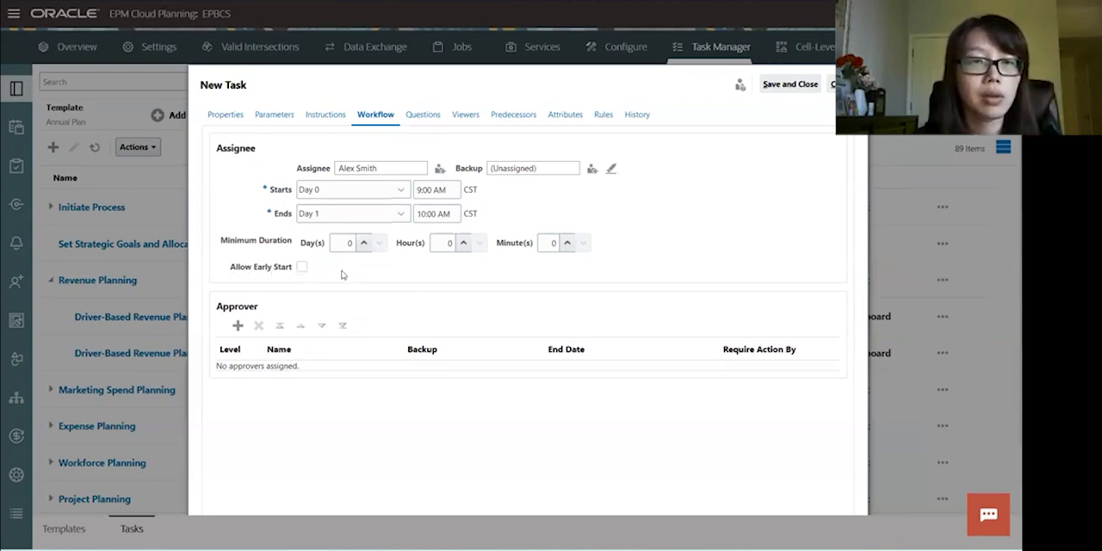
mouse_move(434, 277)
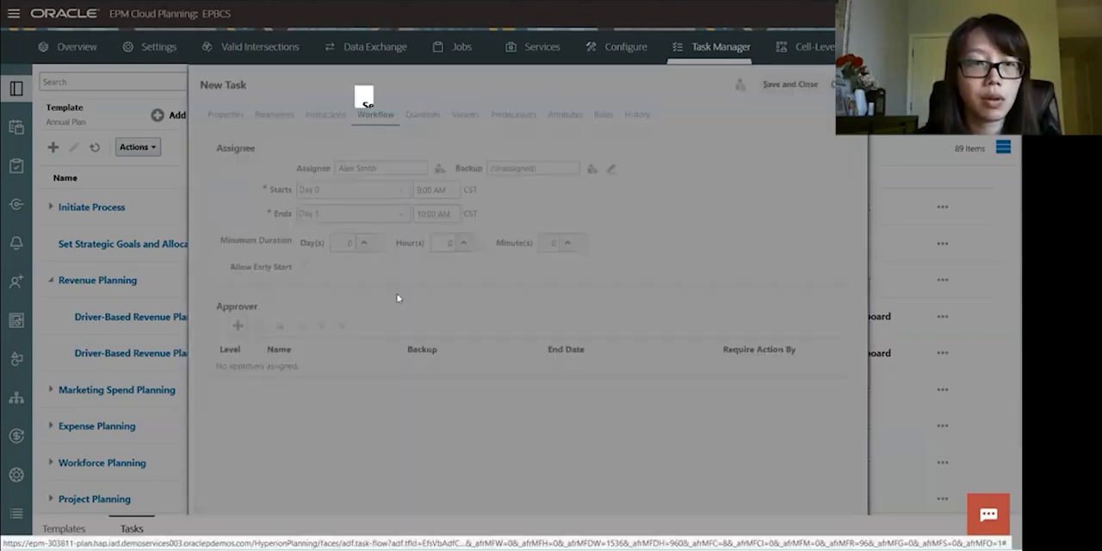
click(238, 326)
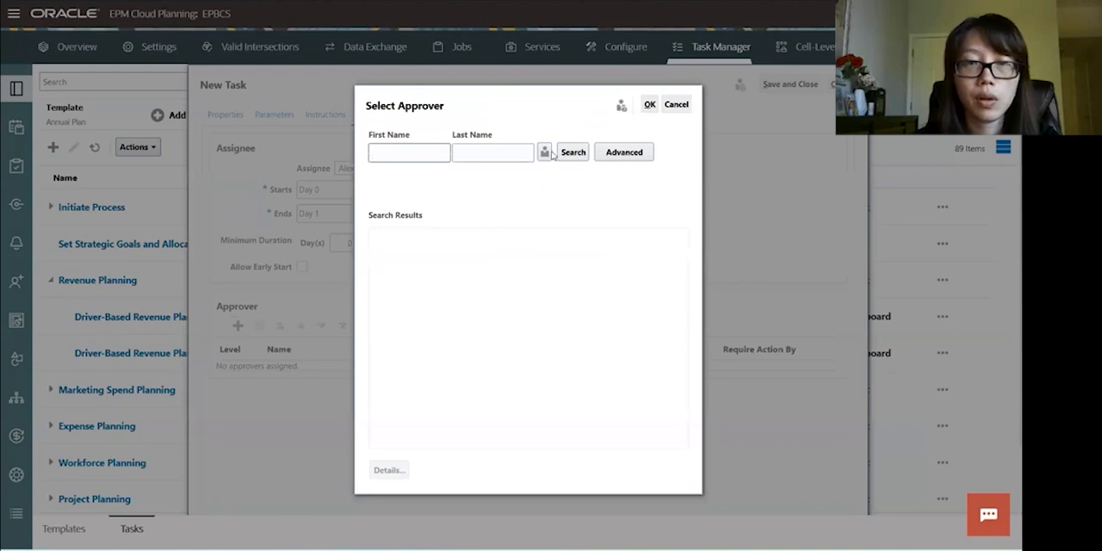
click(571, 152)
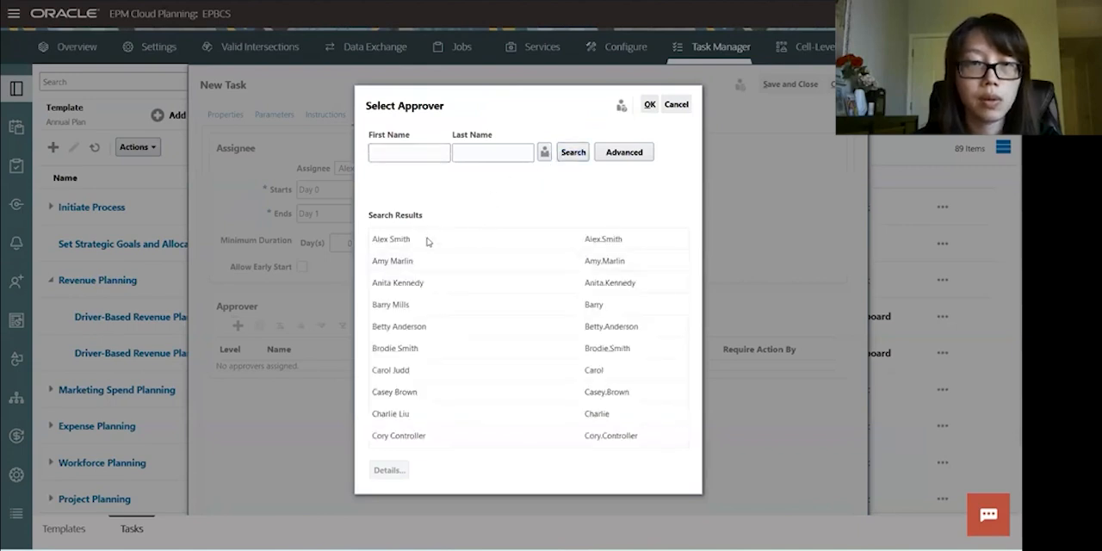
click(392, 261)
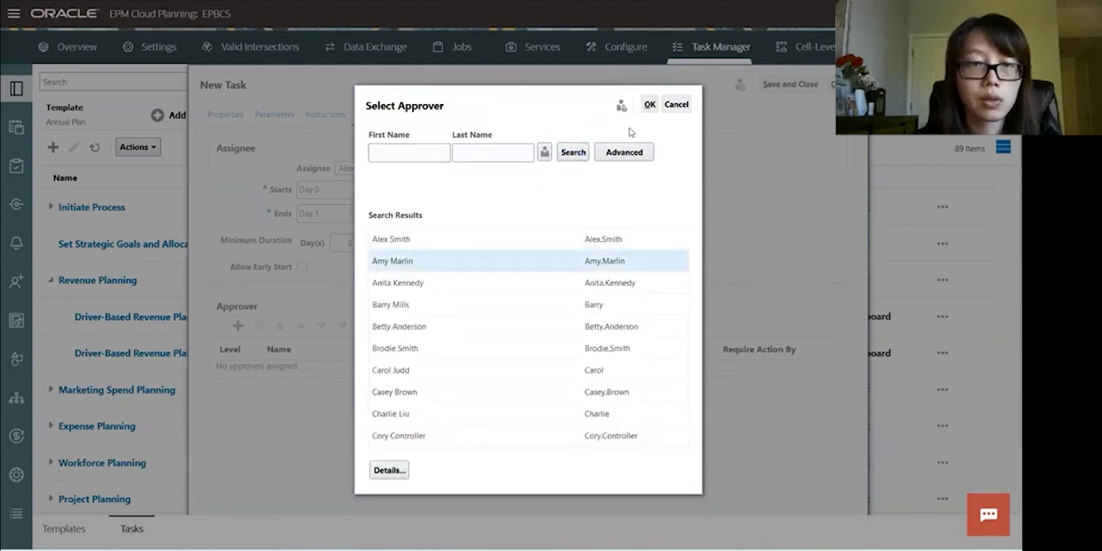
click(650, 103)
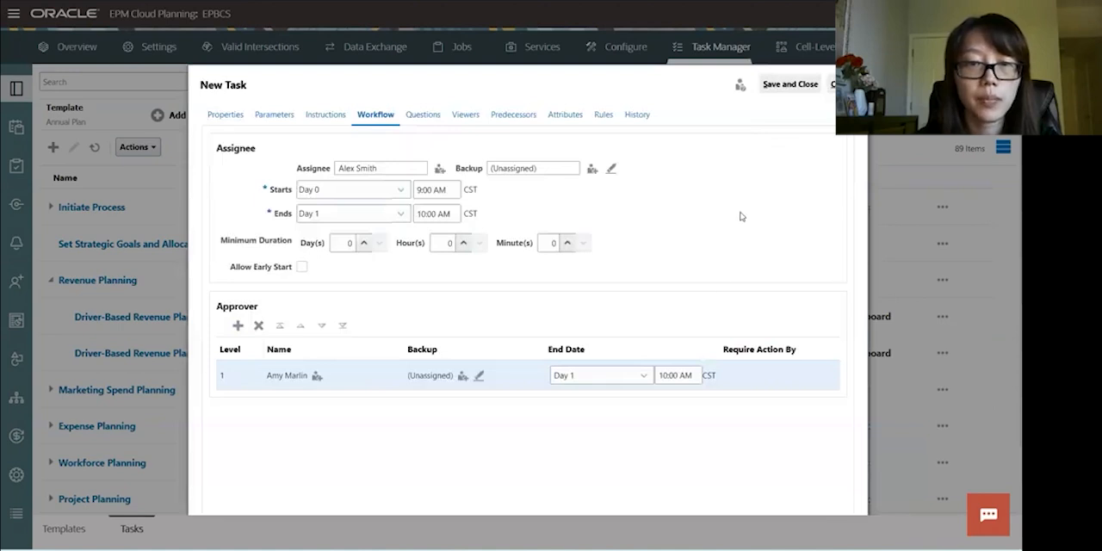
click(644, 376)
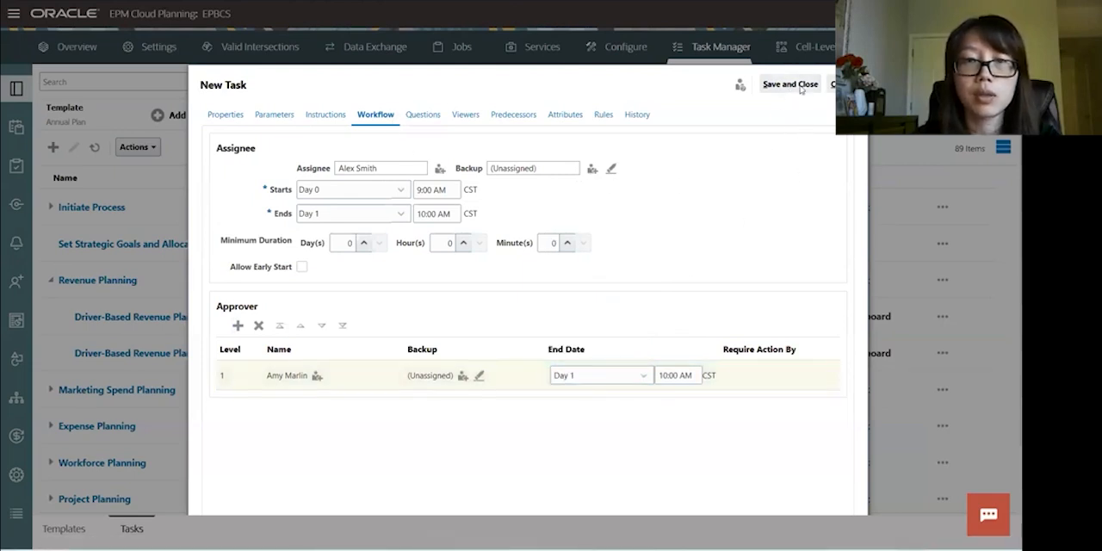
Step: Save the new task and select it in the Task Manager list
click(789, 84)
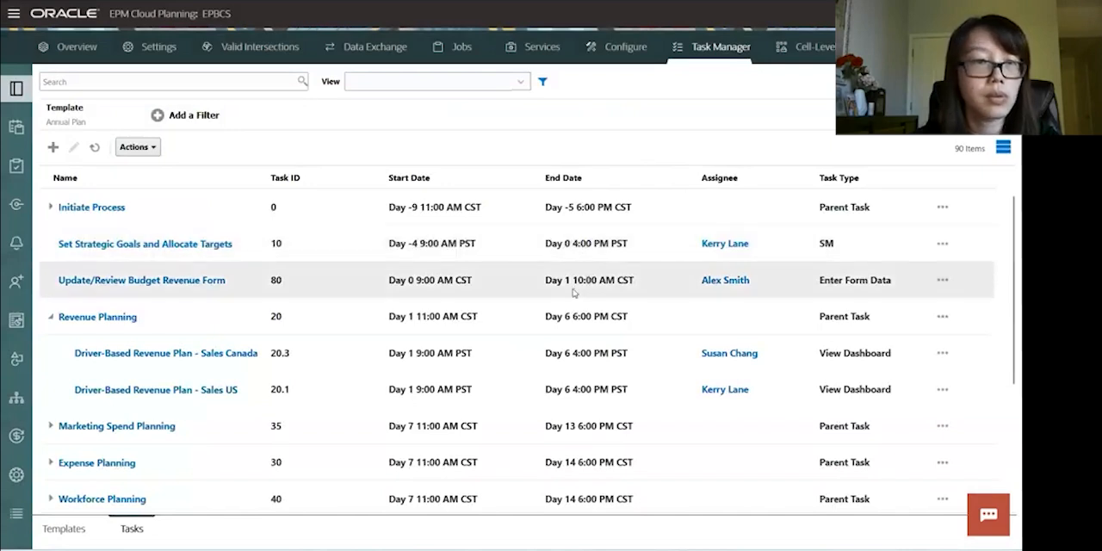
mouse_move(60, 286)
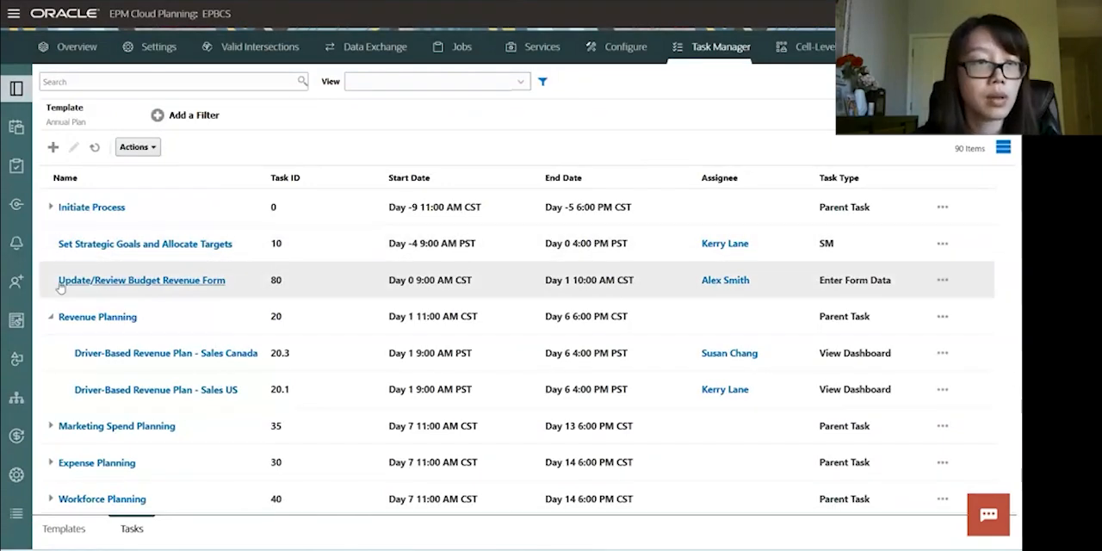
click(141, 279)
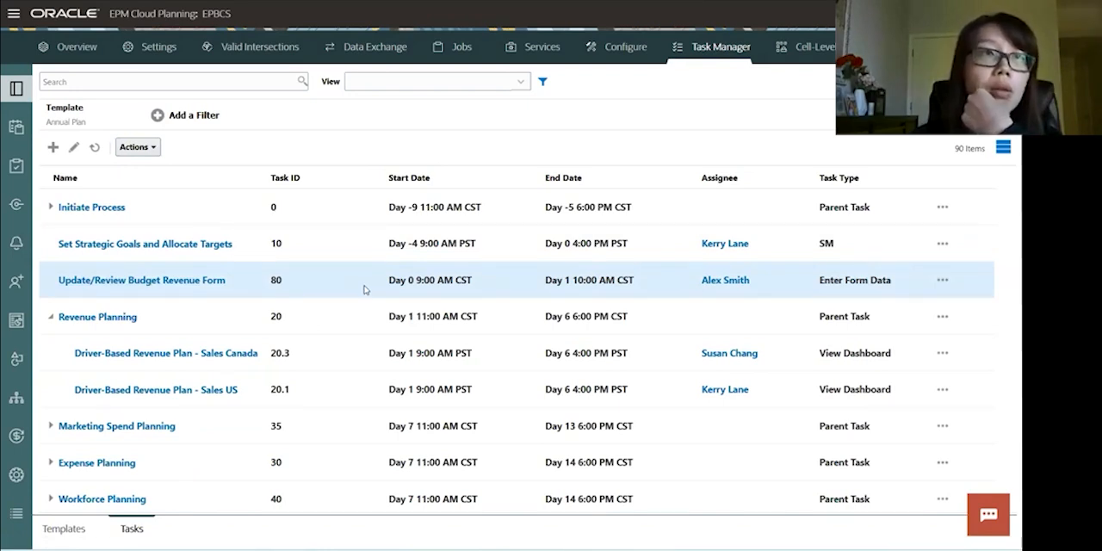
mouse_move(15, 127)
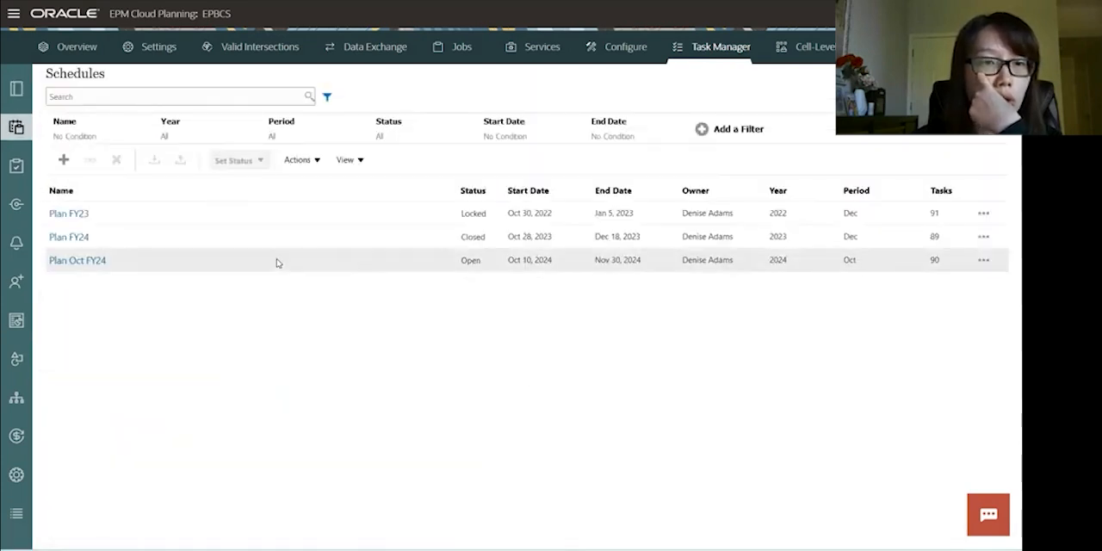
click(78, 260)
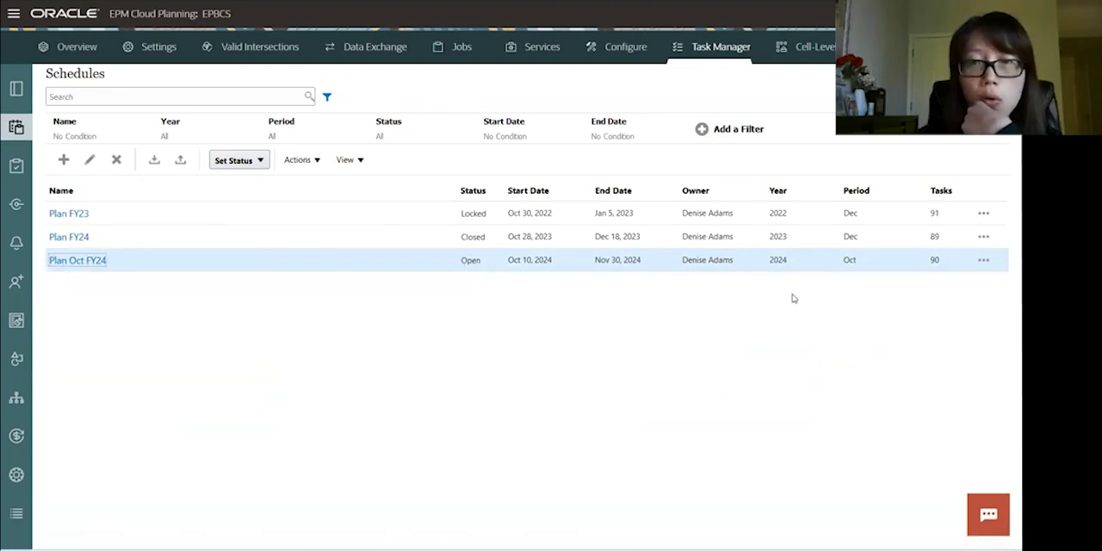
double_click(851, 259)
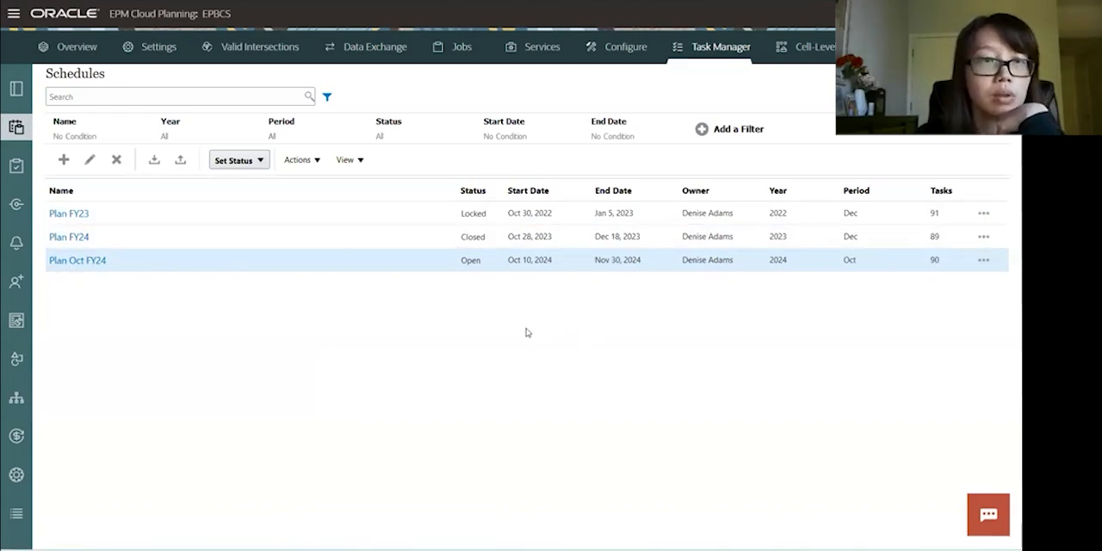
mouse_move(355, 95)
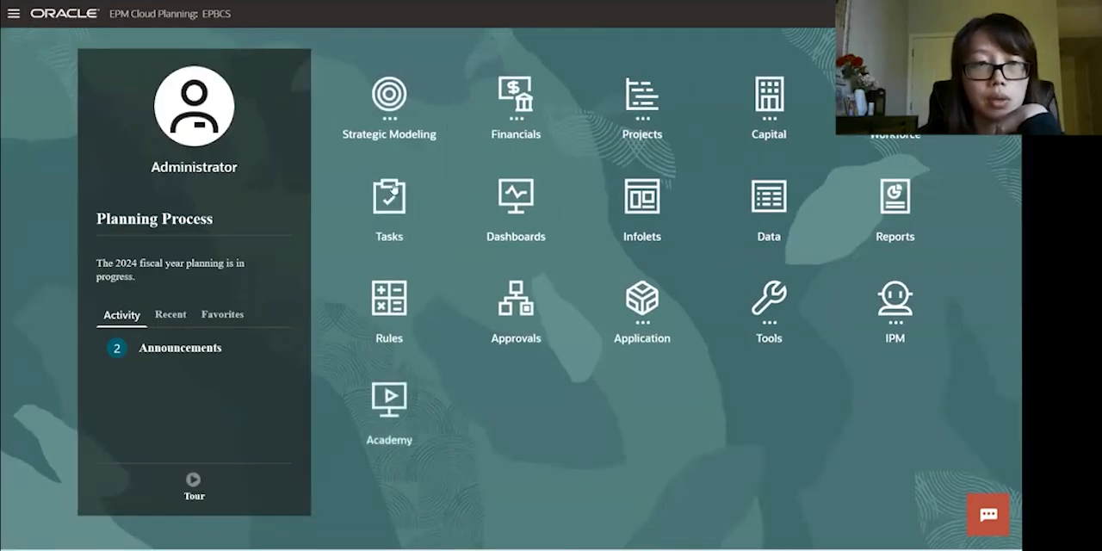
mouse_move(389, 198)
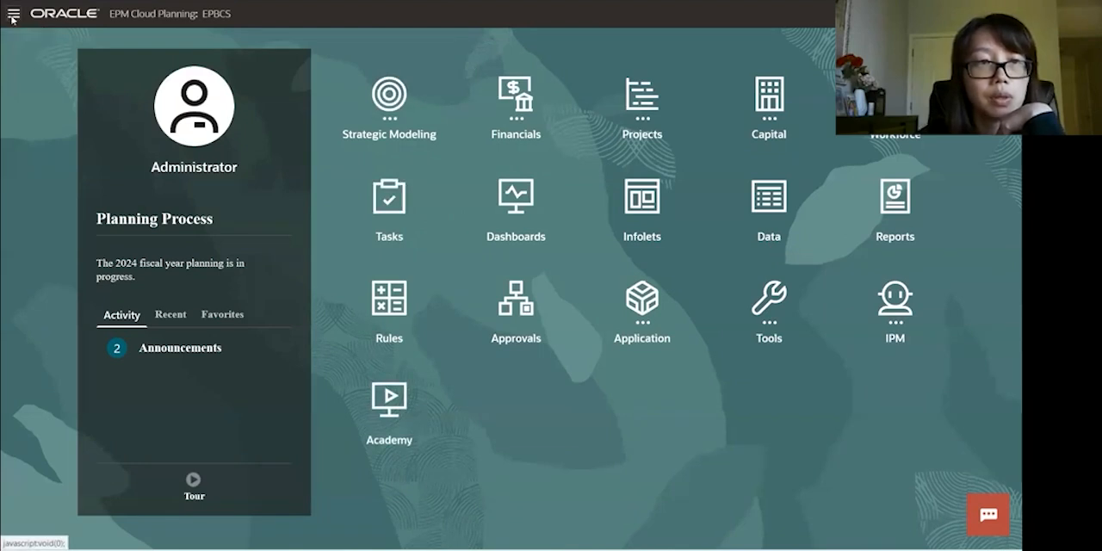
Step: Go to the Tasks worklist for October 2024 from the Navigator
click(12, 14)
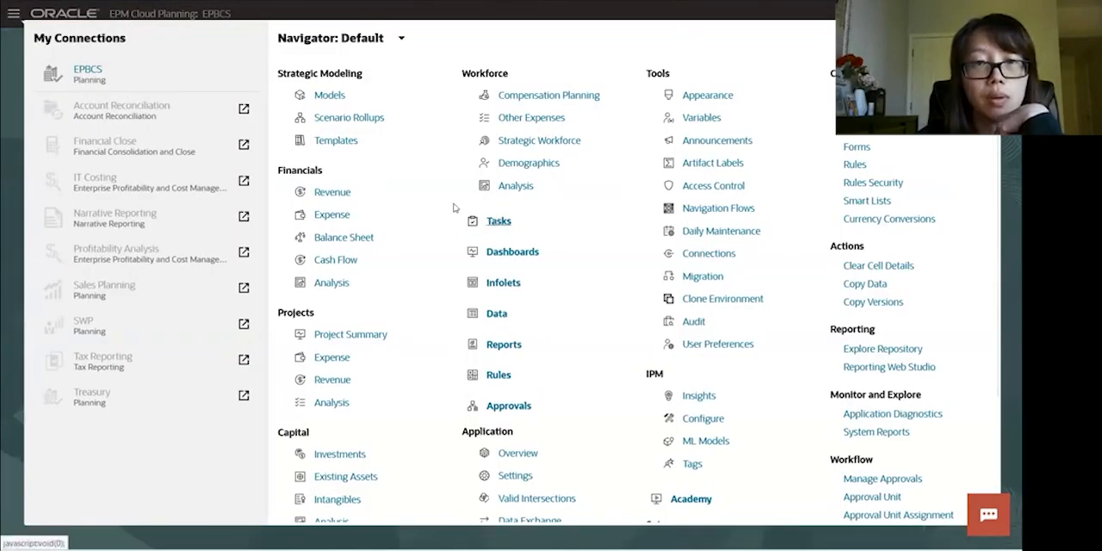
click(500, 221)
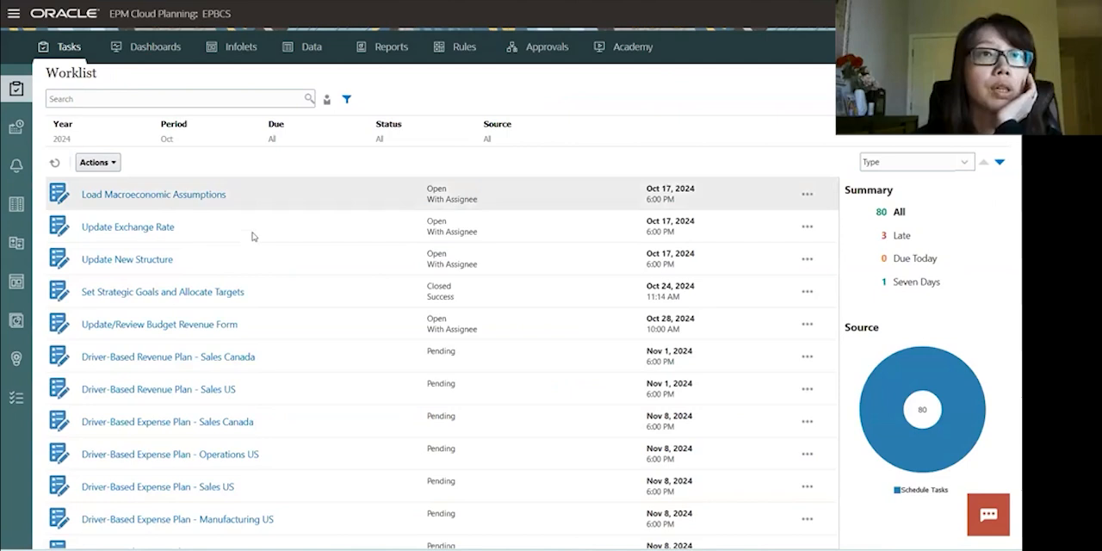
mouse_move(258, 259)
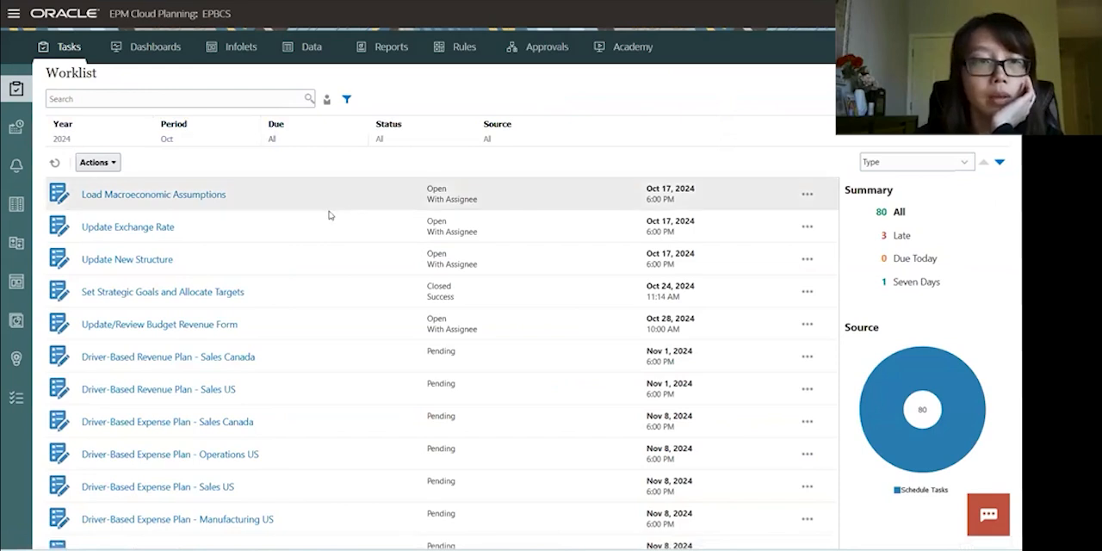
Step: Filter the worklist to the 3 late tasks via the Worklist Summary
scroll(down, 3)
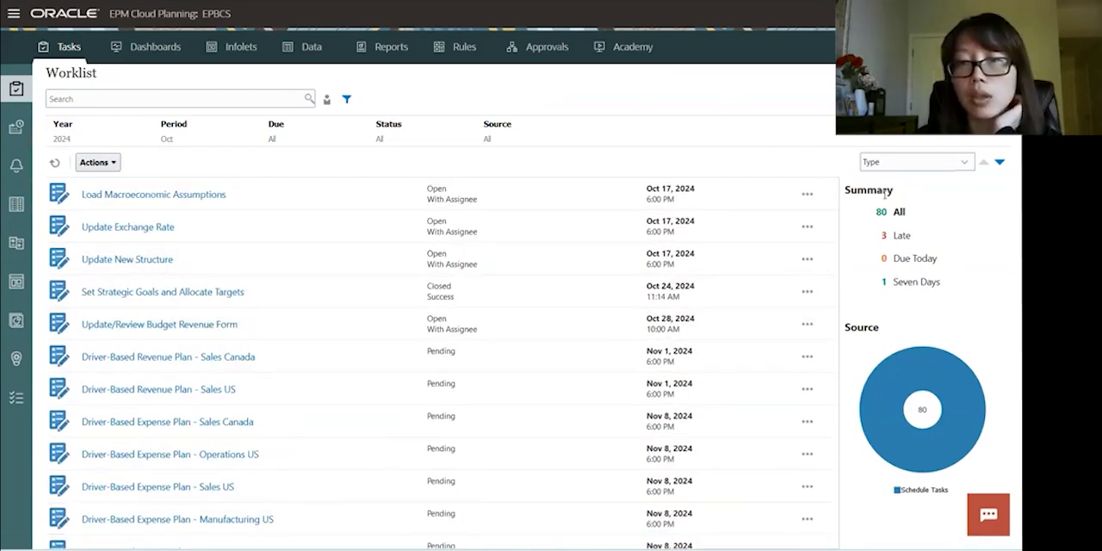
mouse_move(858, 267)
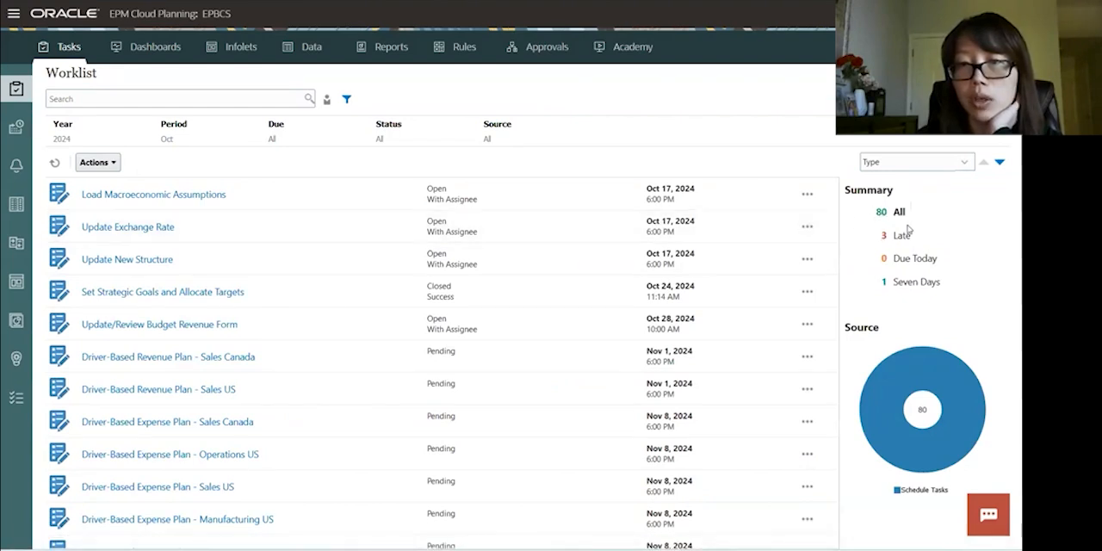
mouse_move(916, 220)
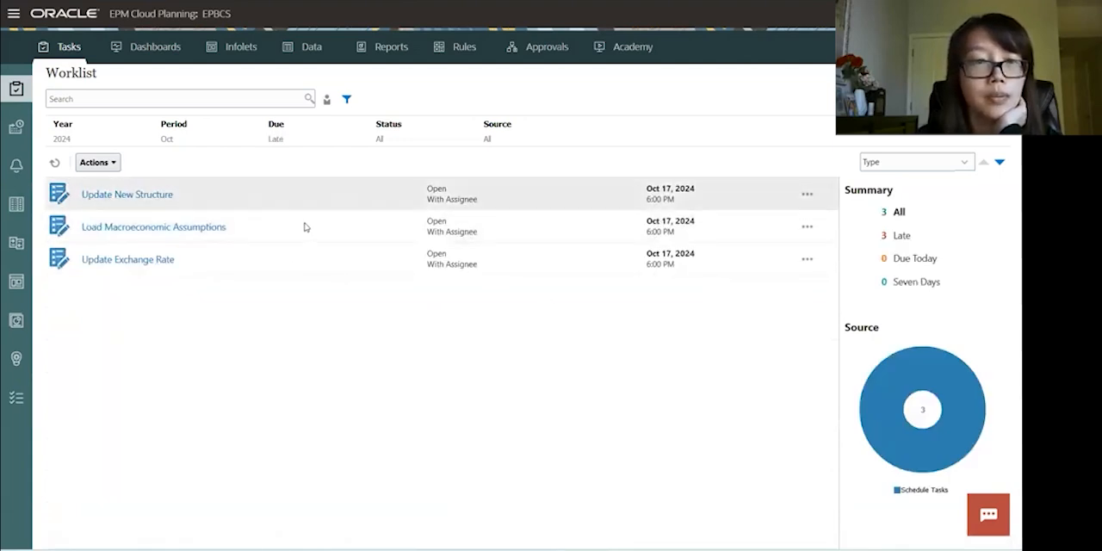
click(128, 193)
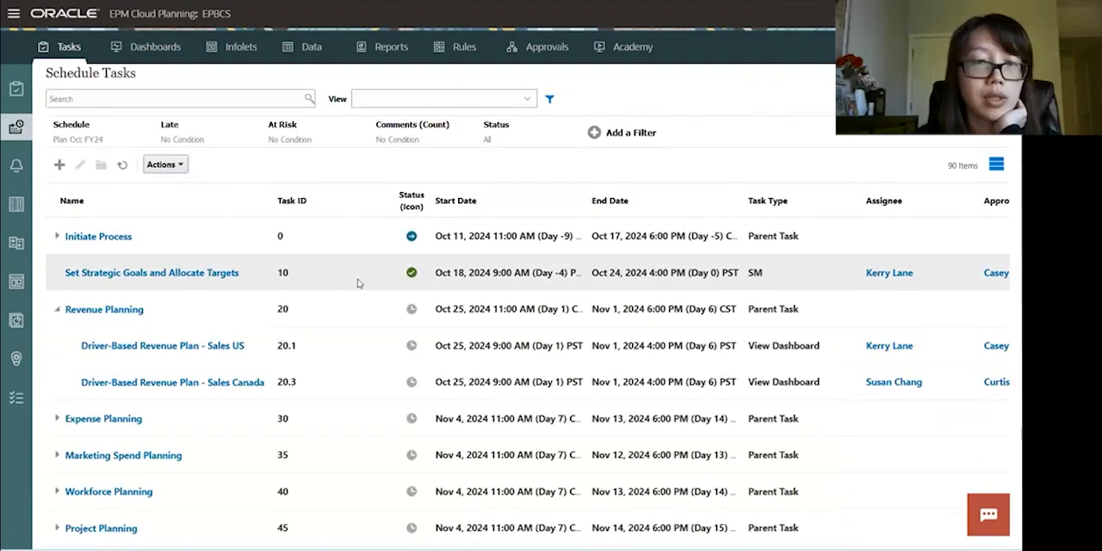
mouse_move(83, 213)
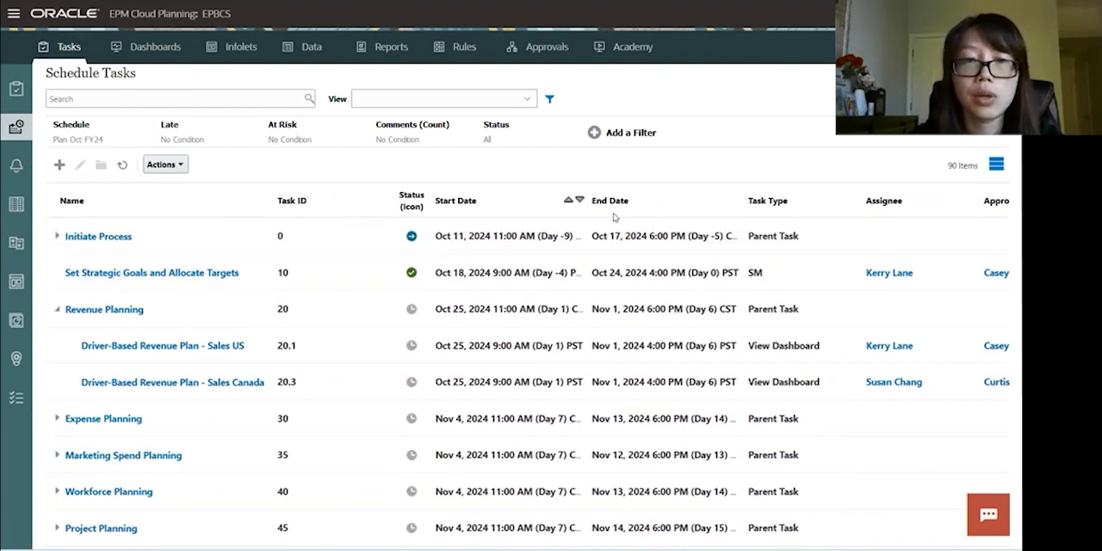
mouse_move(529, 207)
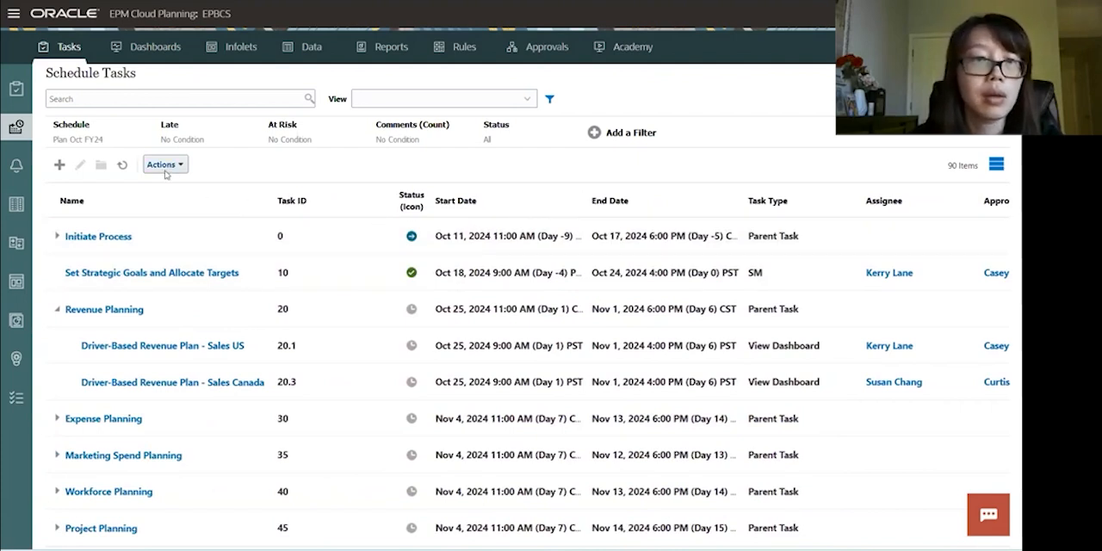
Step: Review the schedule task Actions menu, refresh the list and scroll to task 80, Update/Review Budget Revenue Form
click(163, 165)
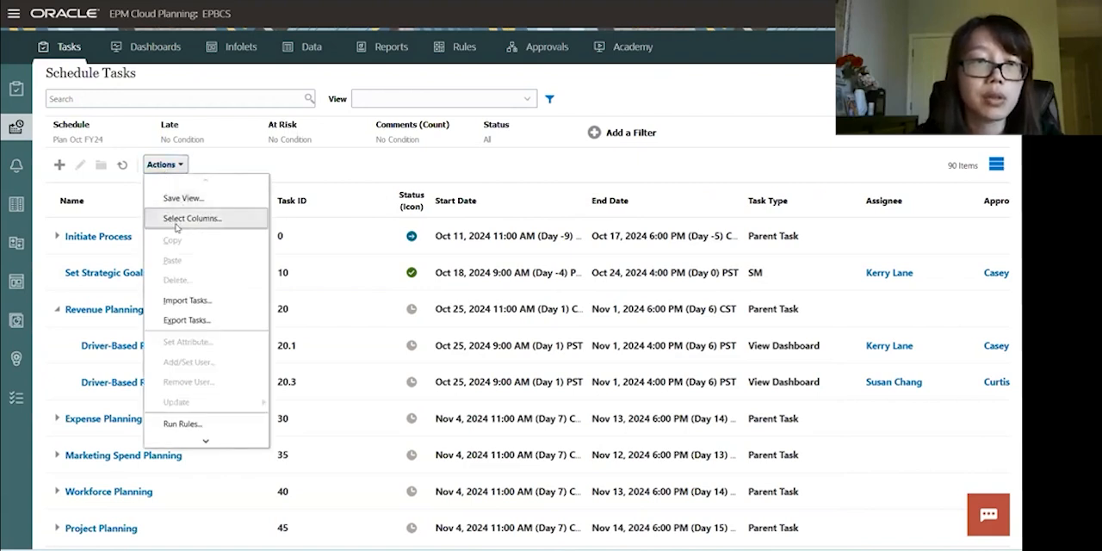
mouse_move(414, 181)
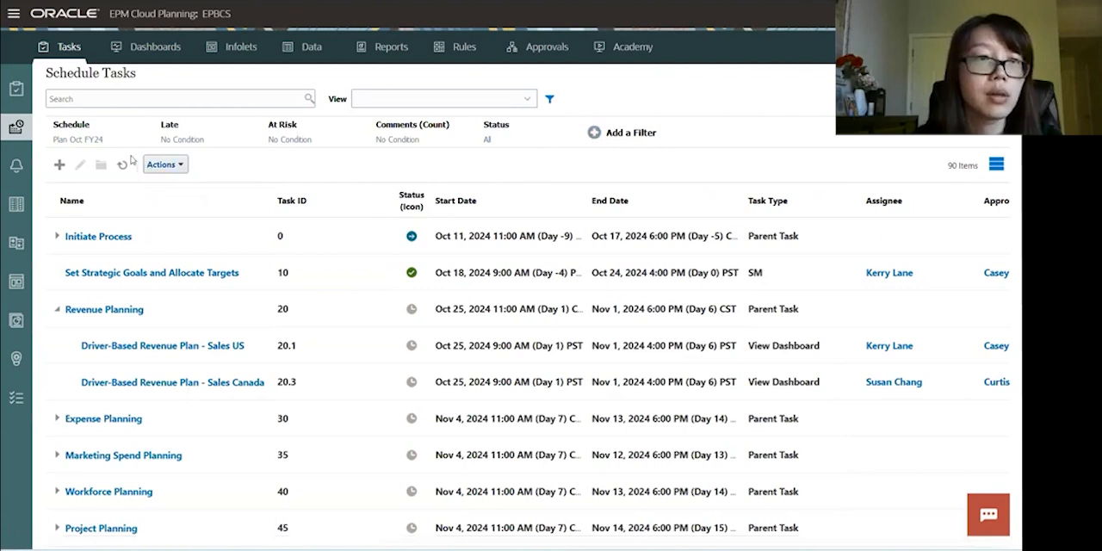
click(95, 130)
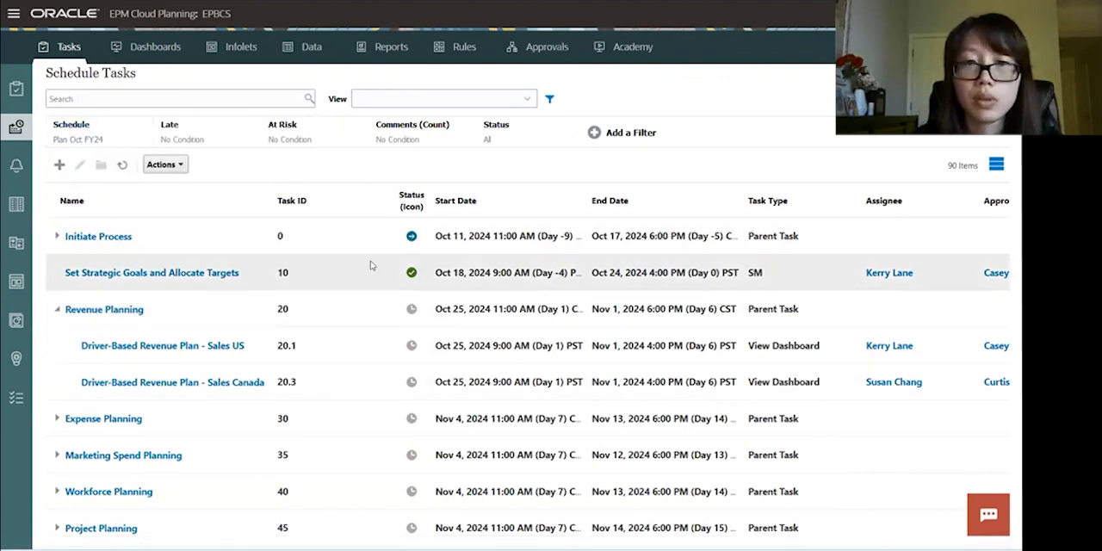
scroll(down, 3)
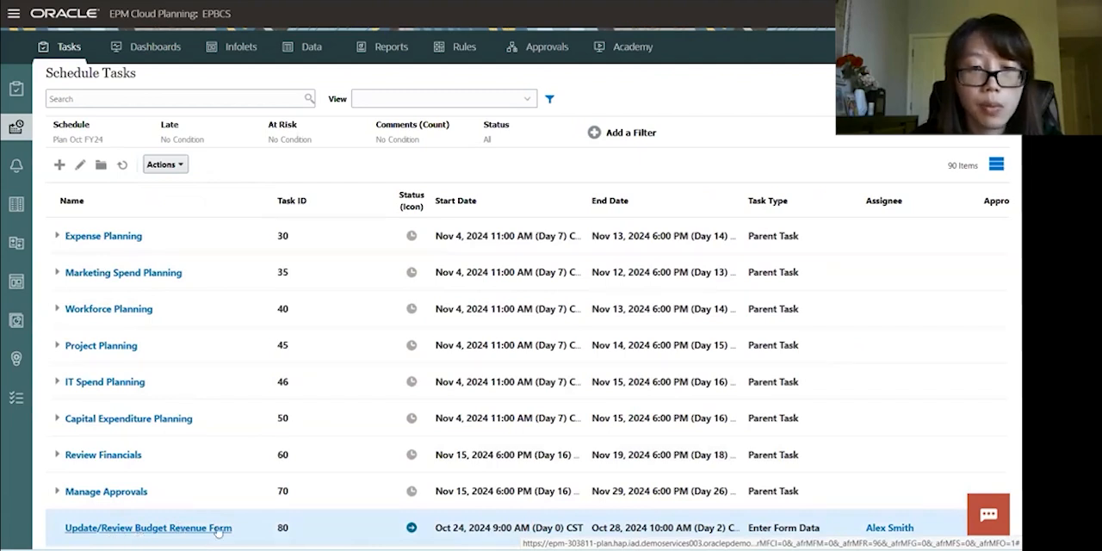
Step: Open task 80, Update/Review Budget Revenue Form, with its Revenue - Plan form and show its properties
click(148, 528)
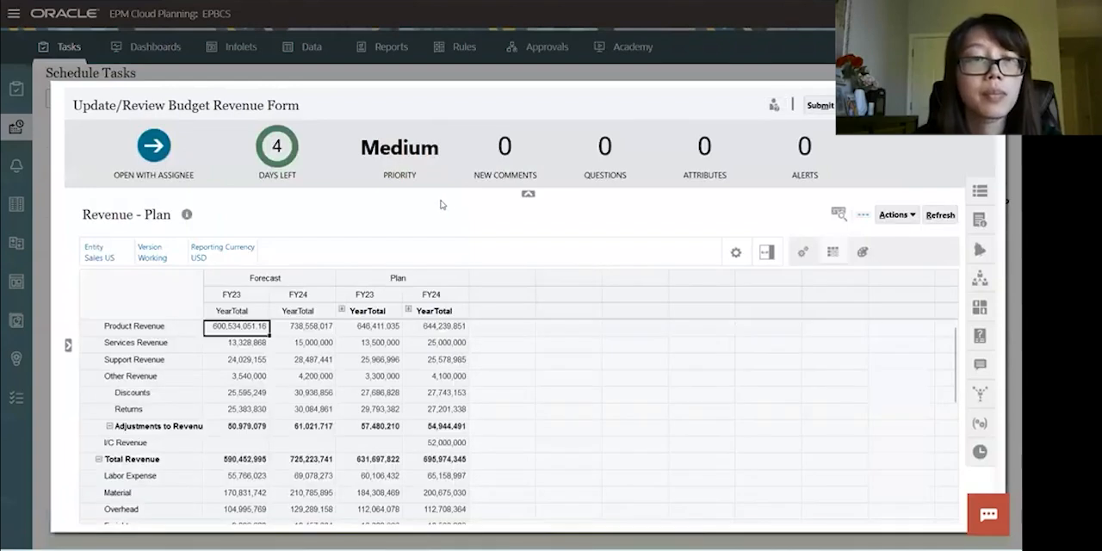
mouse_move(1001, 162)
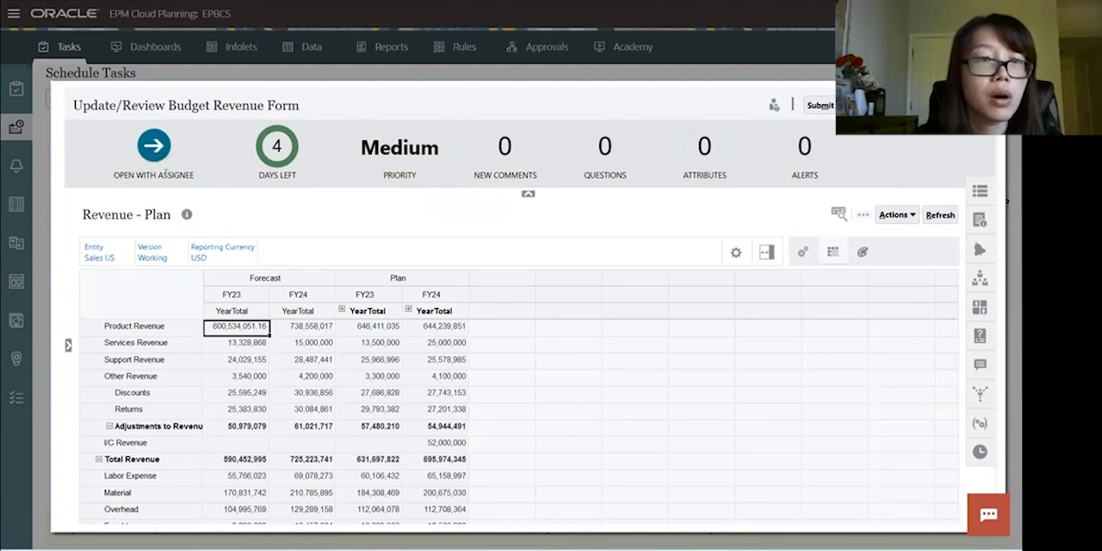
mouse_move(241, 179)
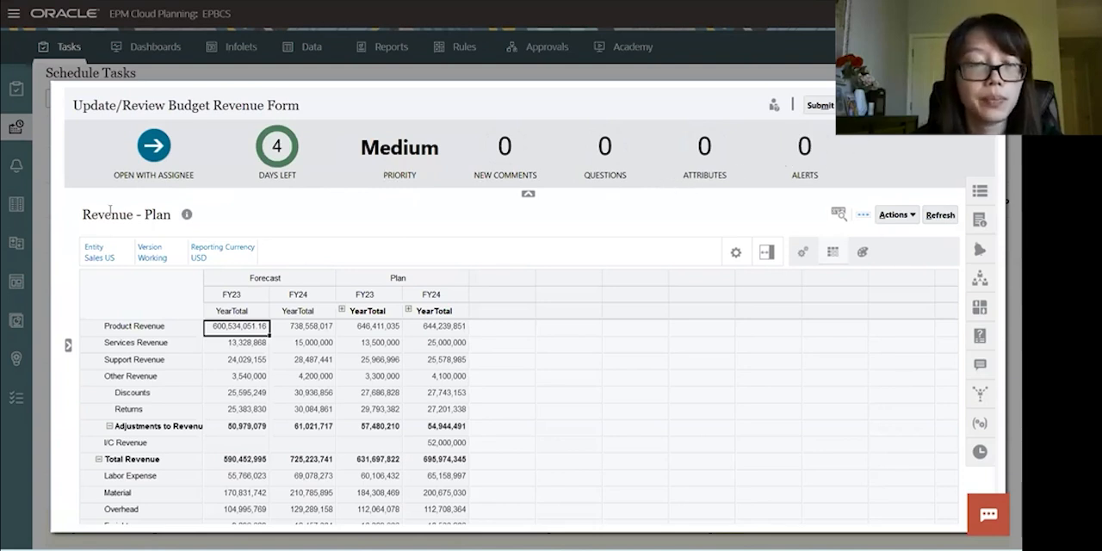
mouse_move(350, 224)
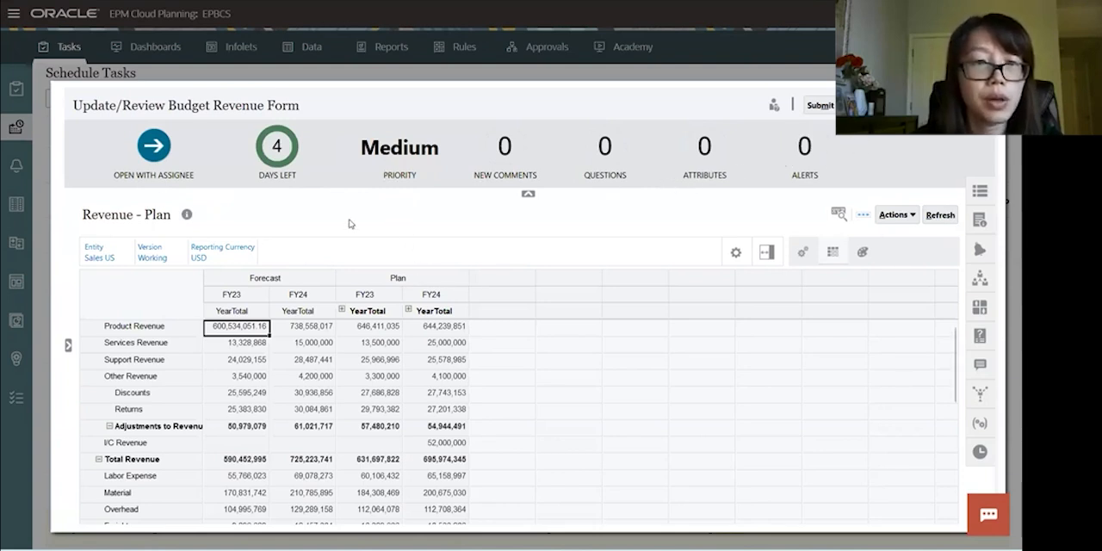
mouse_move(255, 220)
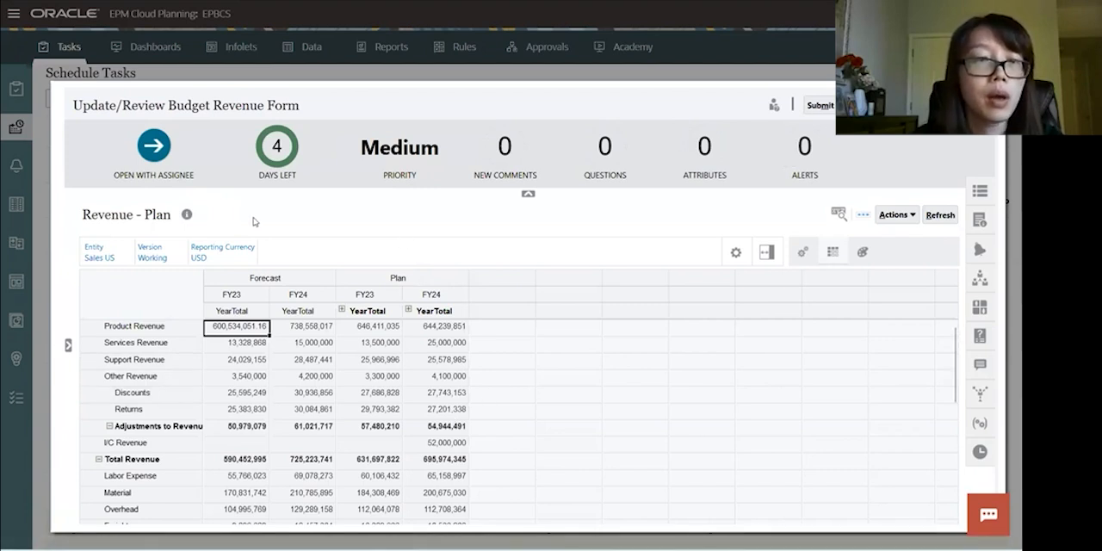
mouse_move(407, 168)
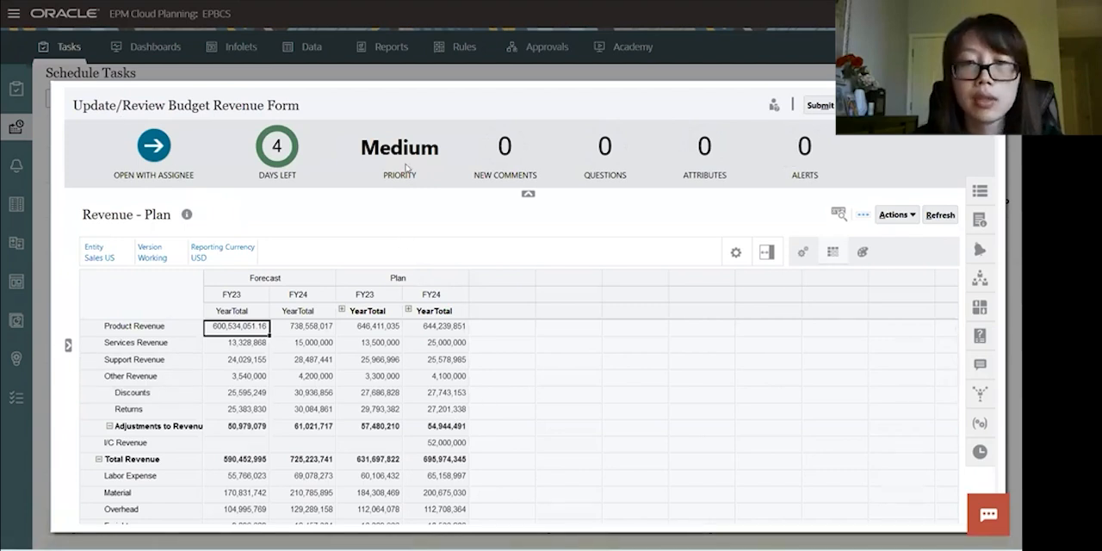
mouse_move(968, 210)
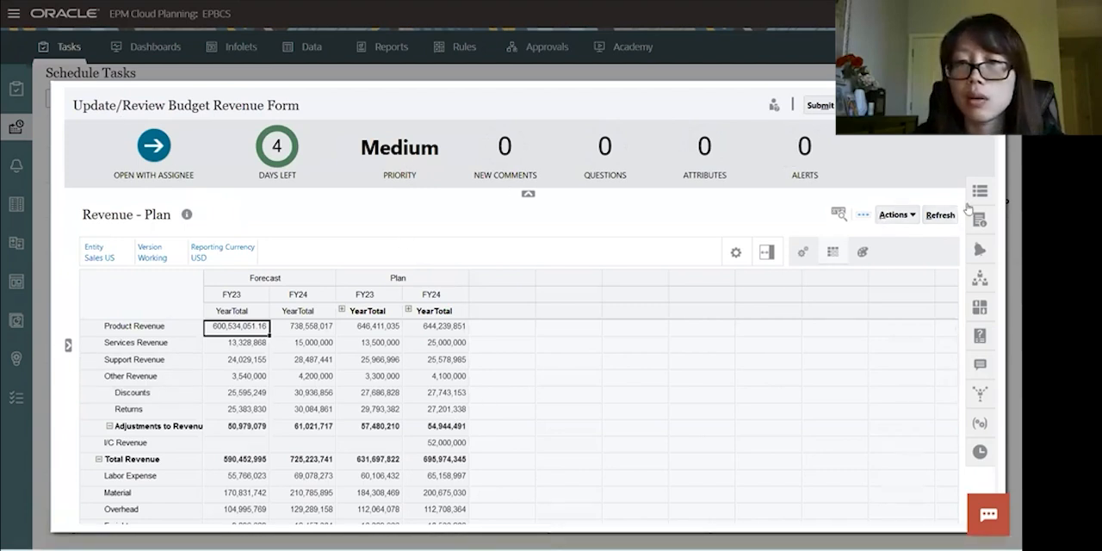
click(980, 190)
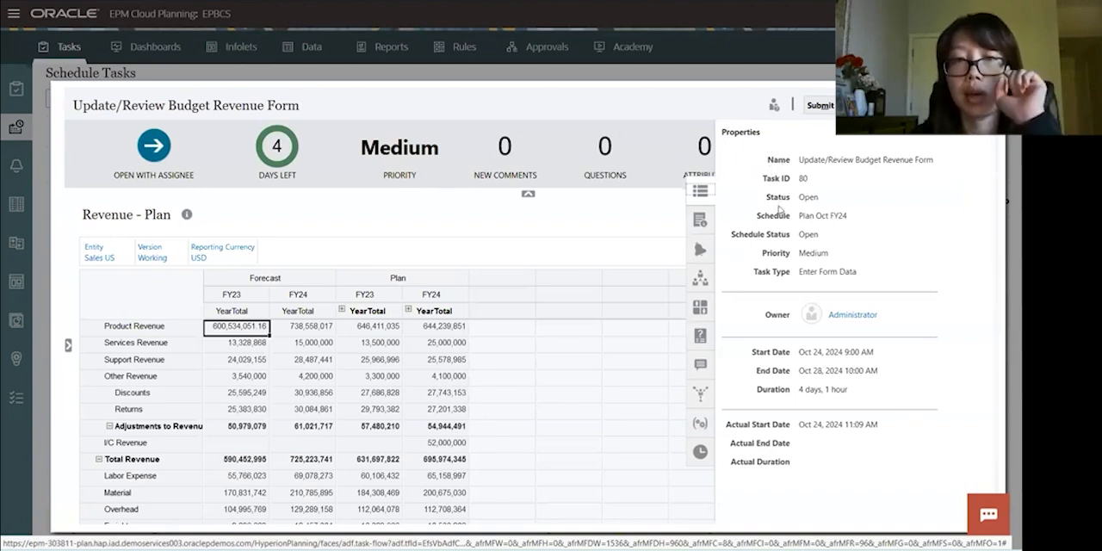
mouse_move(774, 383)
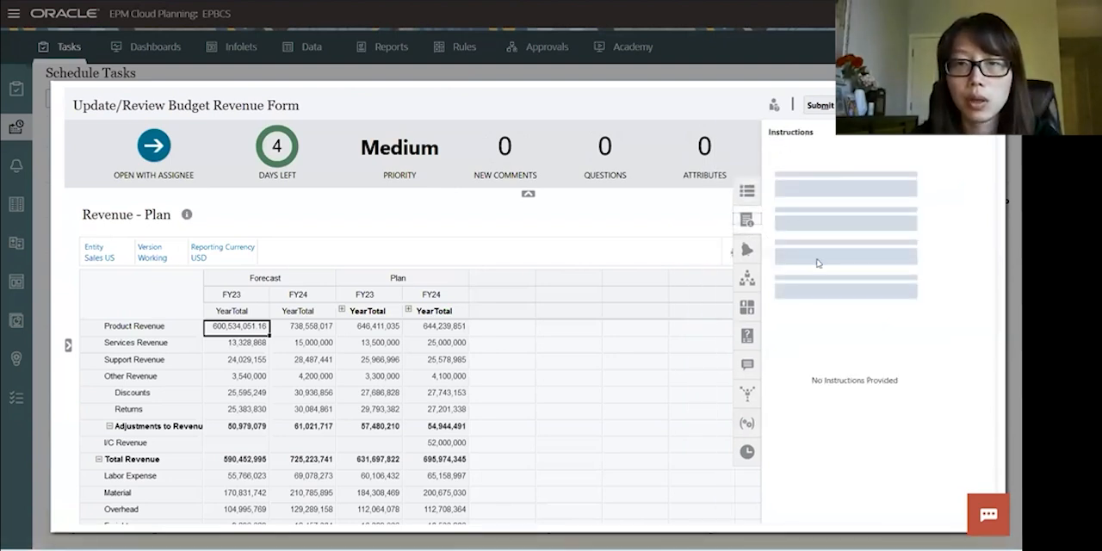
mouse_move(748, 250)
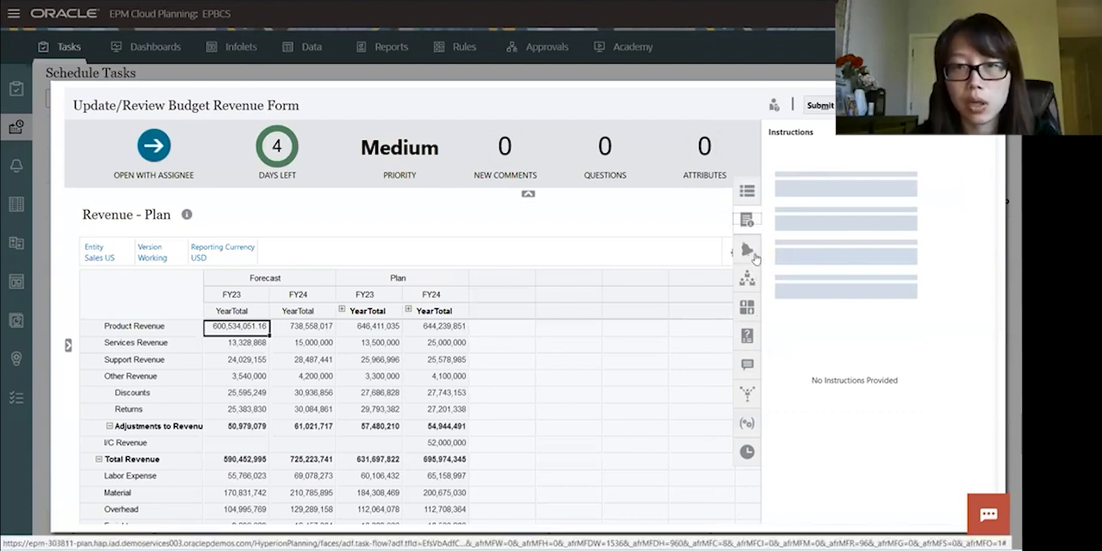
mouse_move(765, 386)
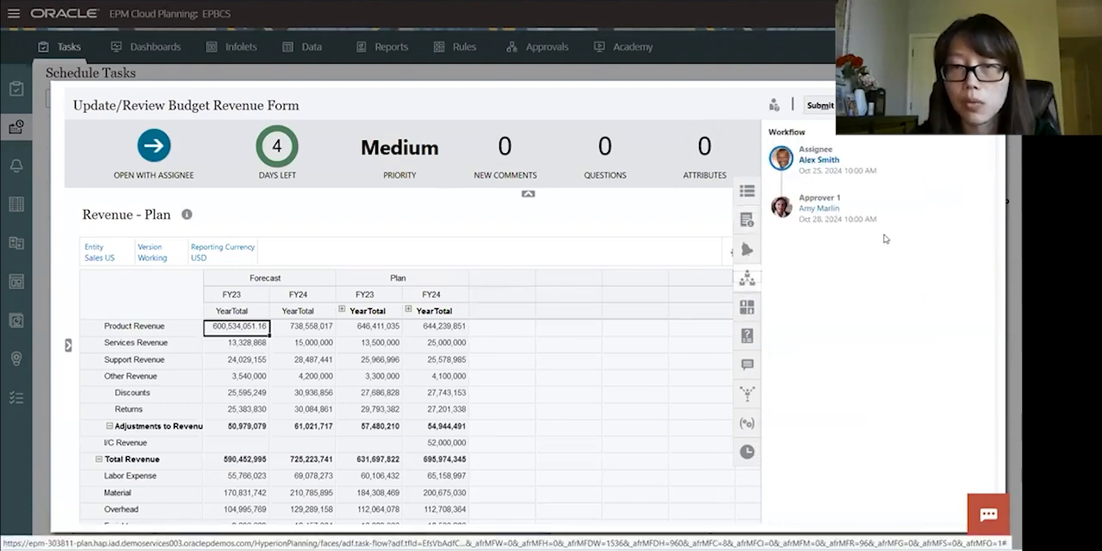
mouse_move(772, 328)
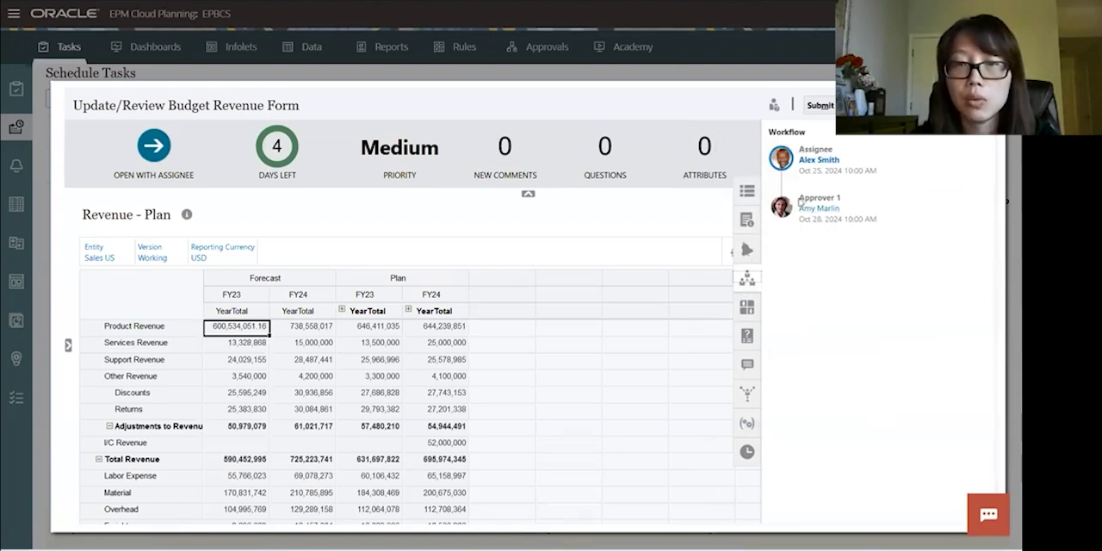
mouse_move(817, 265)
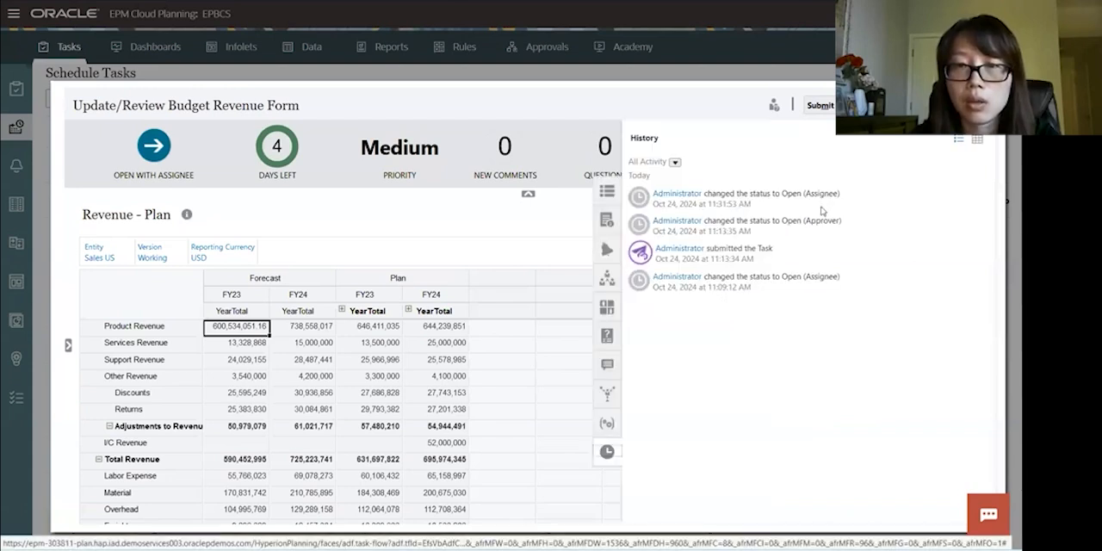
mouse_move(820, 342)
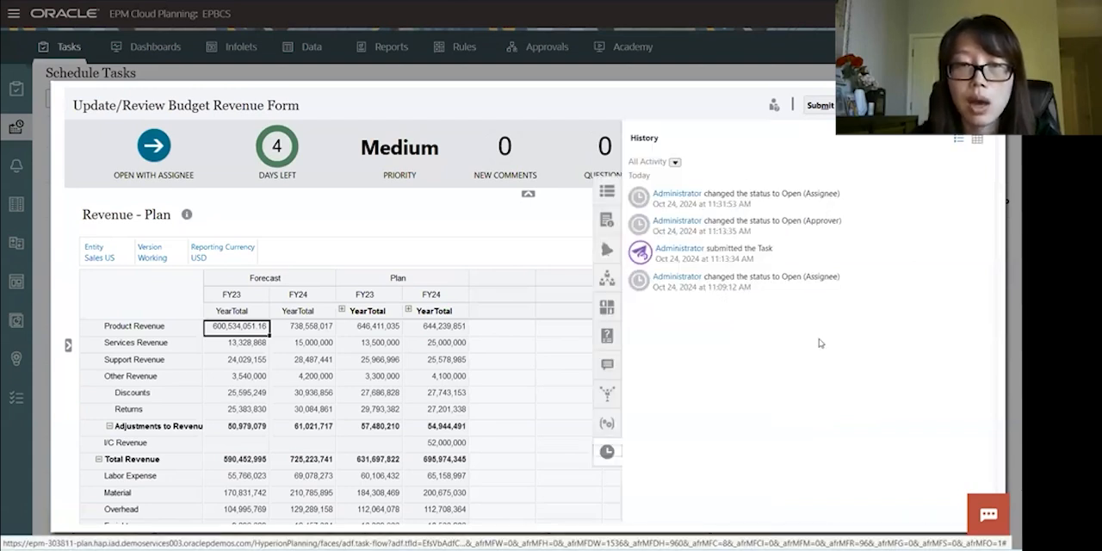
mouse_move(771, 177)
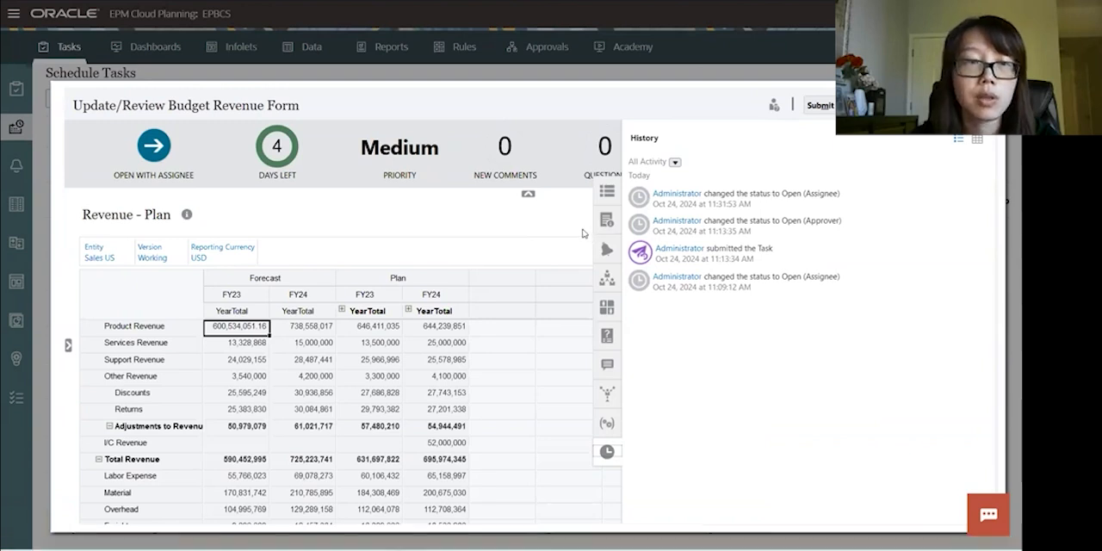
mouse_move(651, 209)
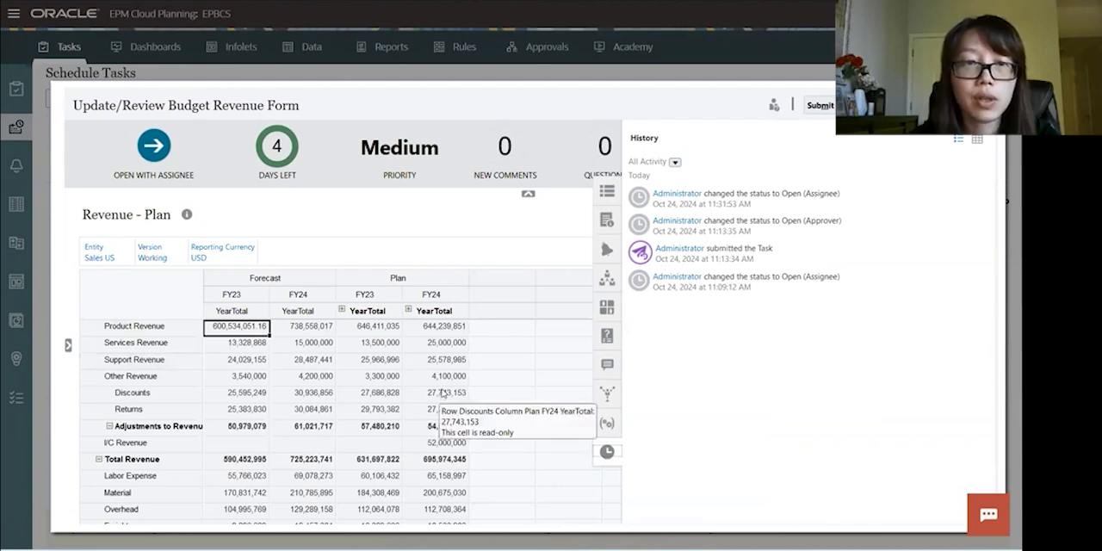
mouse_move(531, 233)
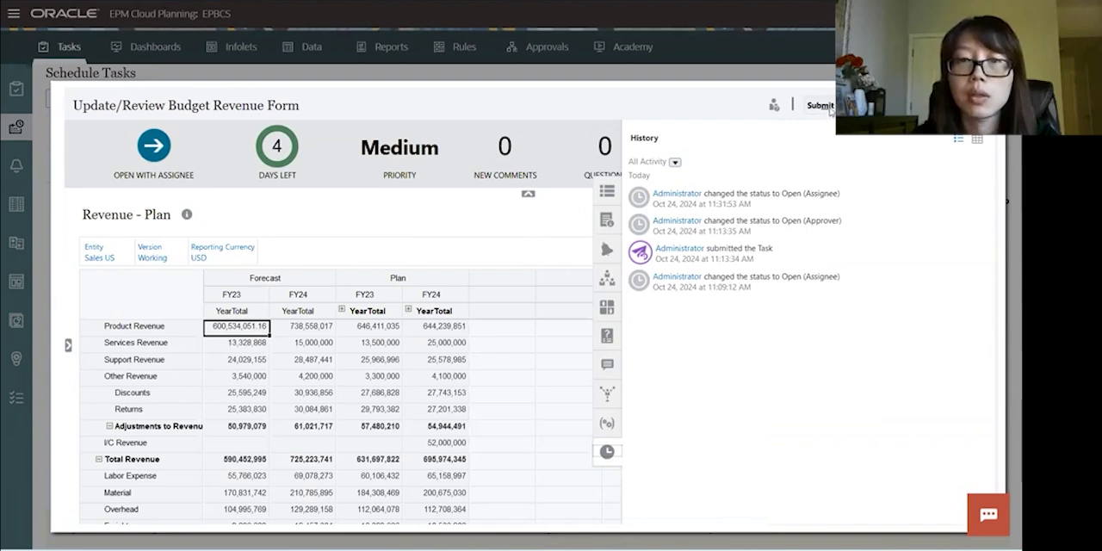
Step: Submit the revenue form task, confirming in Task Manager, so it moves to Approver 1 with its workflow shown
click(820, 104)
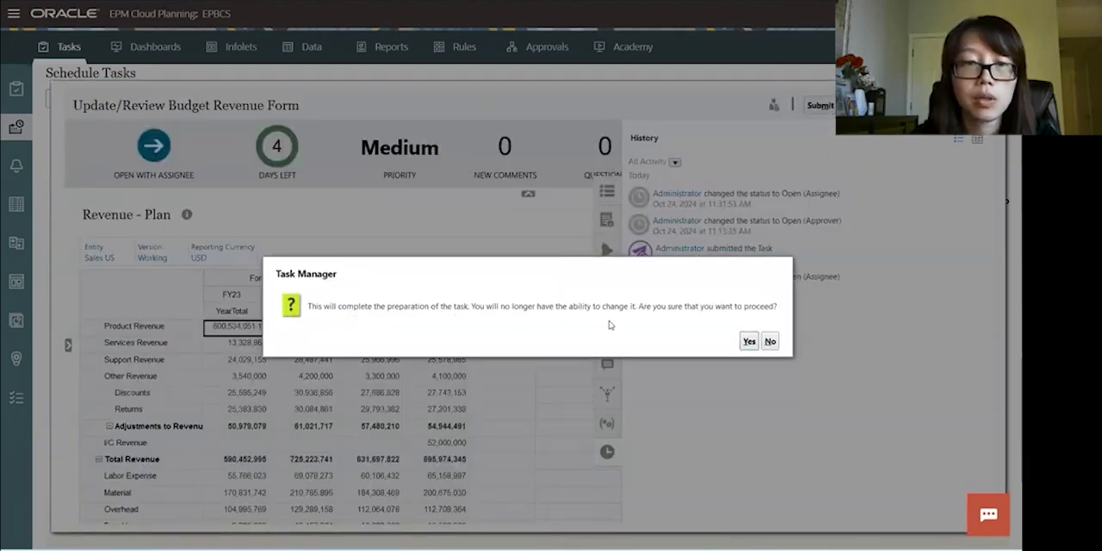
mouse_move(662, 321)
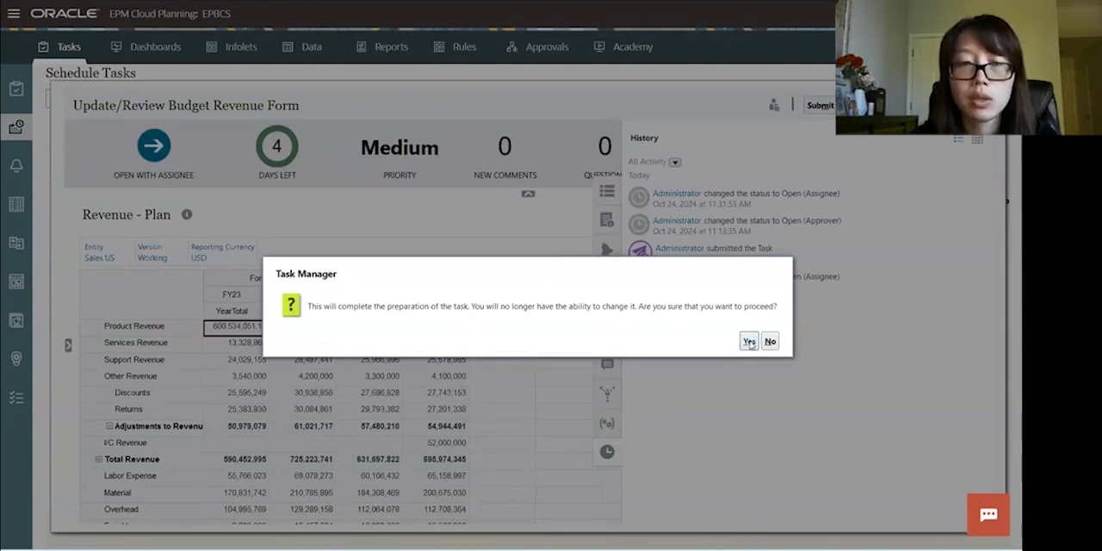
click(747, 341)
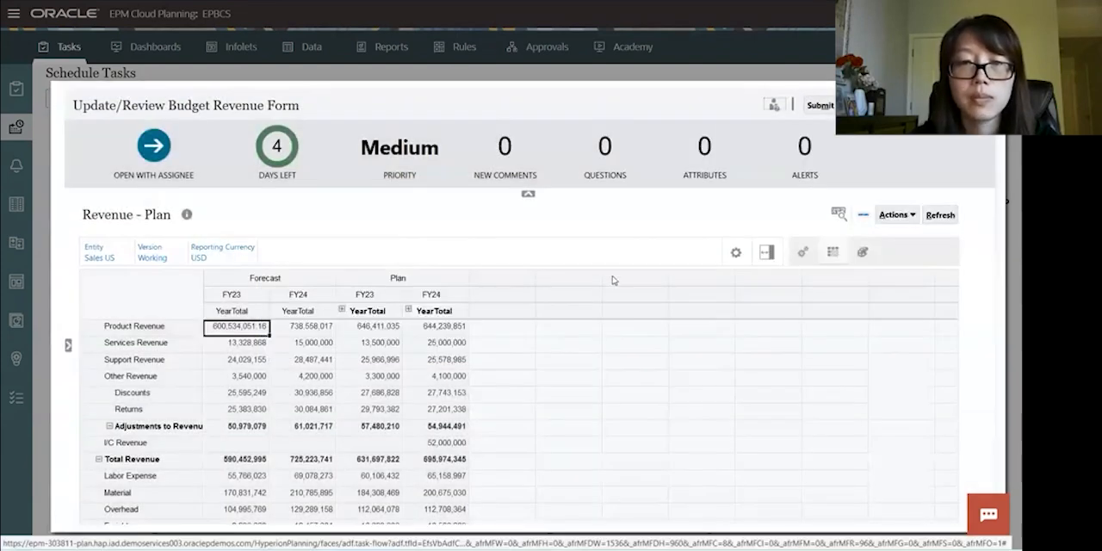
click(820, 103)
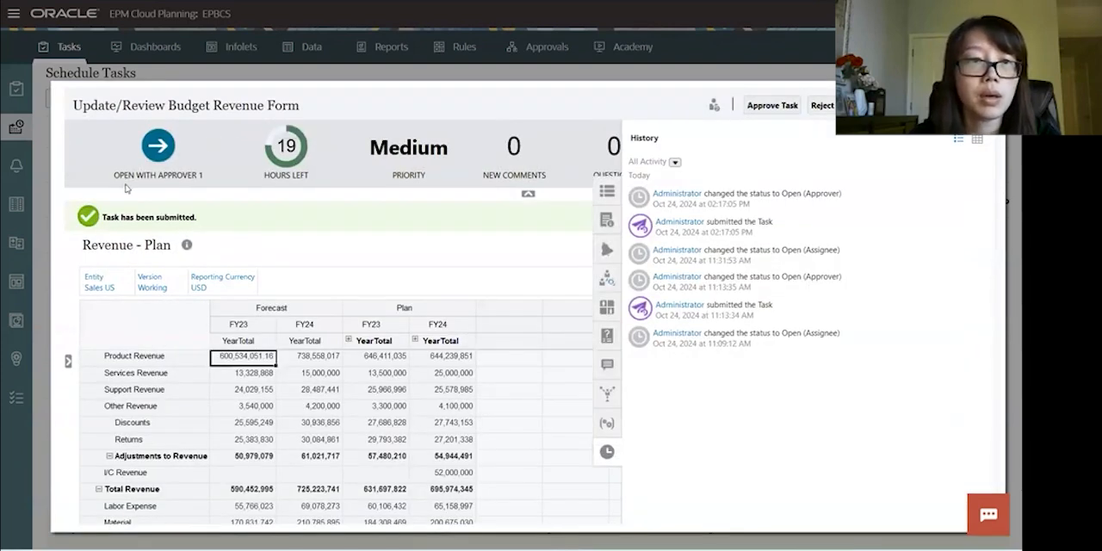
mouse_move(127, 188)
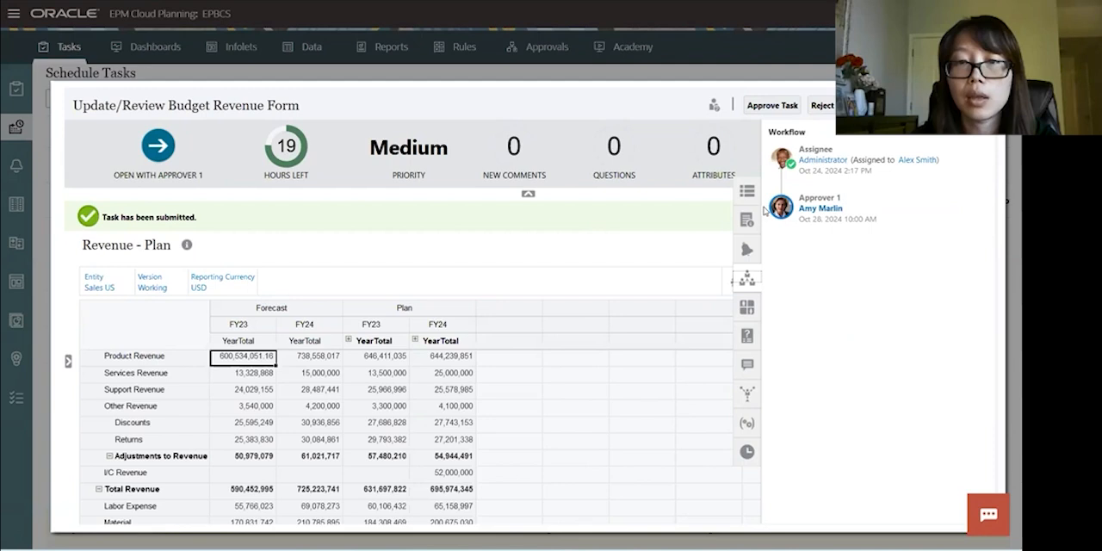
mouse_move(701, 213)
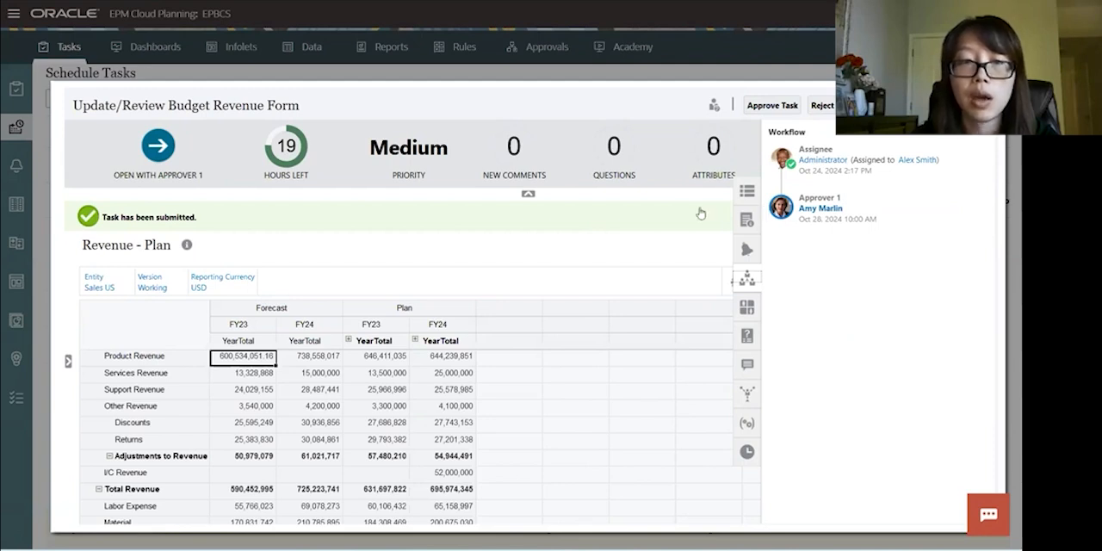
mouse_move(503, 272)
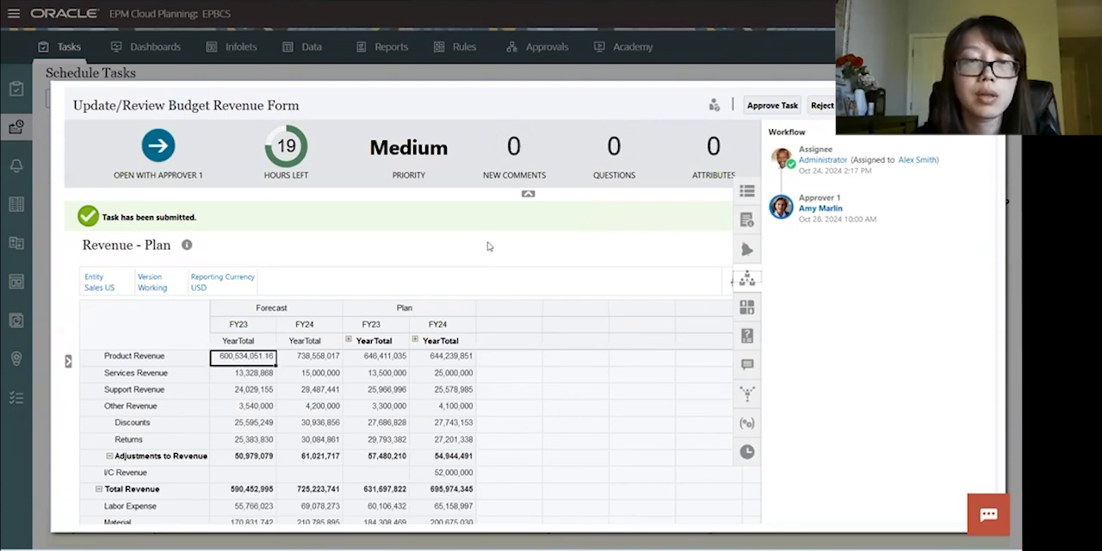
mouse_move(832, 286)
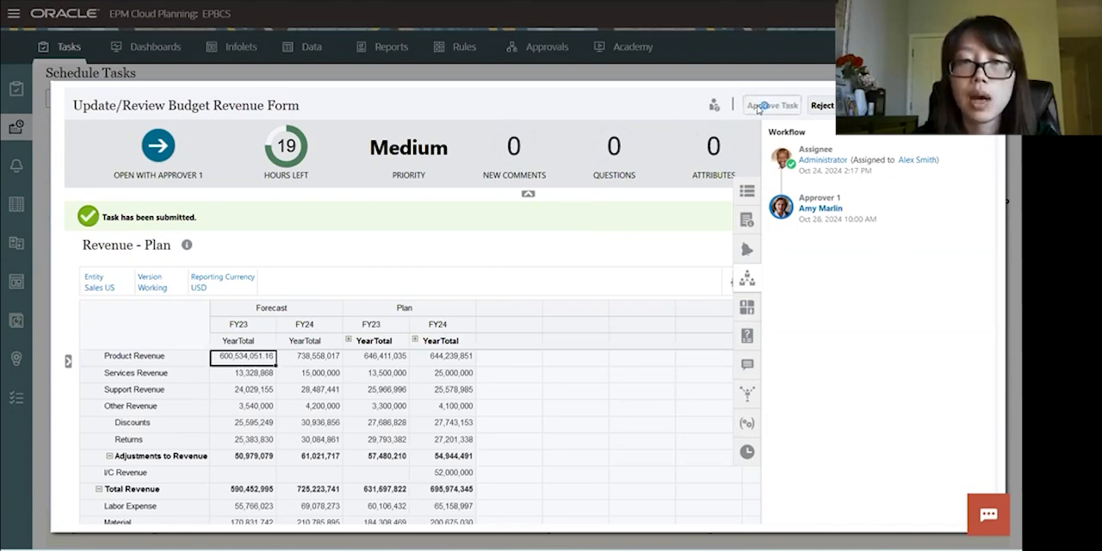
Step: Approve the submitted Update/Review Budget Revenue Form task so it becomes Closed
click(771, 105)
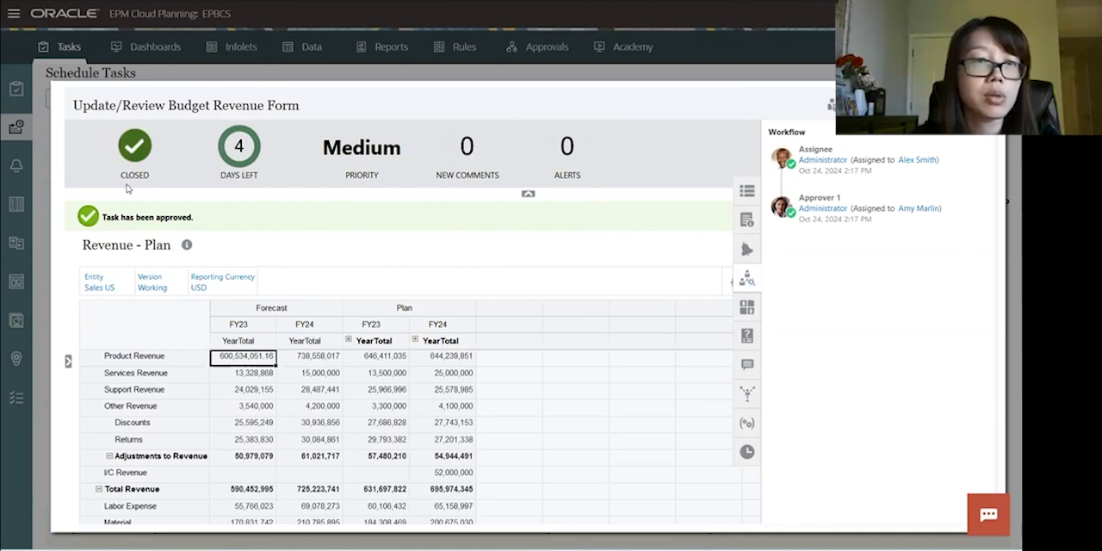
mouse_move(240, 147)
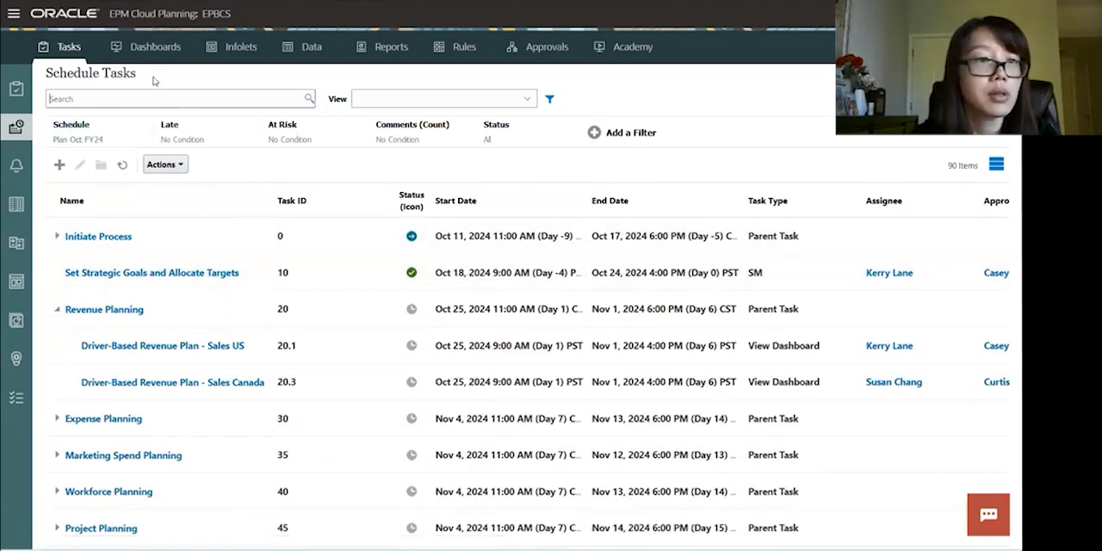
mouse_move(33, 190)
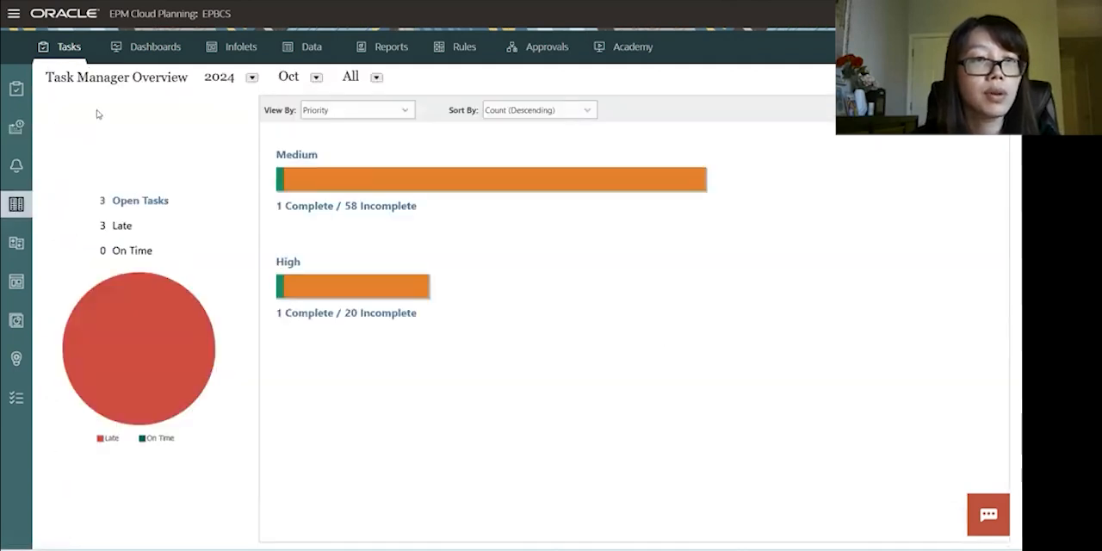
mouse_move(169, 127)
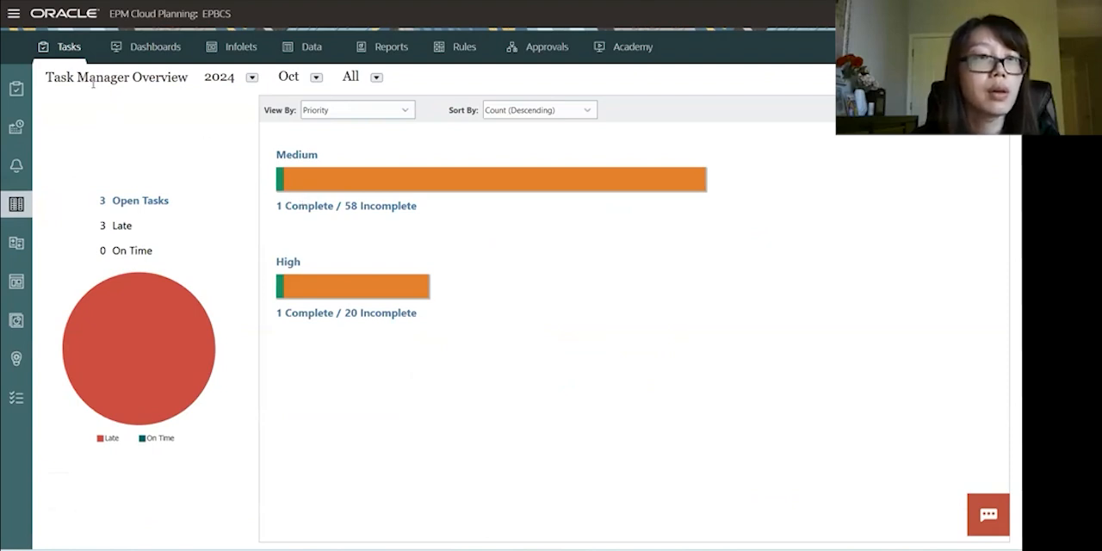
mouse_move(335, 136)
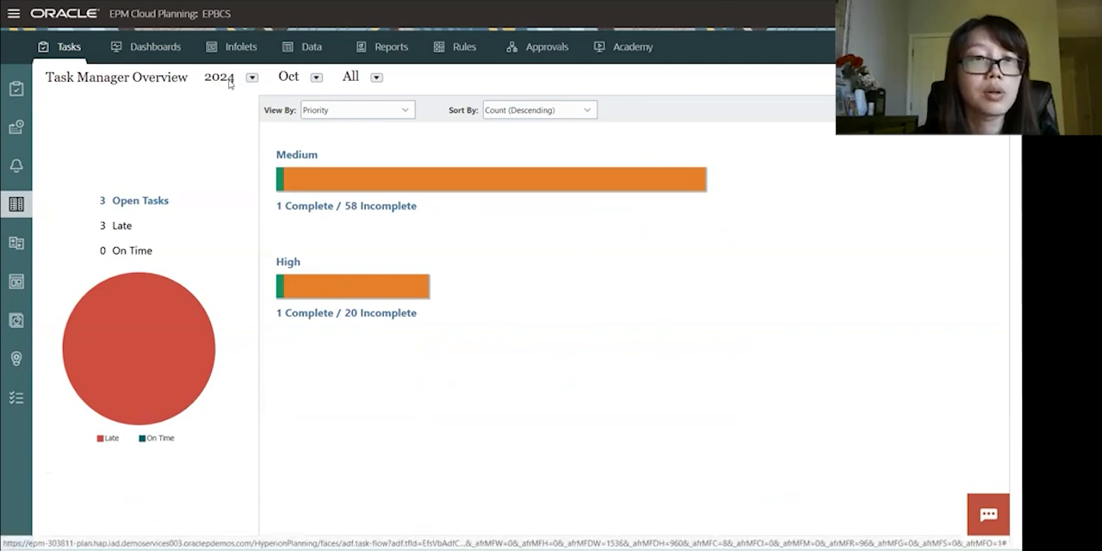
Step: Check the View By grouping options on the Oct 2024 Task Manager Overview chart
click(315, 76)
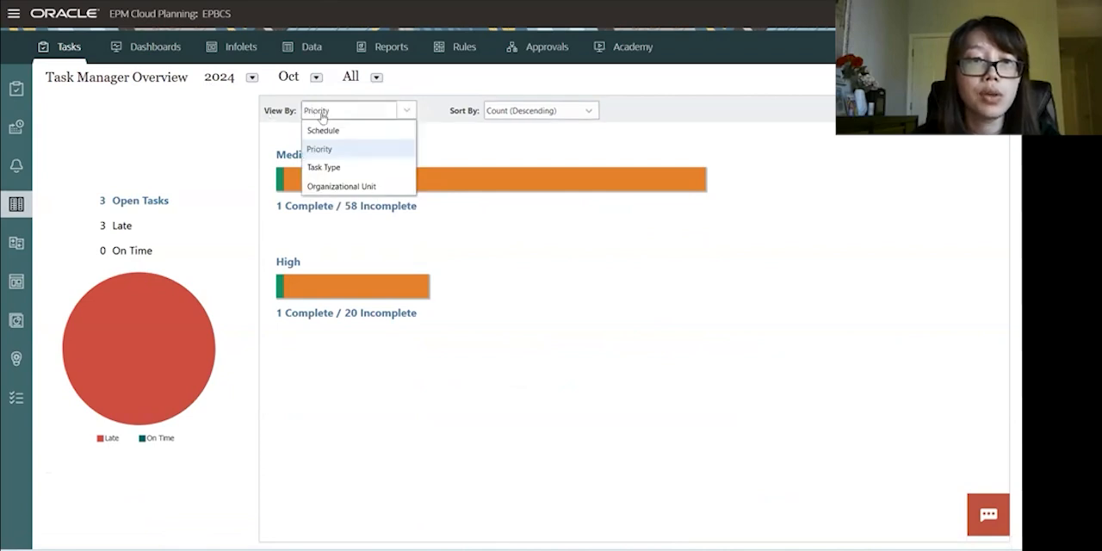
mouse_move(323, 167)
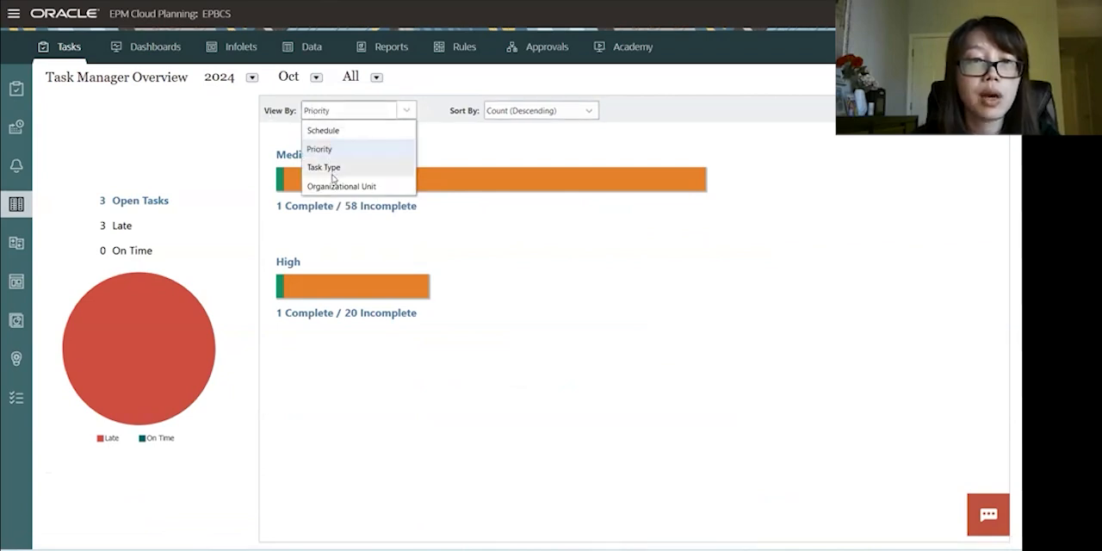
mouse_move(341, 186)
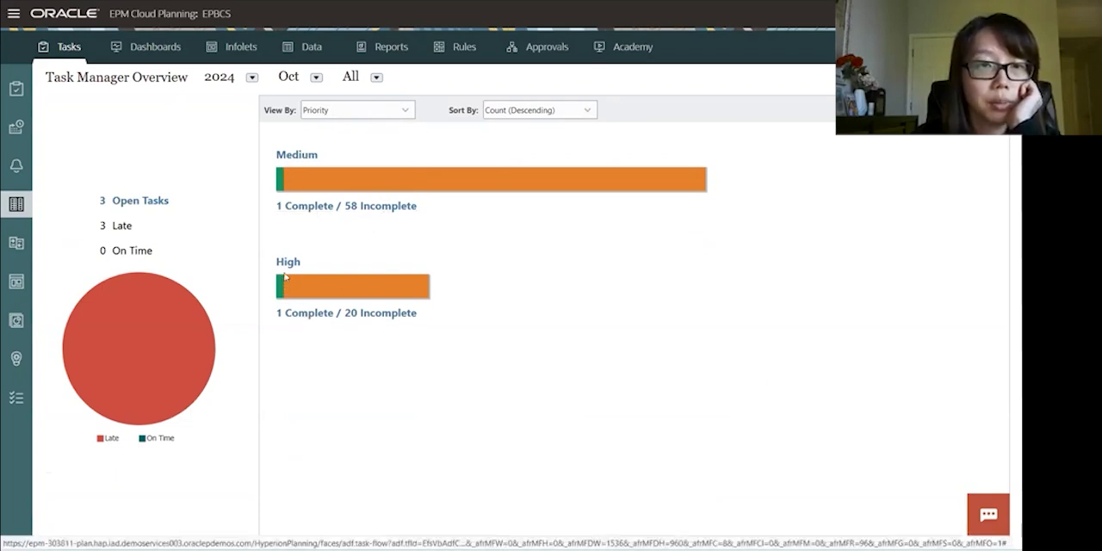
mouse_move(294, 273)
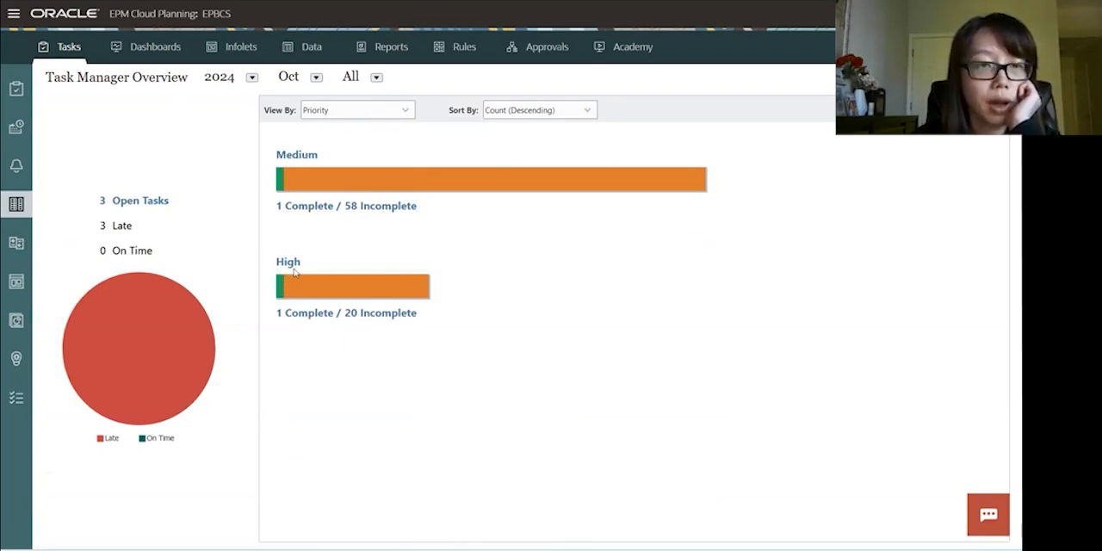
mouse_move(137, 279)
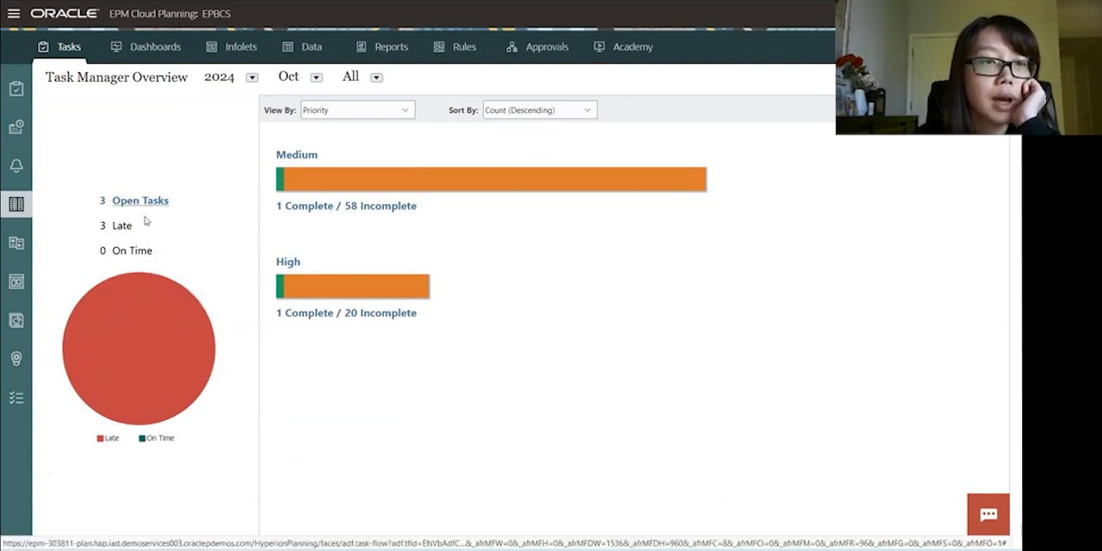
mouse_move(171, 303)
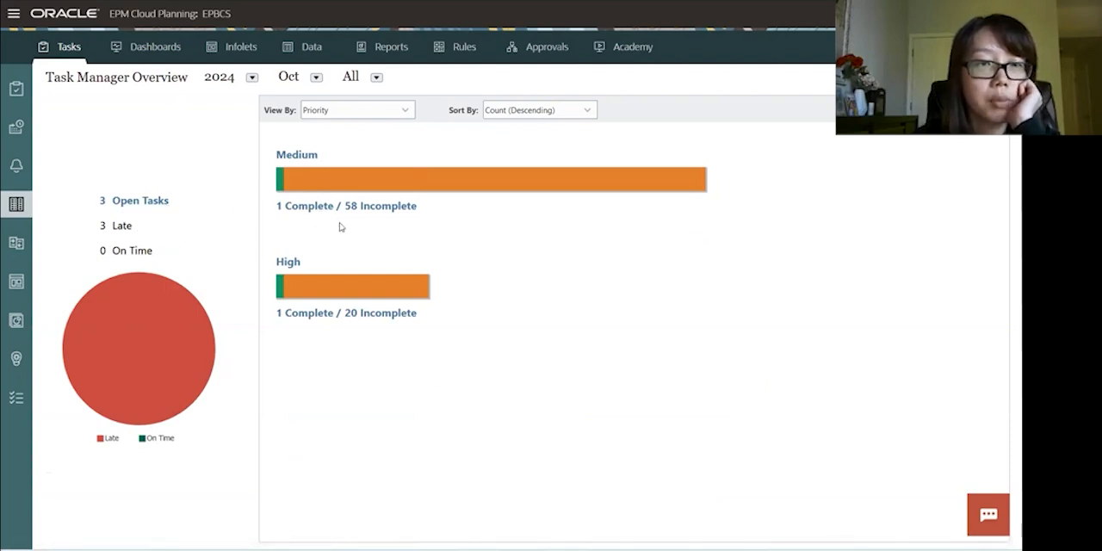
mouse_move(182, 197)
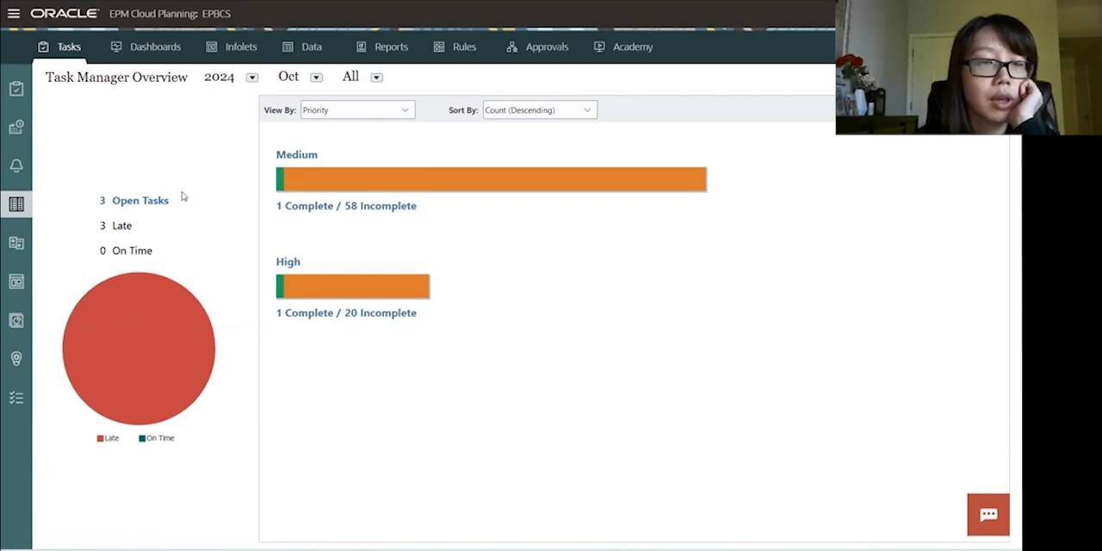
mouse_move(176, 228)
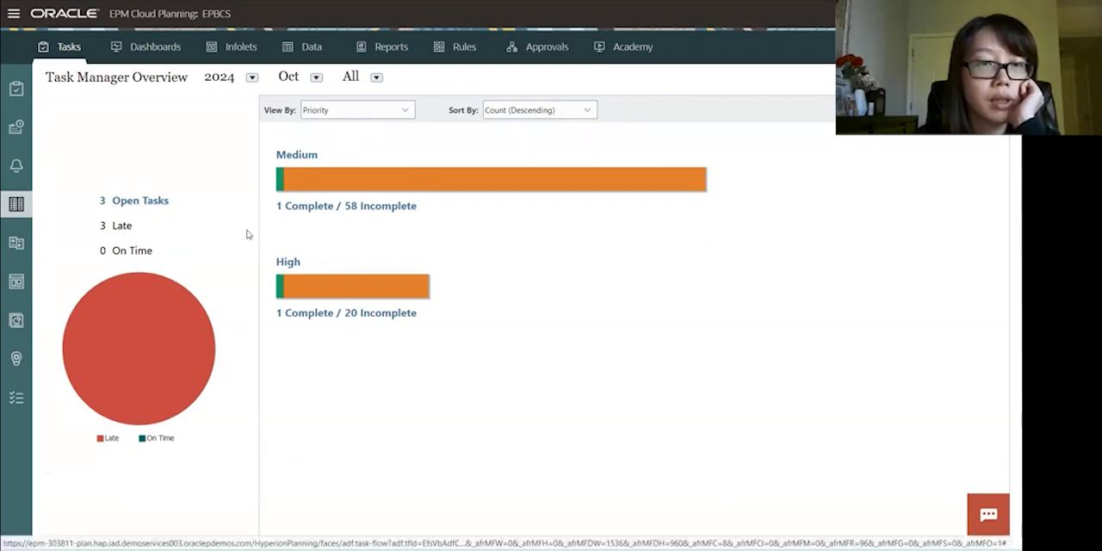
mouse_move(344, 249)
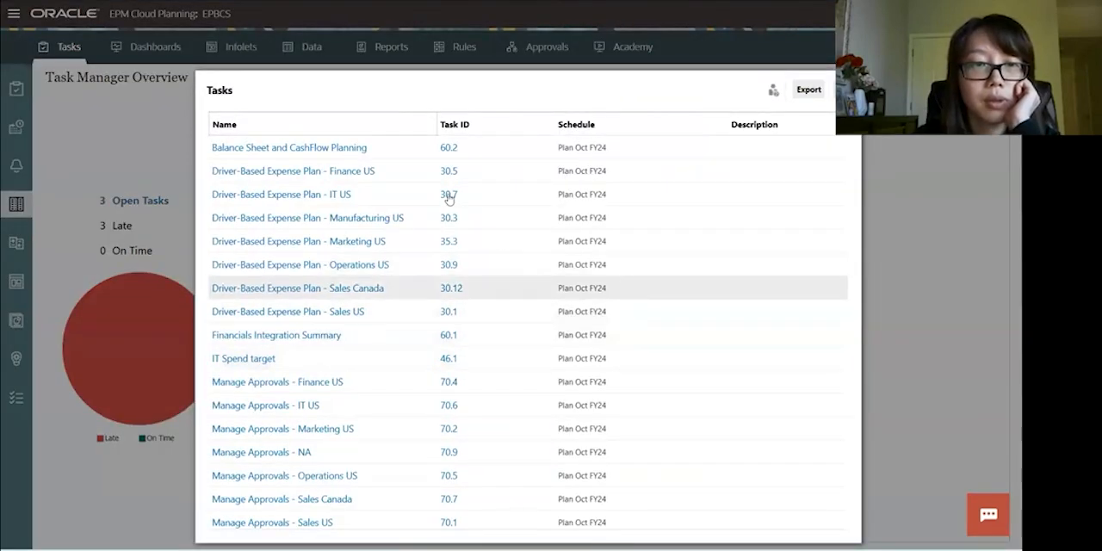
Step: Group the Oct 2024 task chart by schedule, showing Plan Oct FY24 at 2 complete, 78 incomplete
scroll(down, 3)
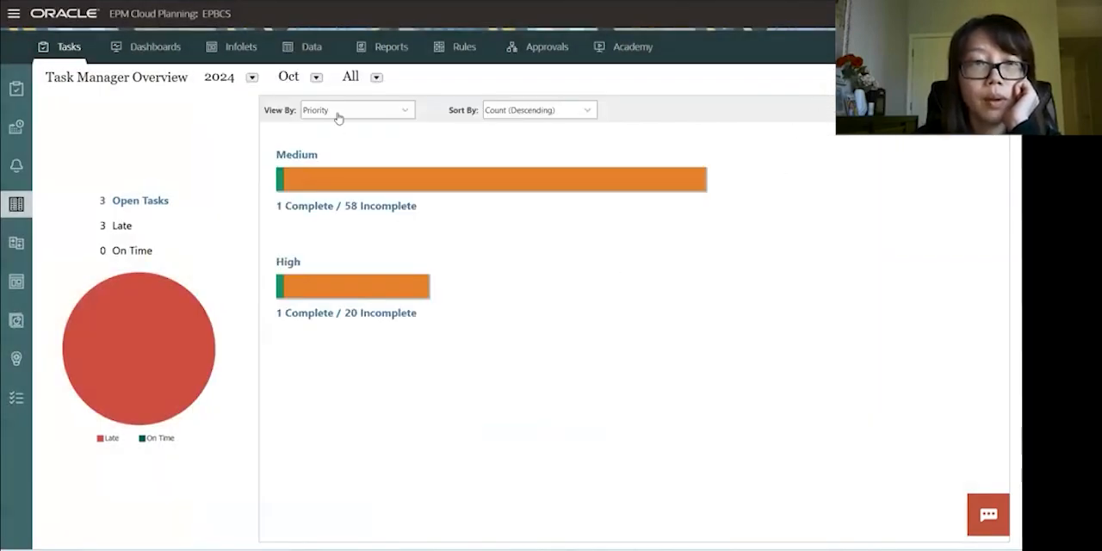
click(356, 110)
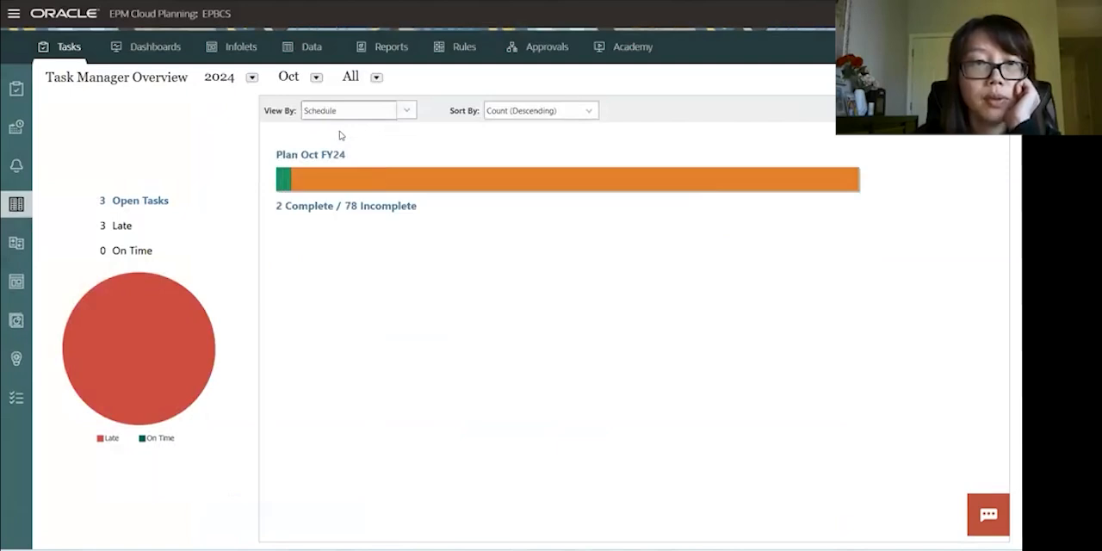
mouse_move(296, 166)
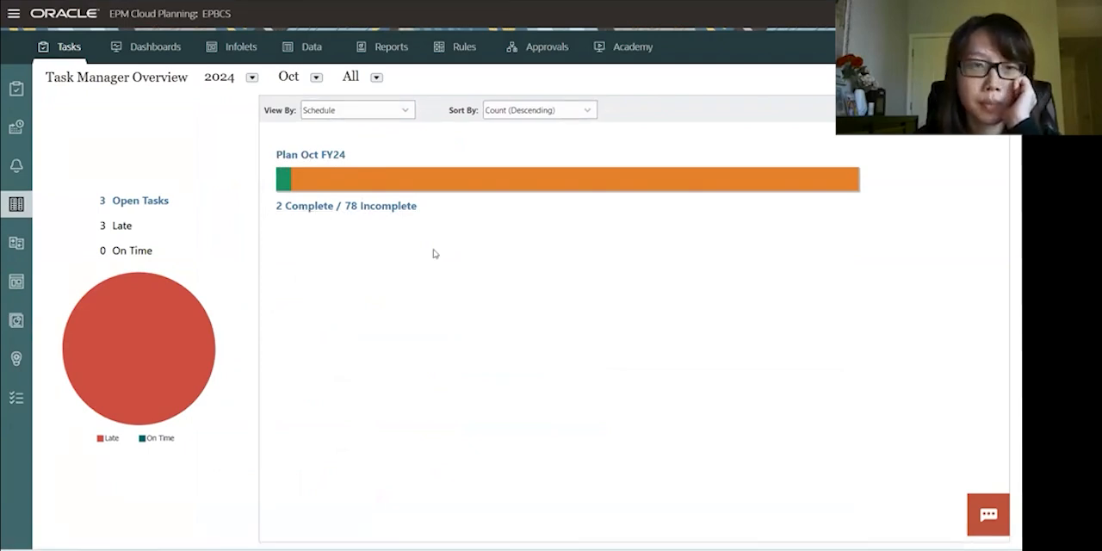
mouse_move(17, 243)
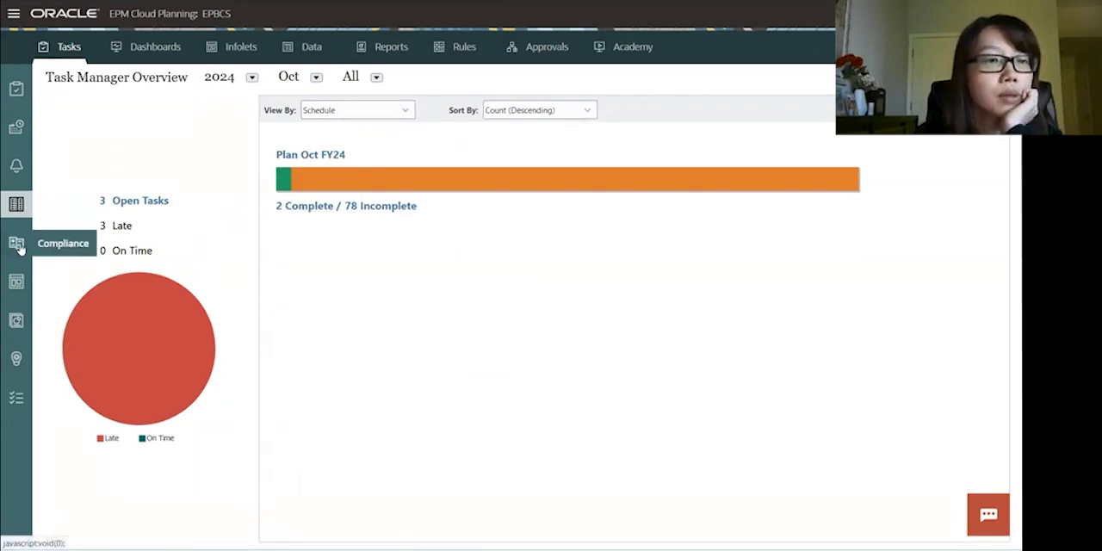
Step: Review the Oct 2024 Compliance dashboard donuts and scroll through the per-user performance list
click(17, 241)
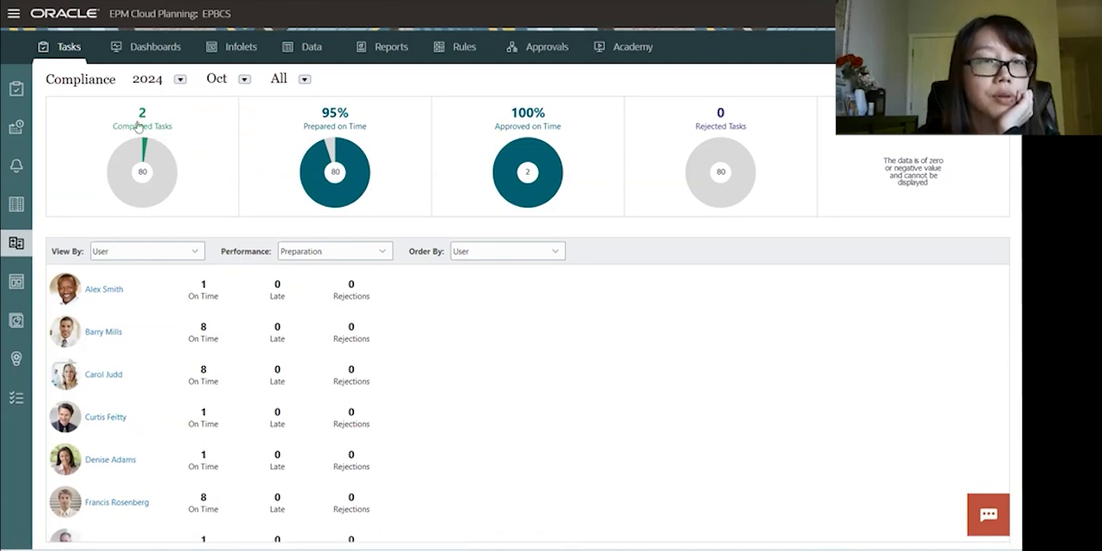
mouse_move(493, 324)
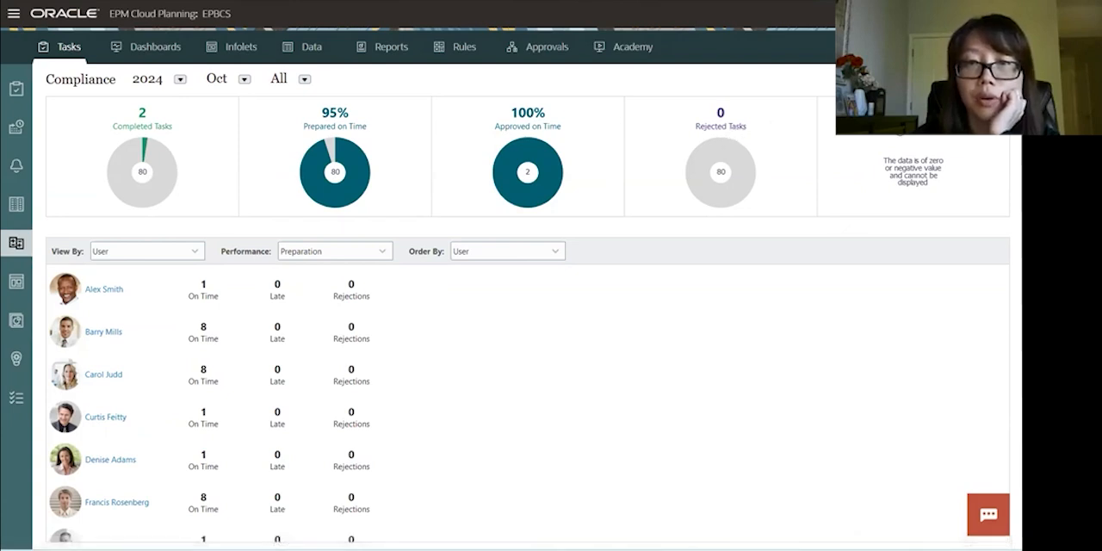
mouse_move(899, 307)
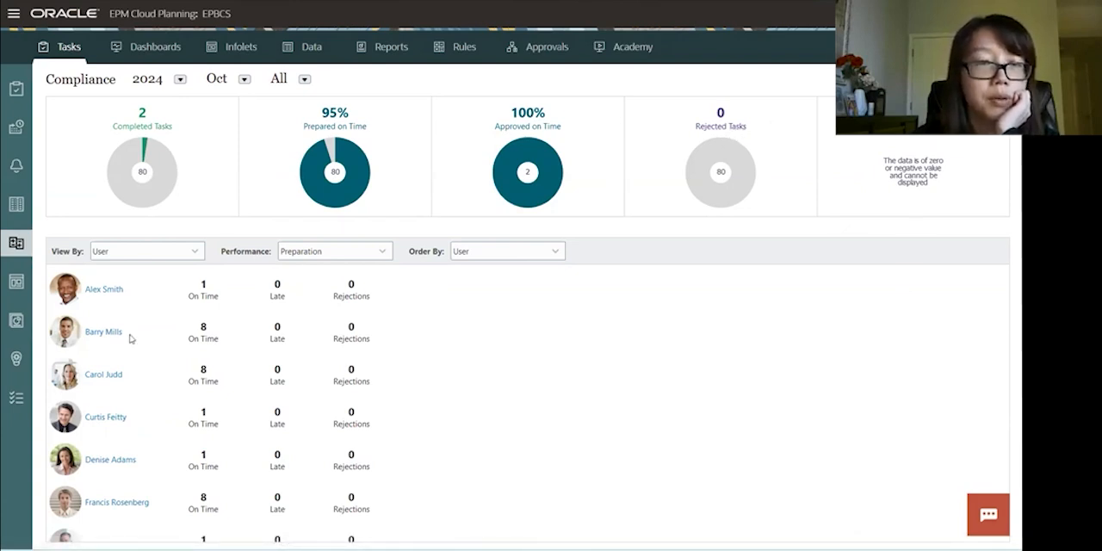
mouse_move(155, 341)
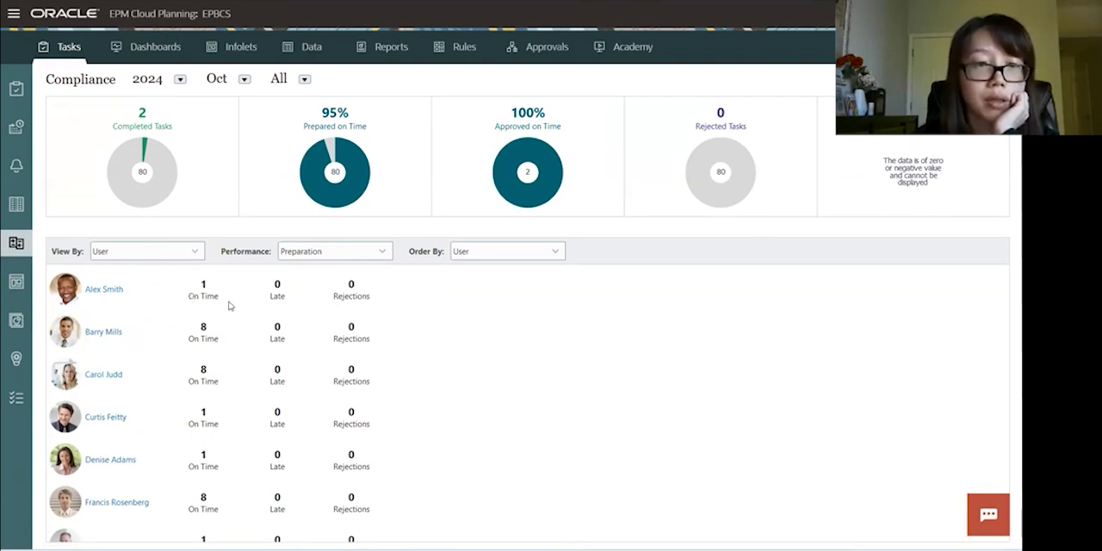
mouse_move(362, 308)
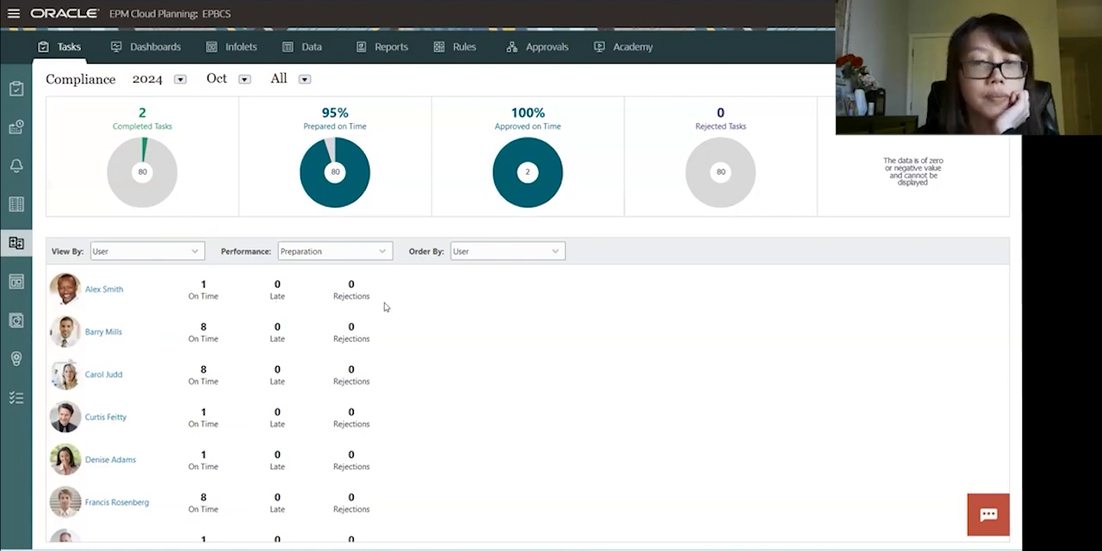
scroll(down, 3)
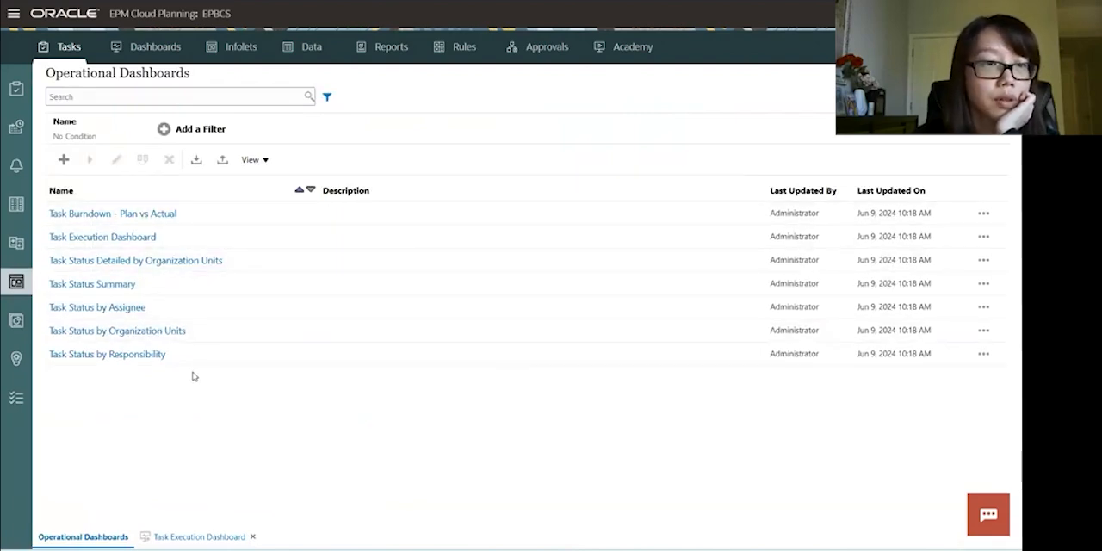
mouse_move(189, 468)
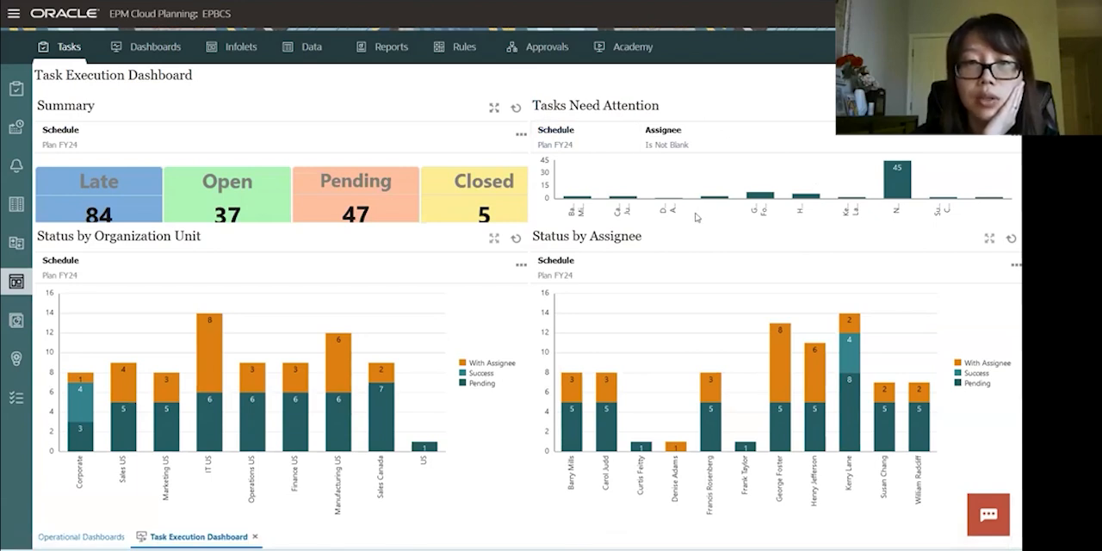
mouse_move(747, 197)
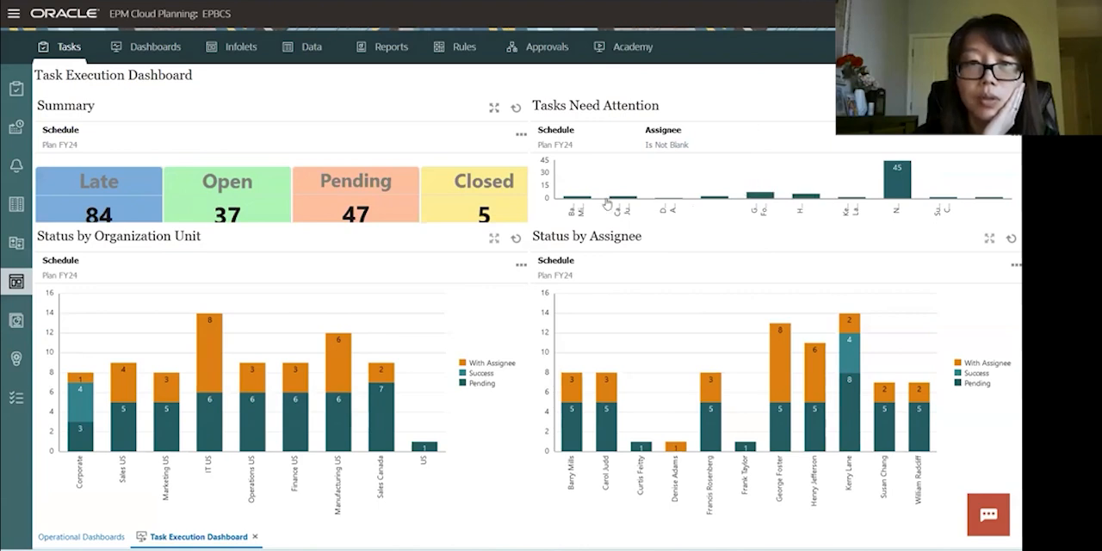
mouse_move(102, 252)
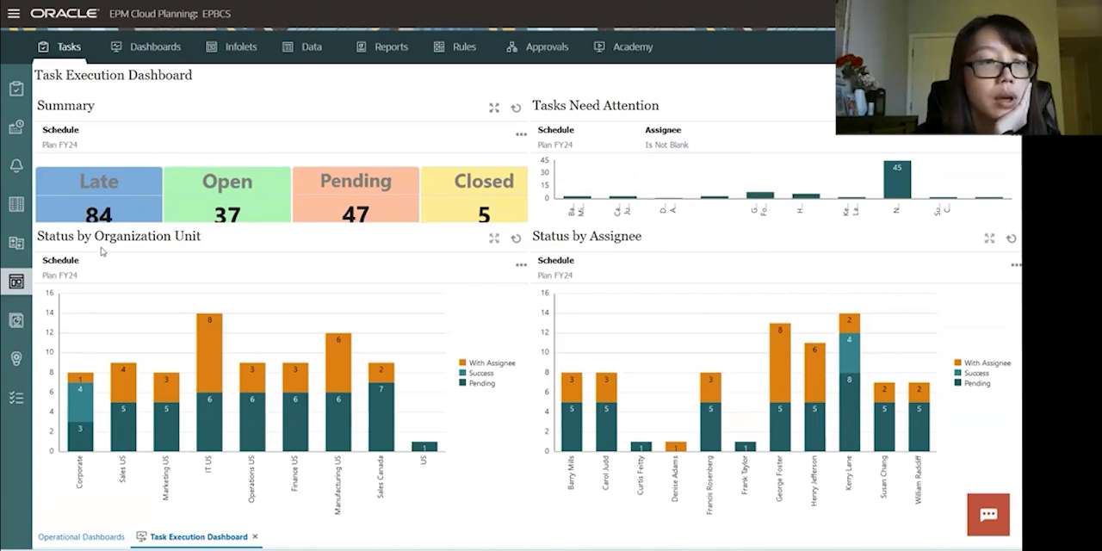
mouse_move(338, 379)
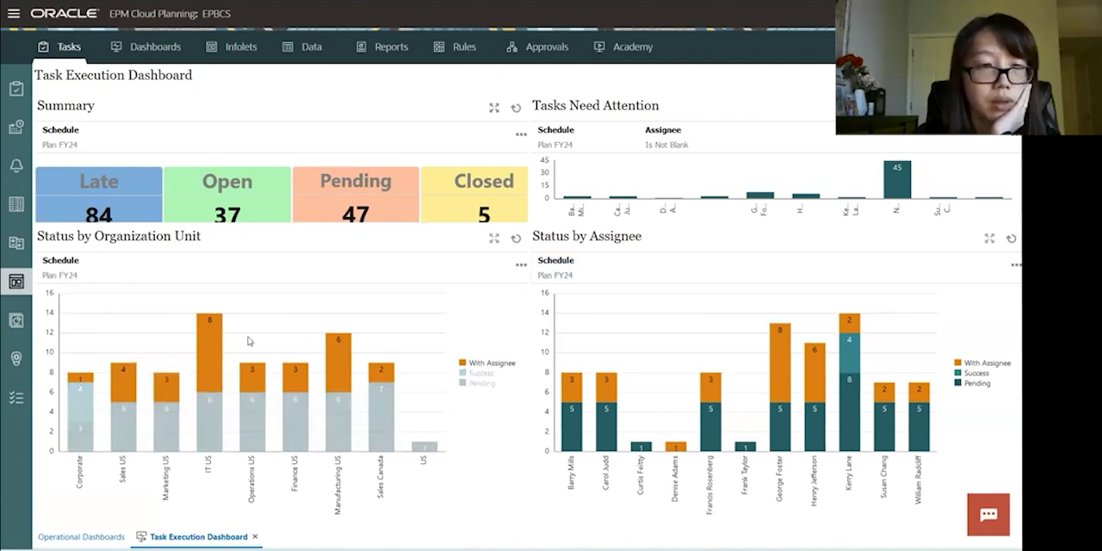
Step: Inspect the Status by Organization Unit chart bars, including the Marketing US With Assignee count
click(207, 336)
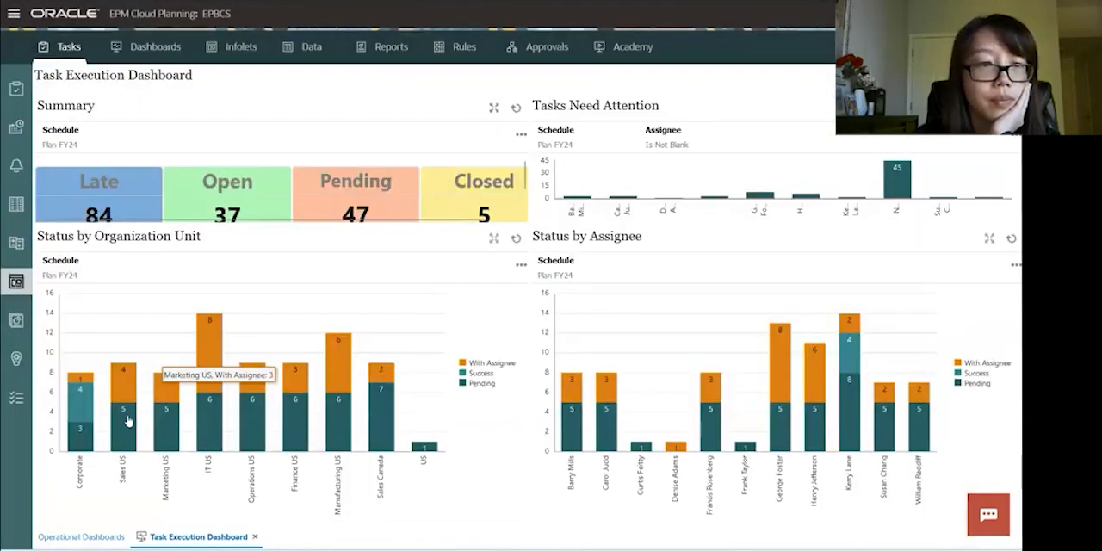
click(121, 410)
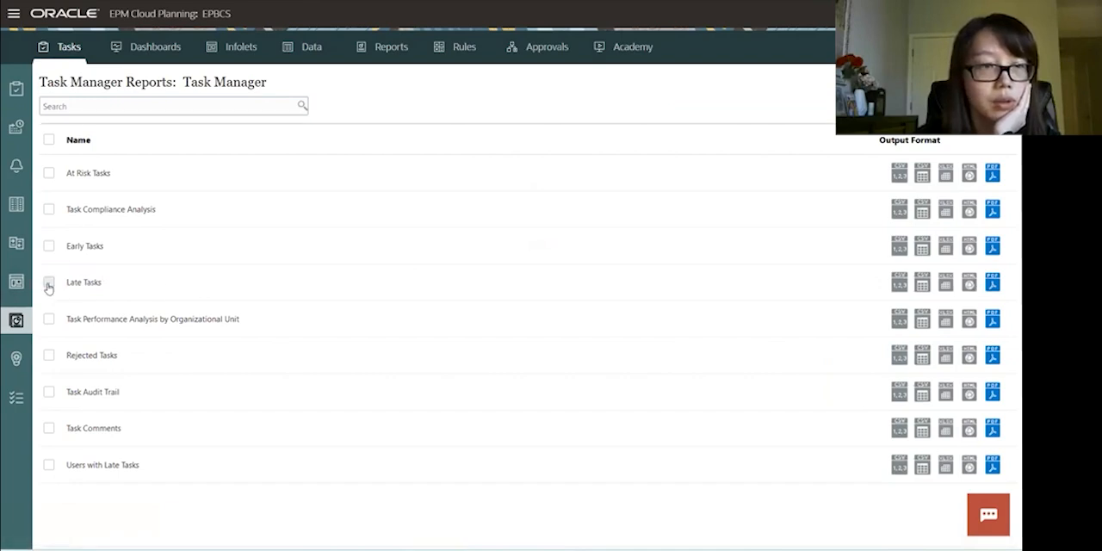
Step: Select the Late Tasks report, dismiss the error messages and choose PDF output
click(48, 283)
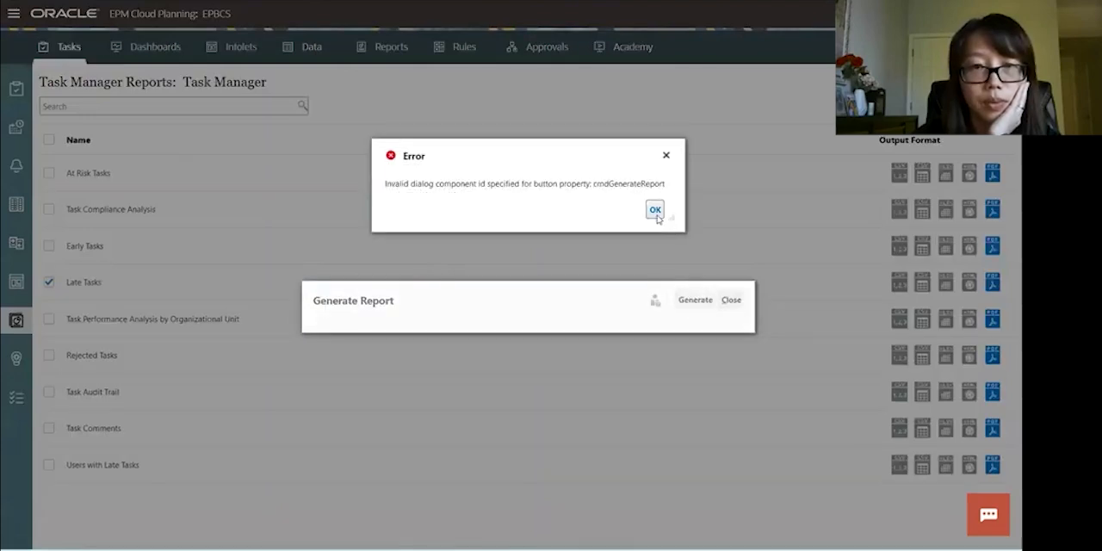
click(655, 210)
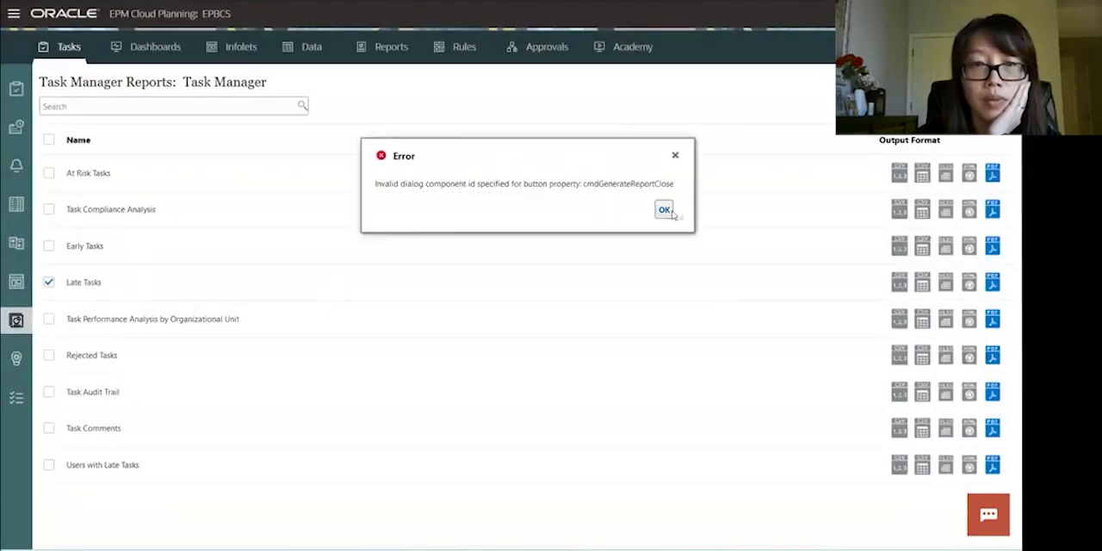
click(665, 210)
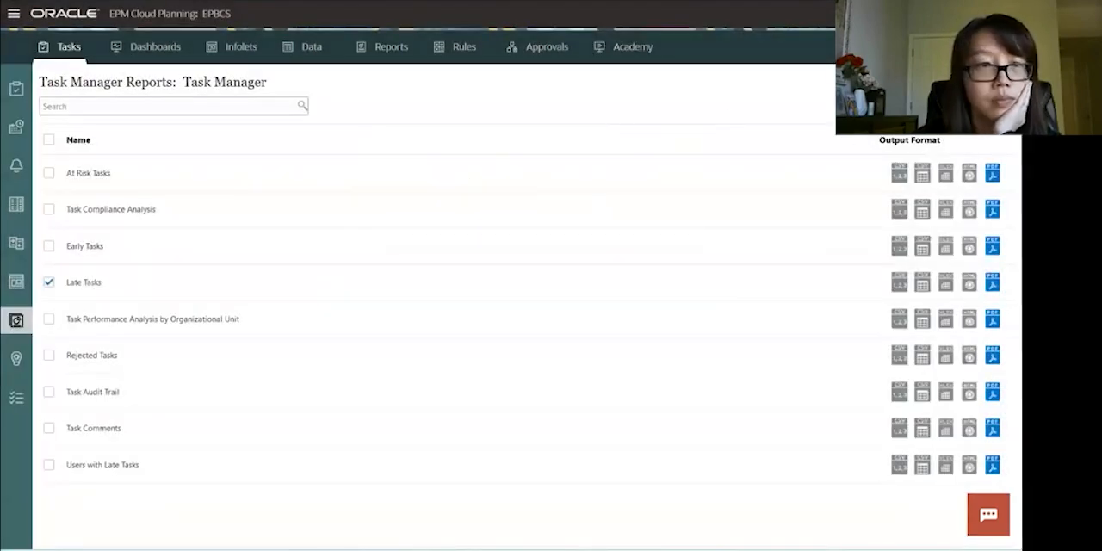
click(510, 269)
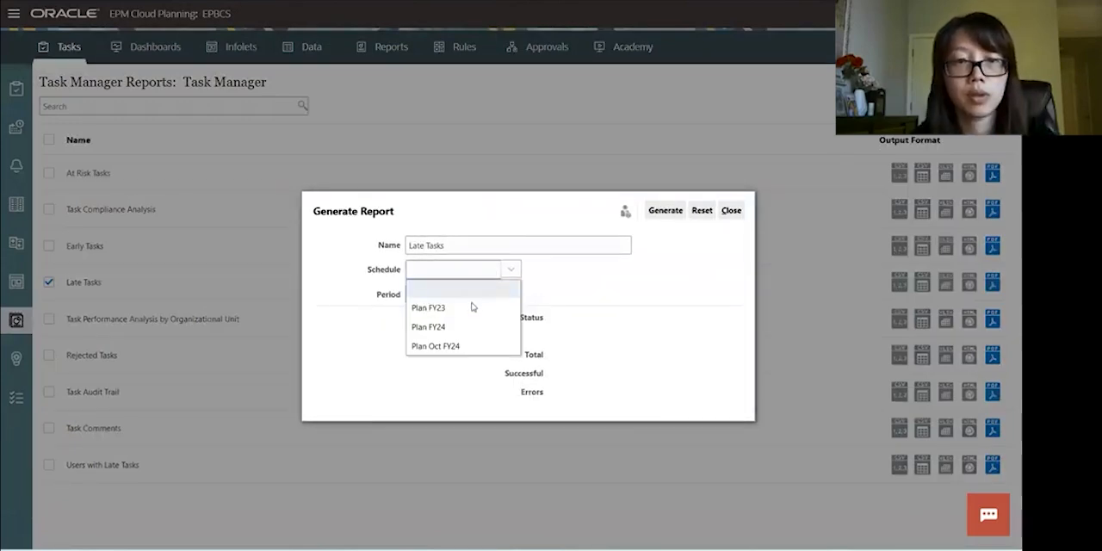
Step: Generate the Late Tasks PDF for schedule Plan Oct FY24, period Oct
click(434, 345)
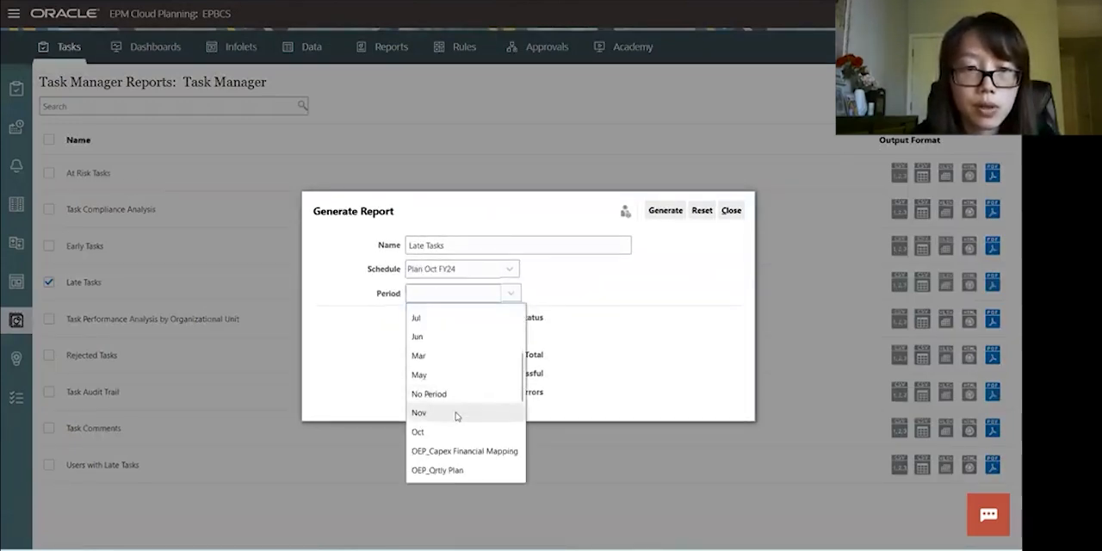
click(417, 431)
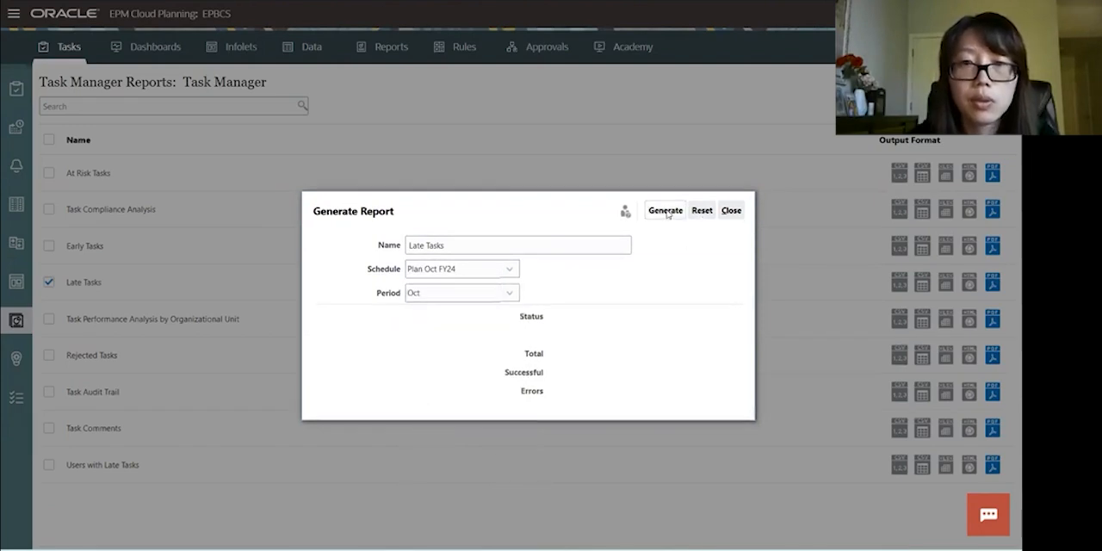
click(665, 210)
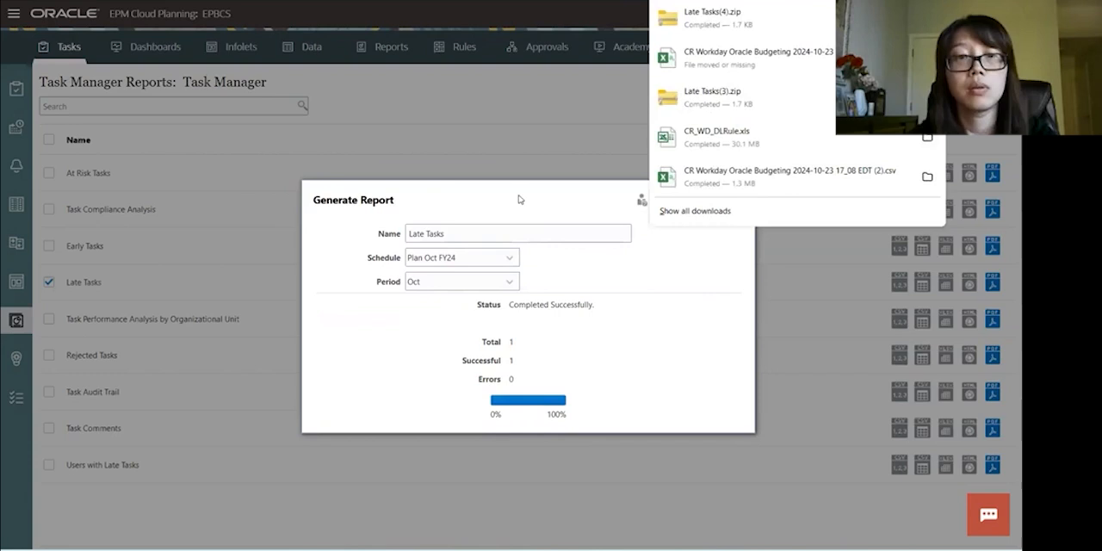
mouse_move(496, 149)
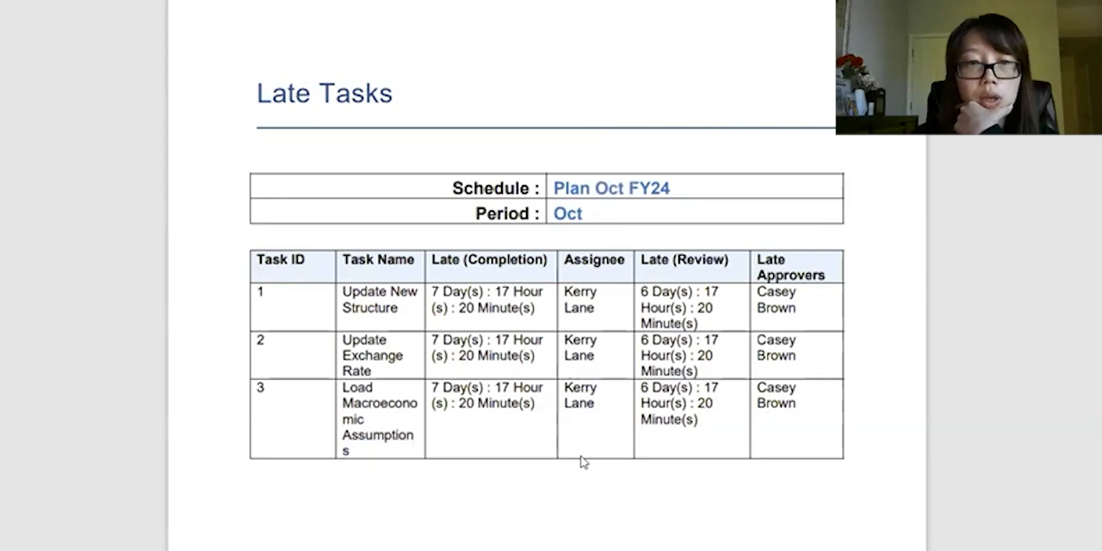
mouse_move(360, 428)
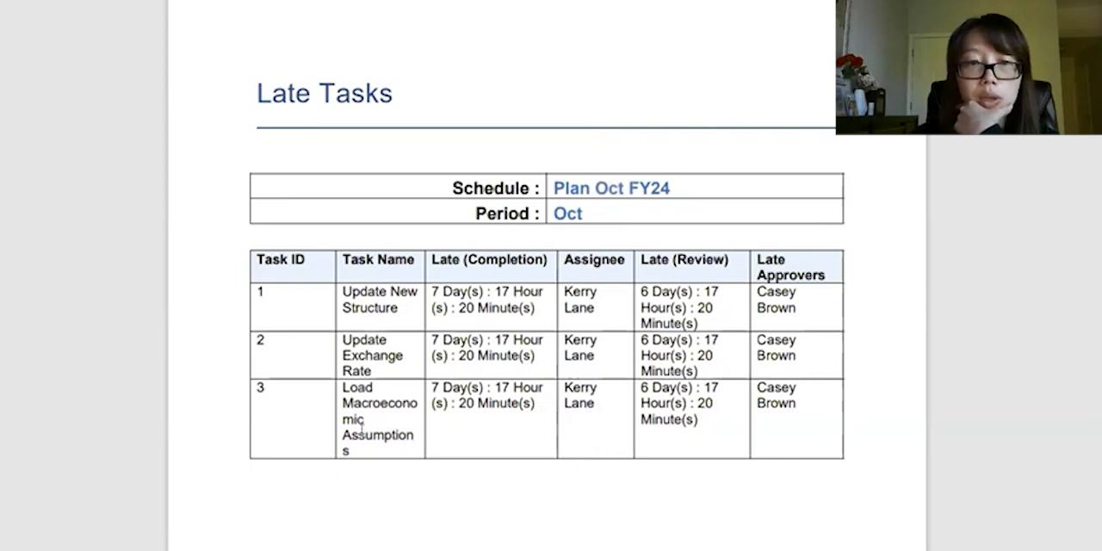
mouse_move(458, 165)
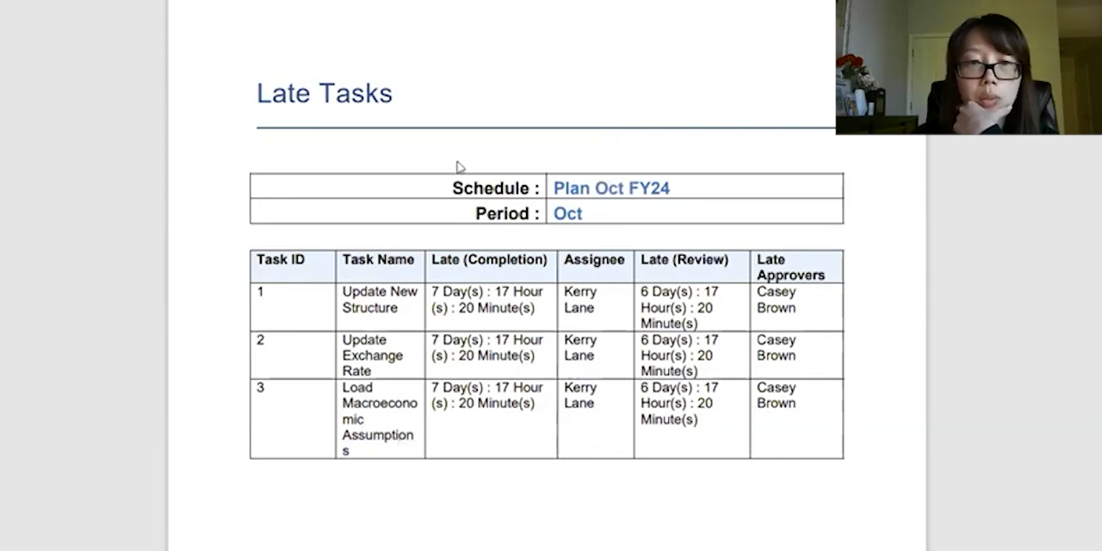
mouse_move(431, 86)
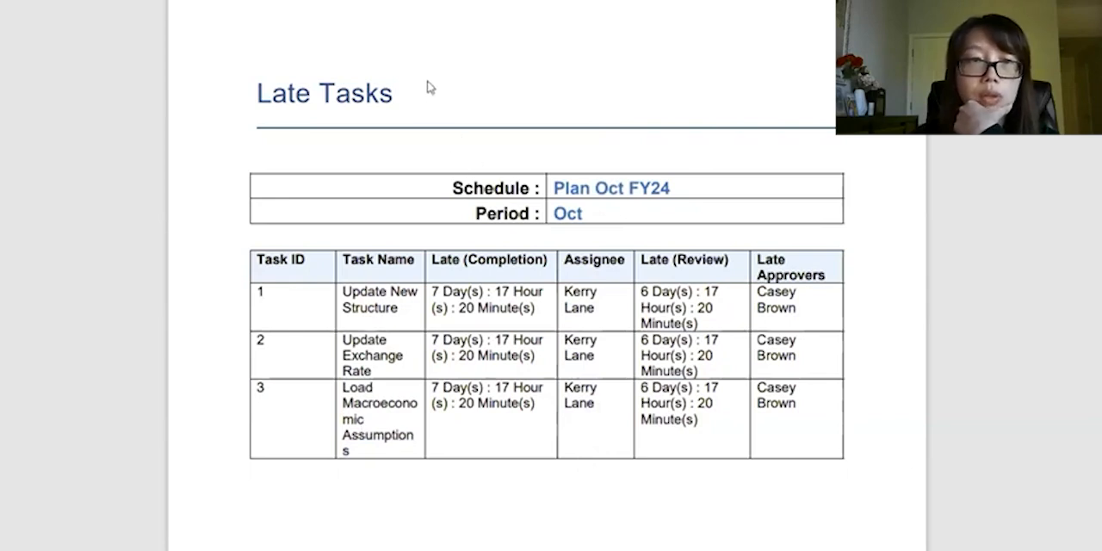